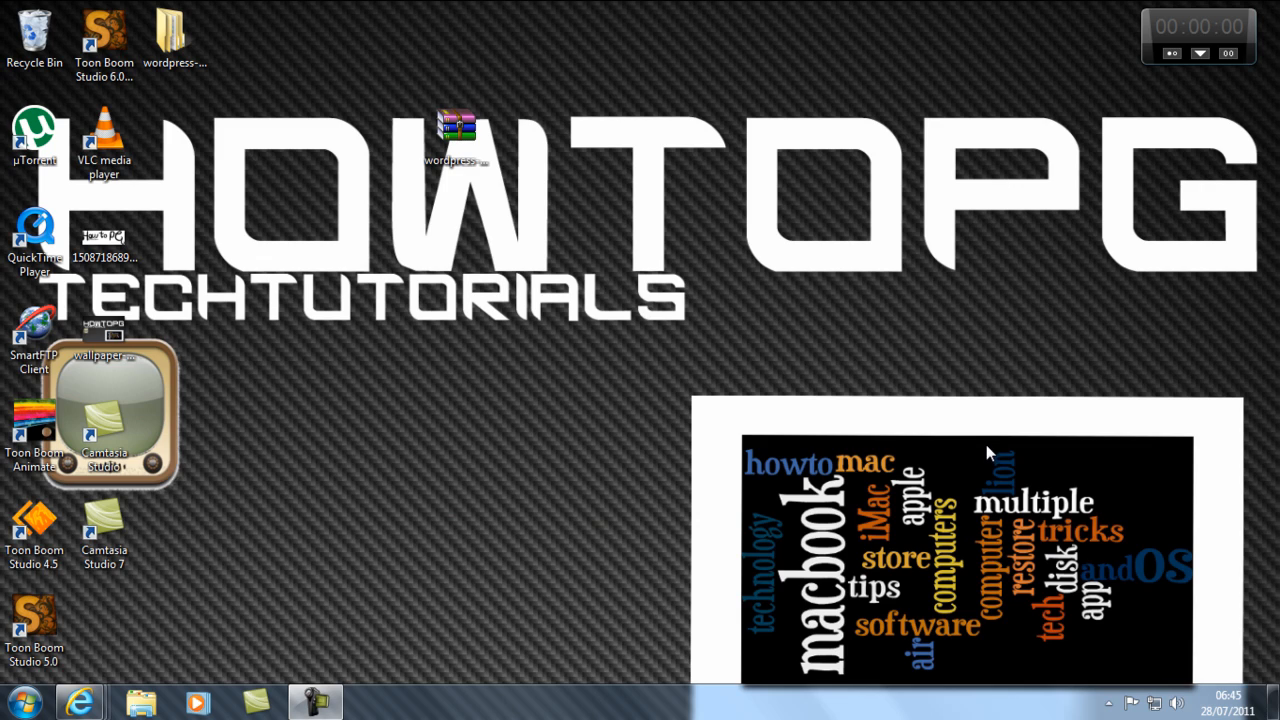
mouse_move(885, 418)
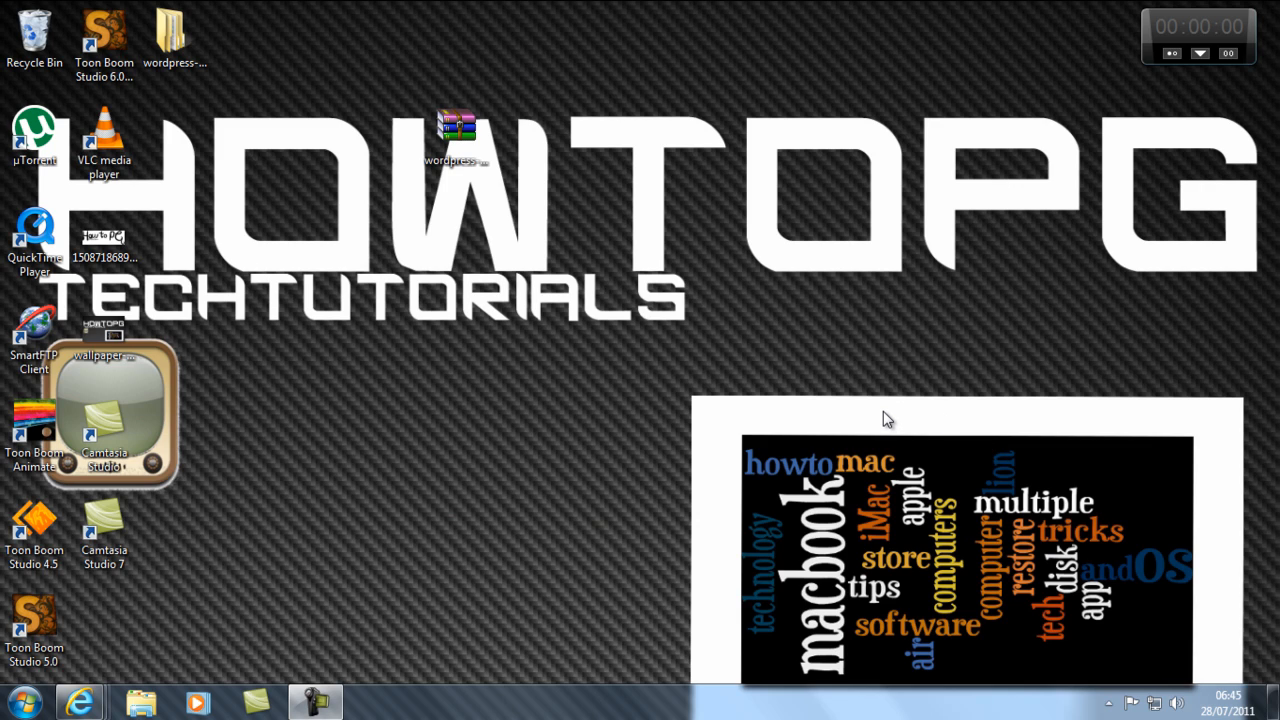
mouse_move(928, 400)
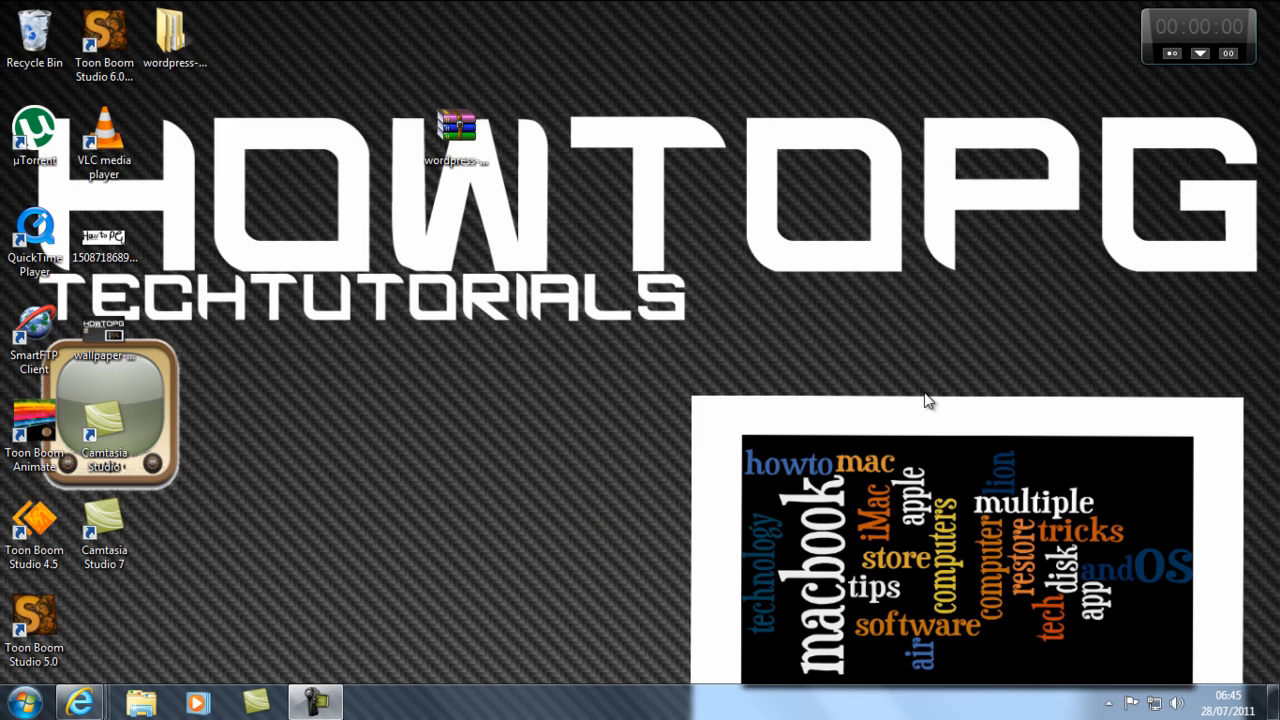
mouse_move(123, 711)
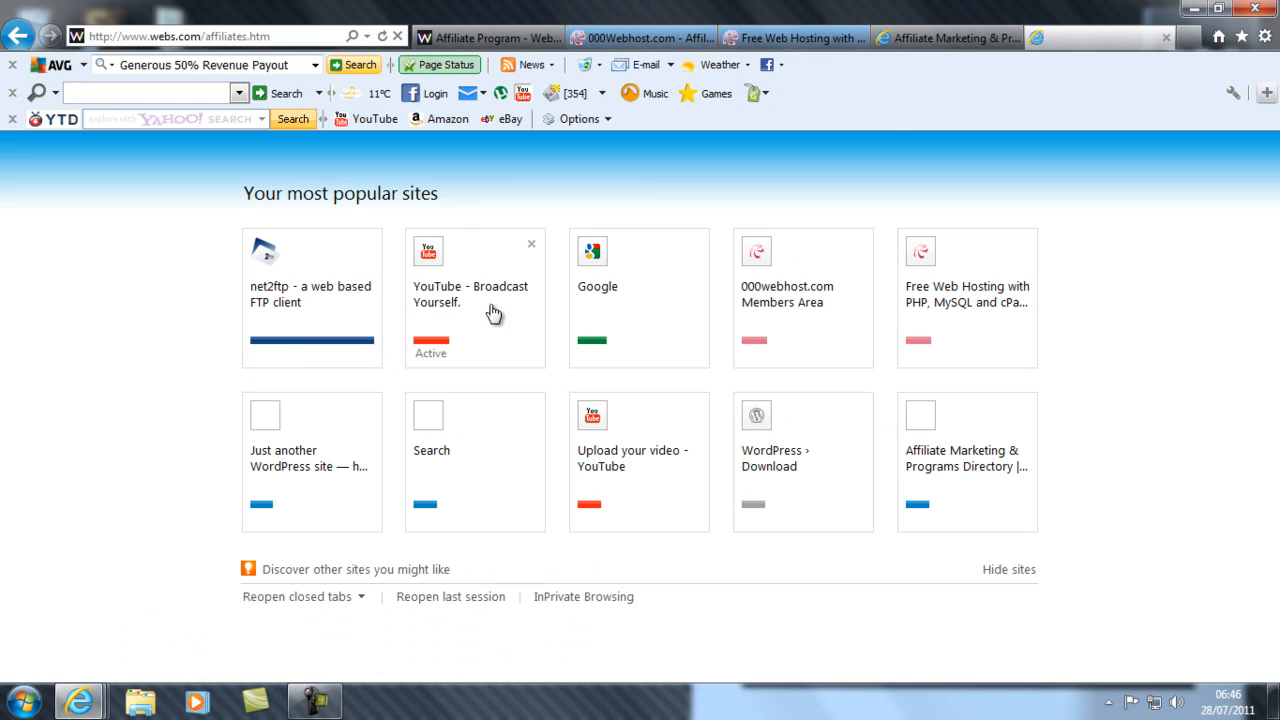
mouse_move(870, 503)
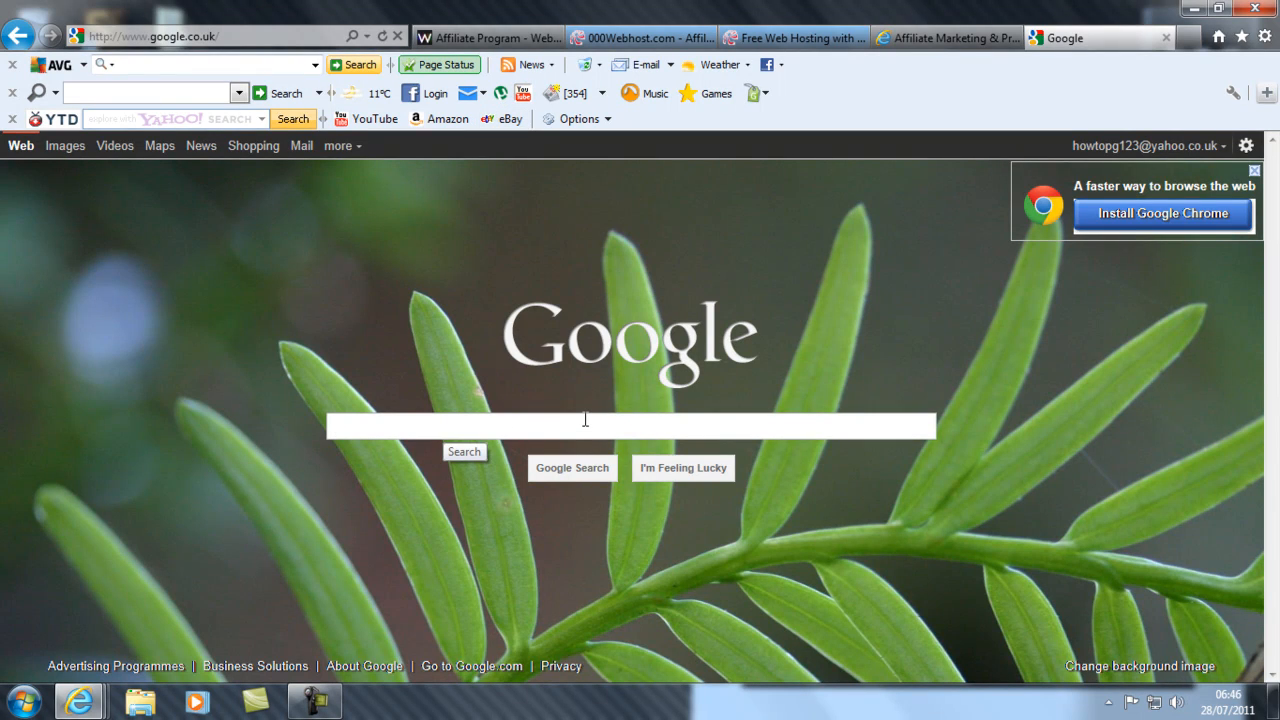
Step: Open youtubedownload.altervista.org from the YTD toolbar link and scroll through the page
left_click(630, 426)
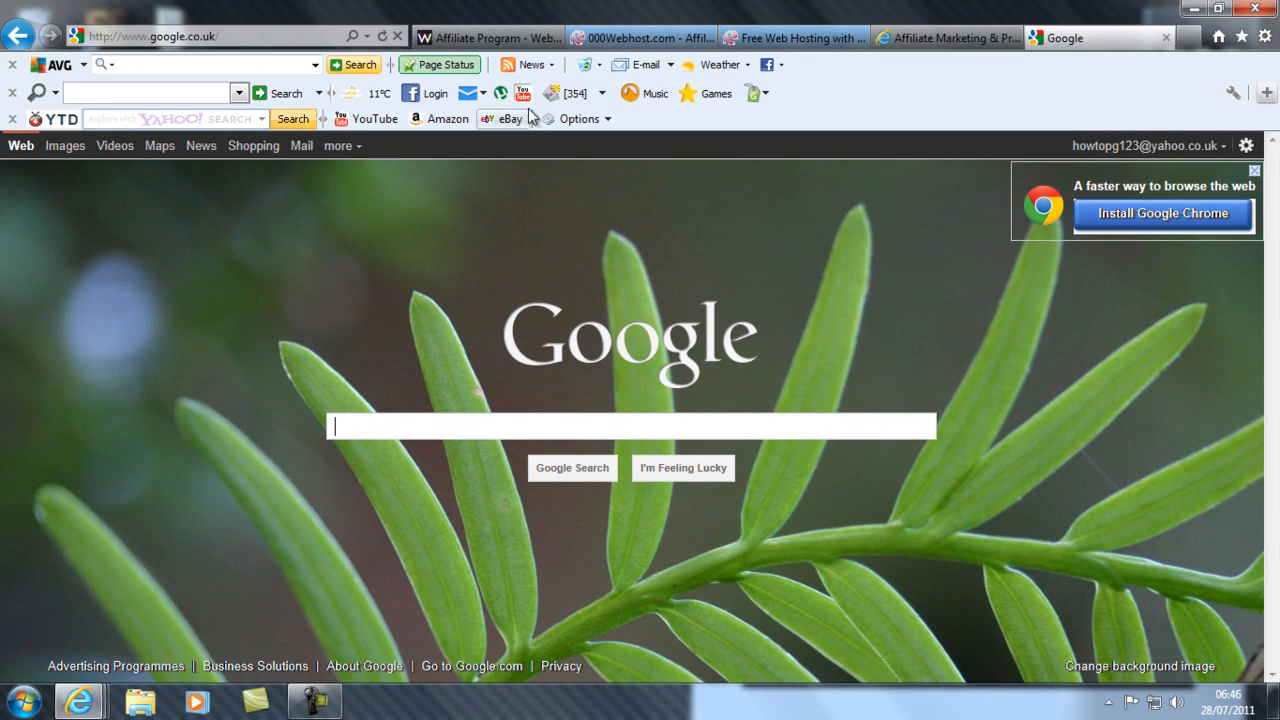
mouse_move(42, 125)
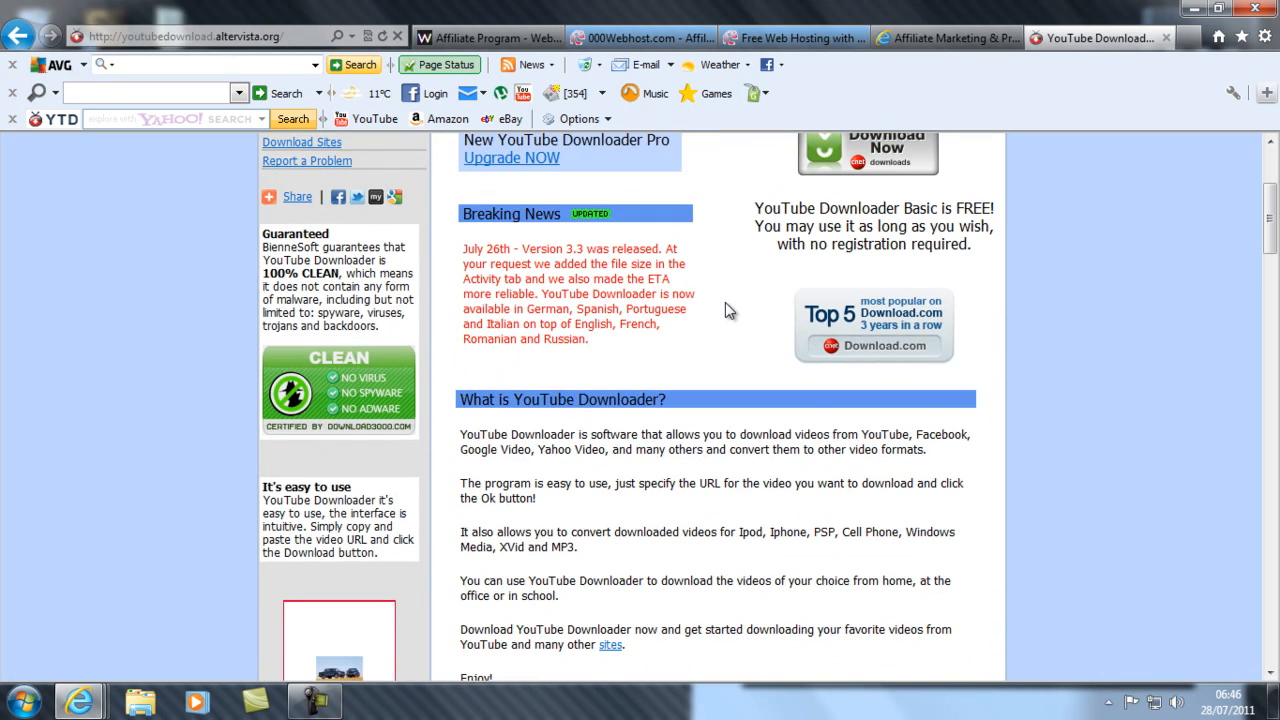
scroll("down", 3)
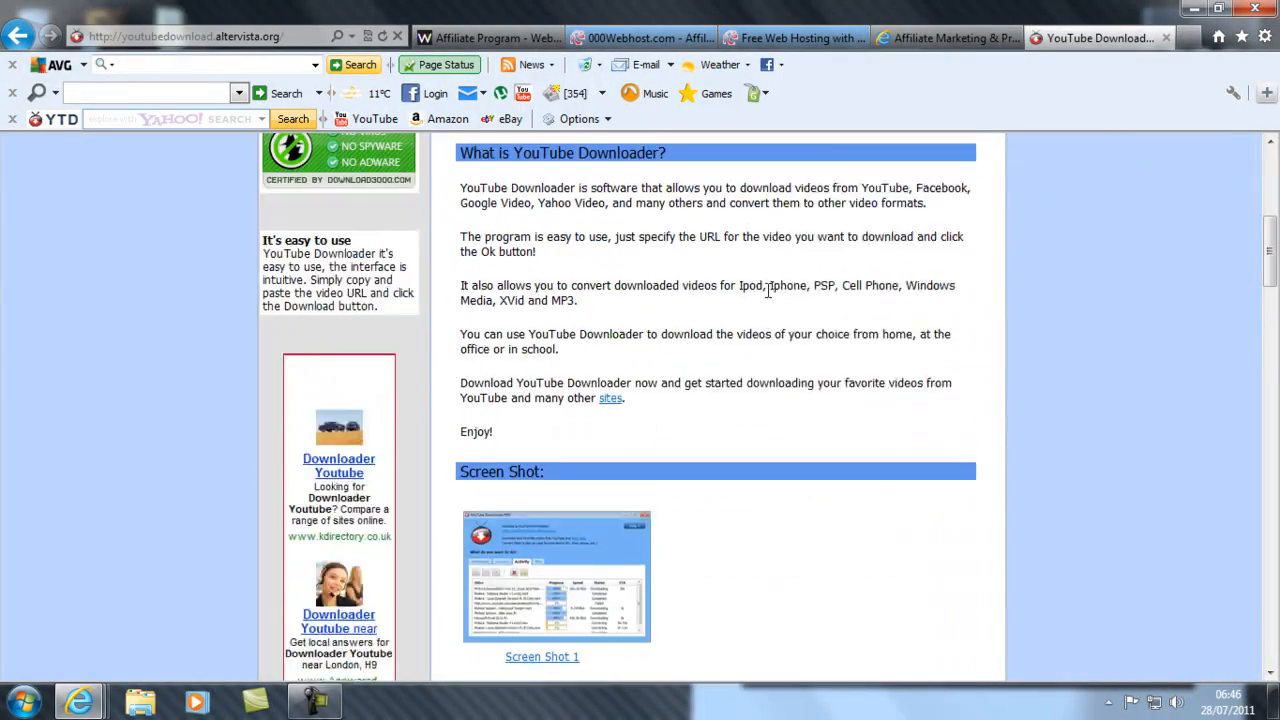
scroll("down", 3)
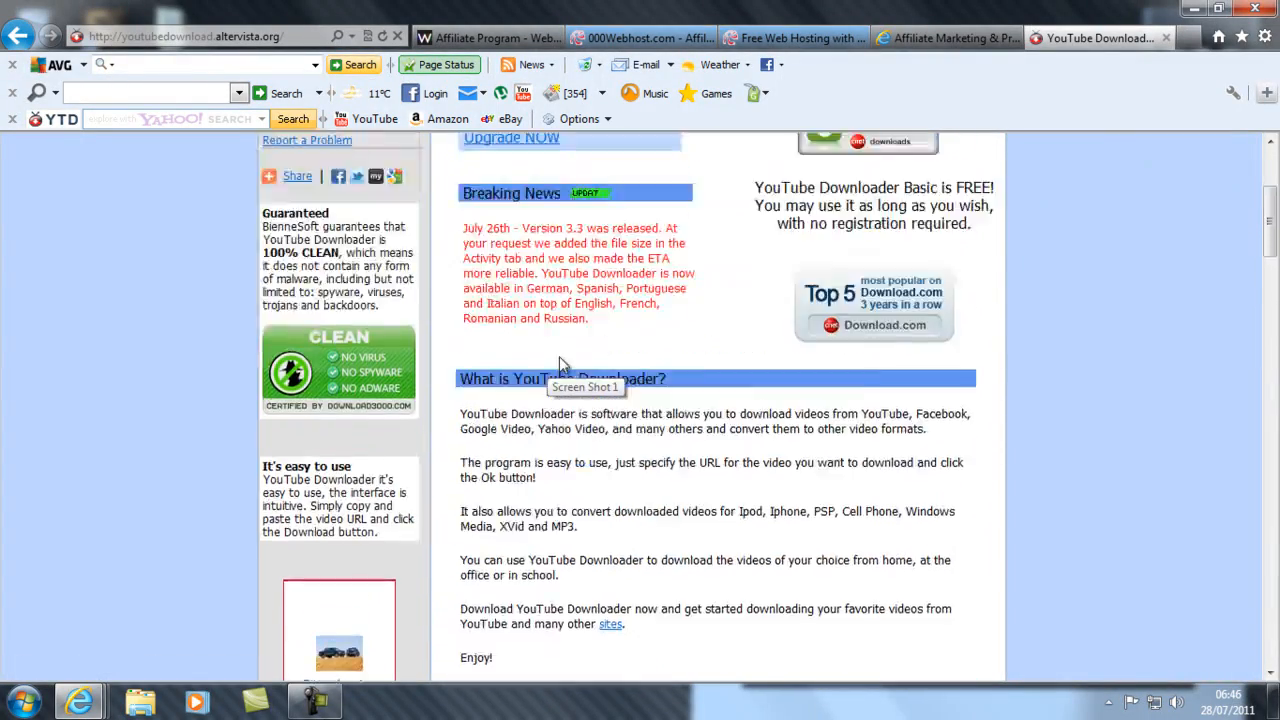
scroll("down", 3)
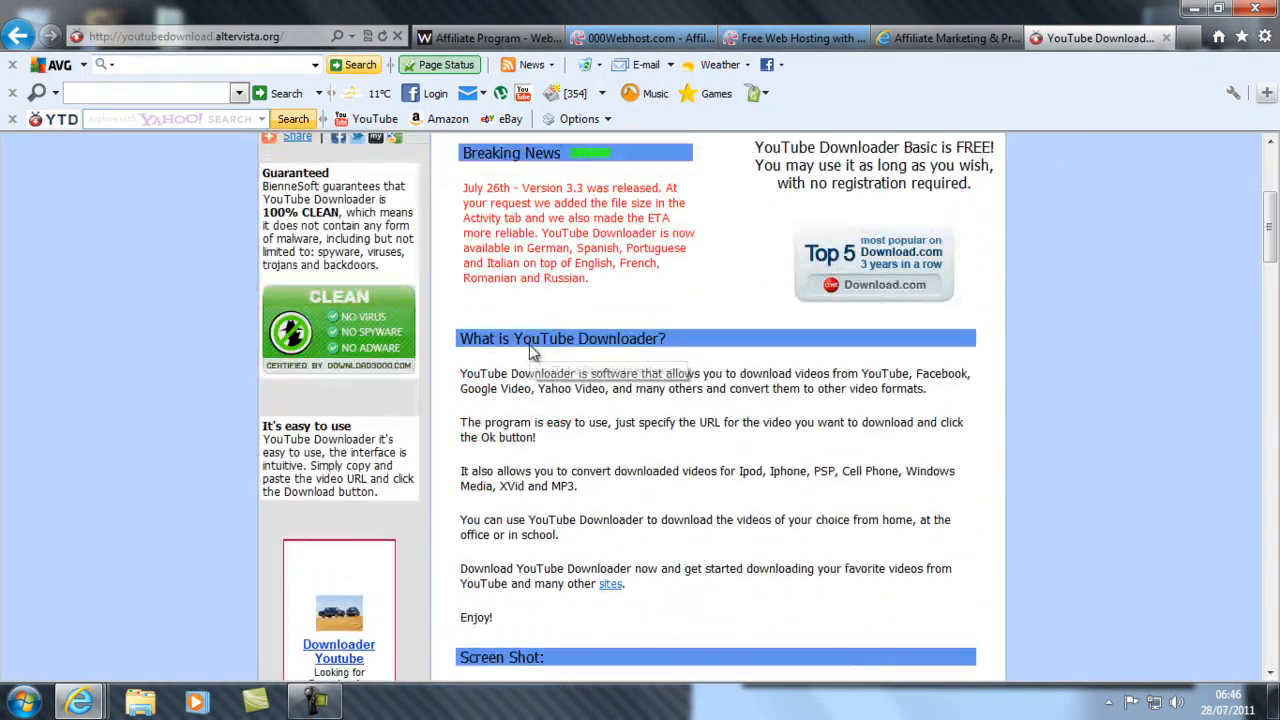
scroll("down", 3)
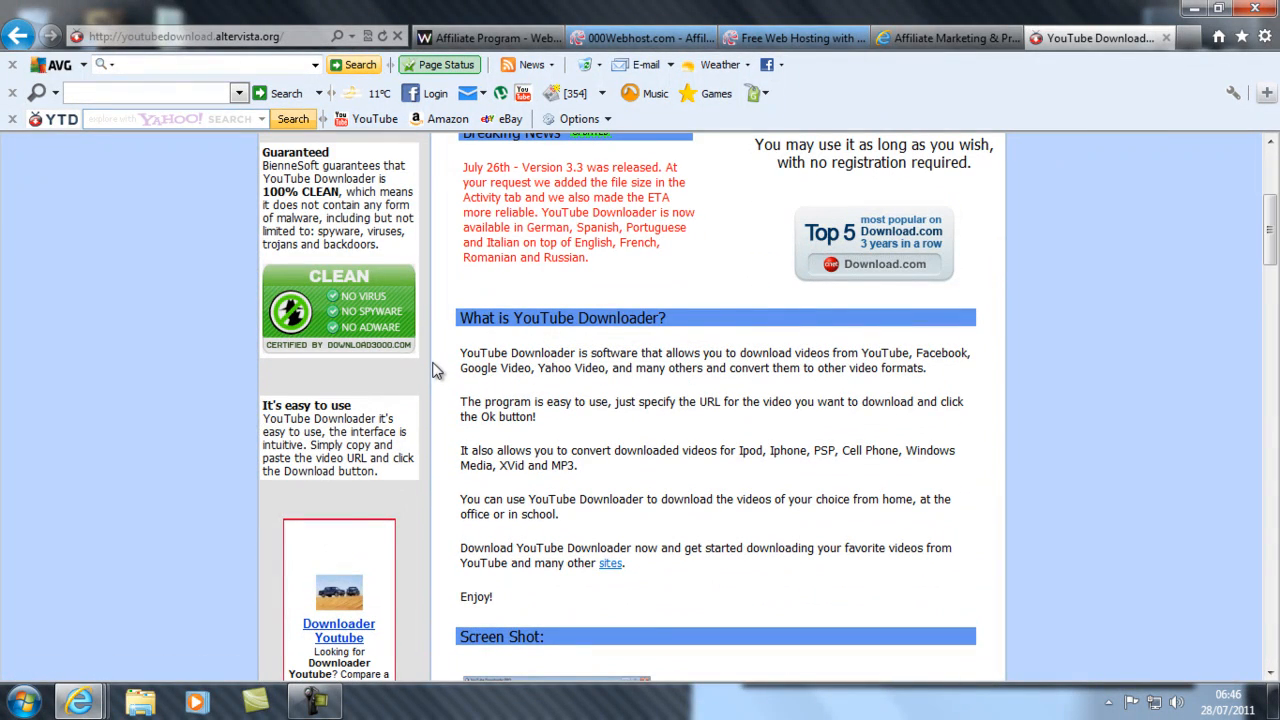
scroll("down", 3)
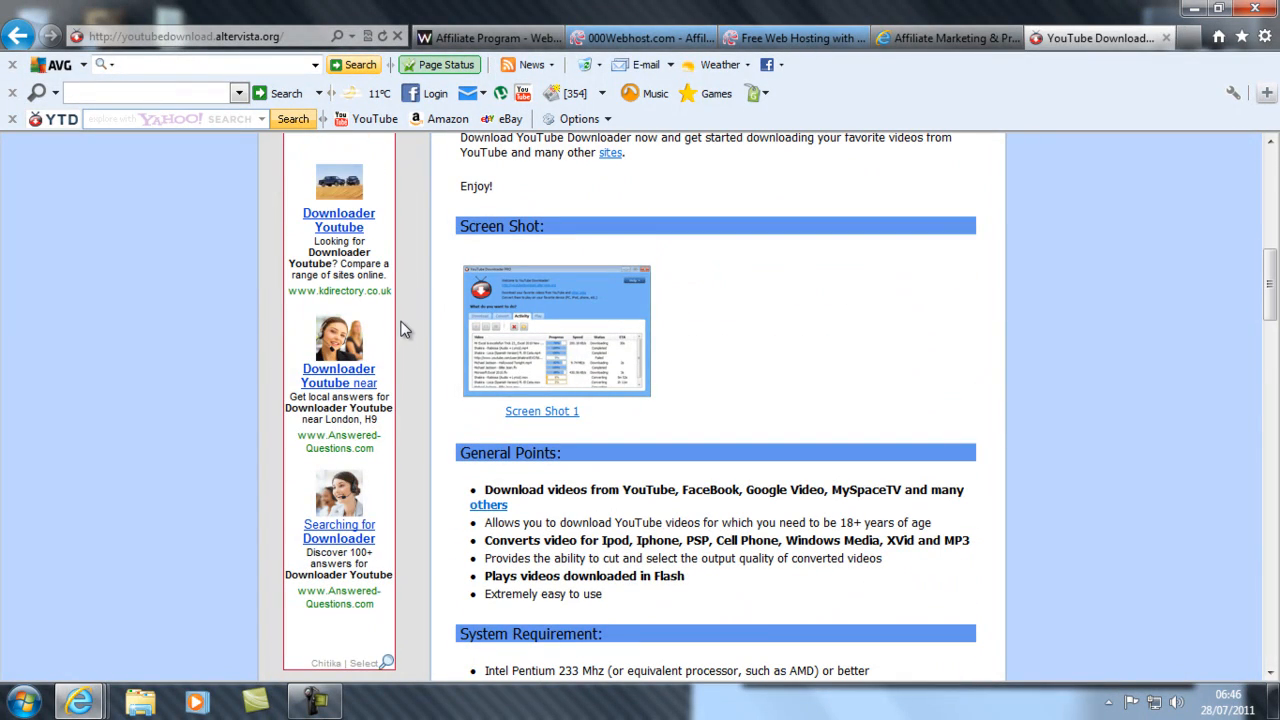
scroll("up", 3)
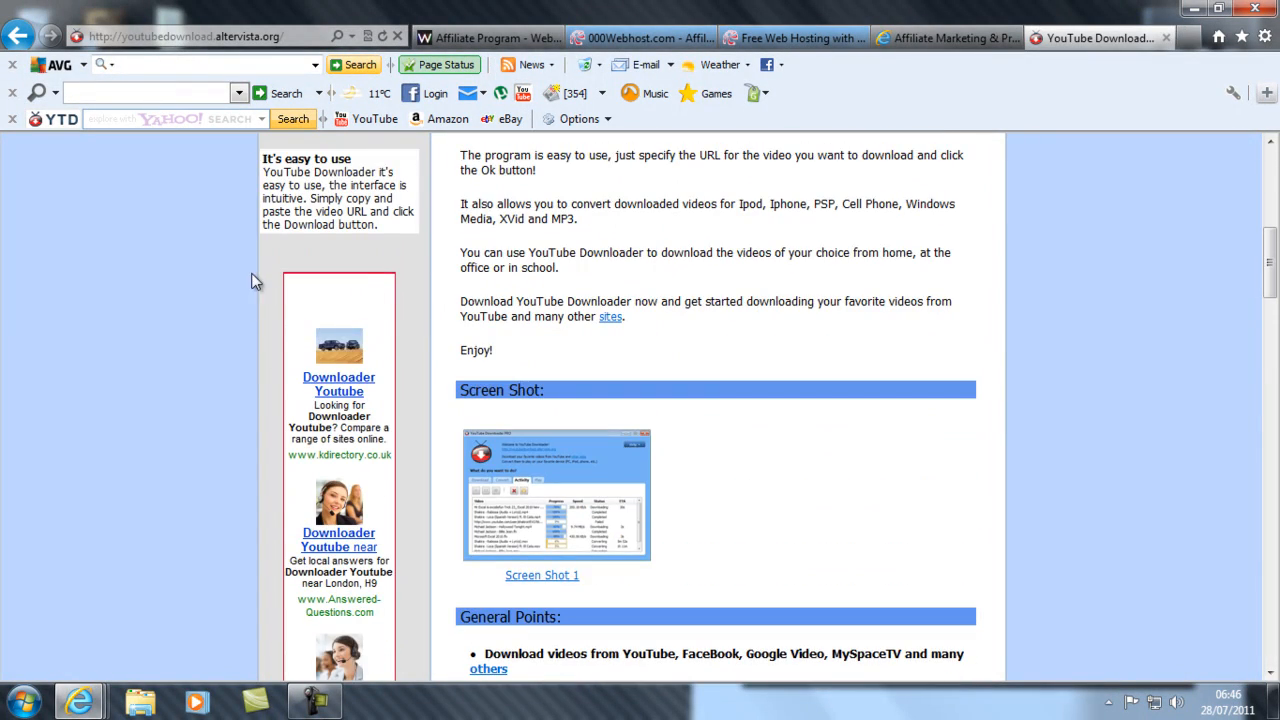
scroll("down", 3)
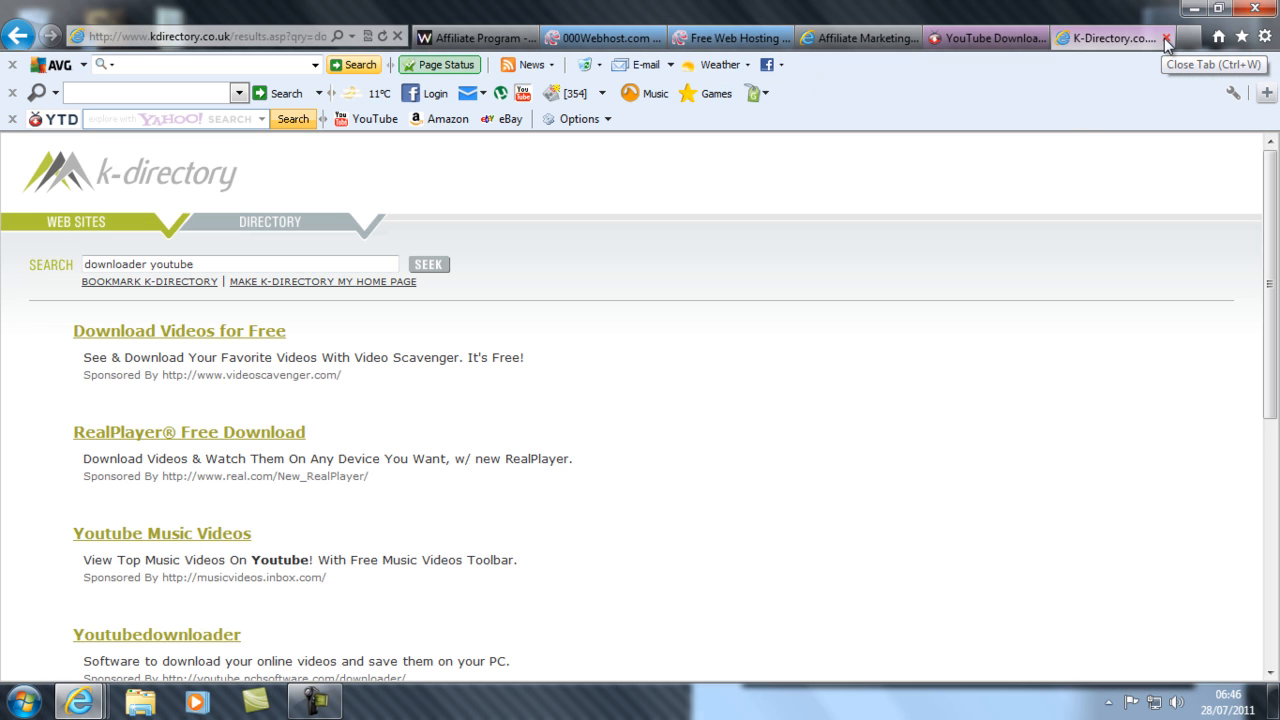
Step: Close the K-Directory search results tab and scroll the remaining page
left_click(1166, 40)
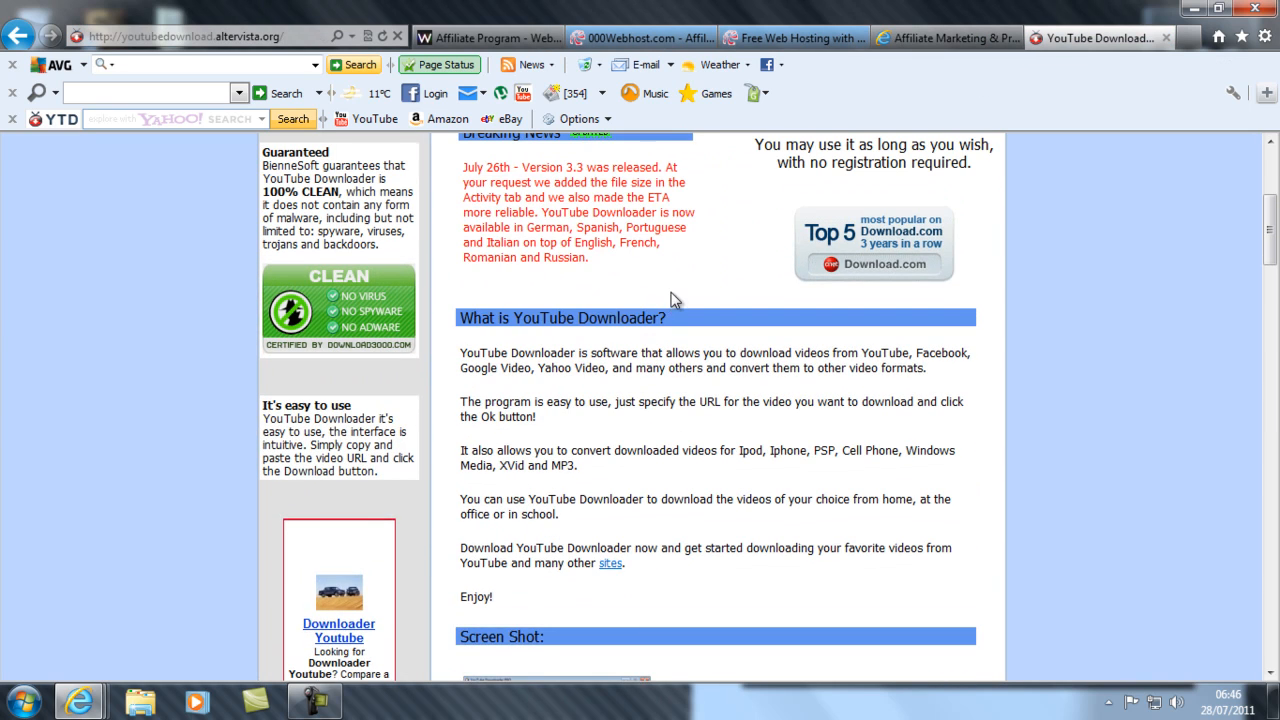
scroll("up", 3)
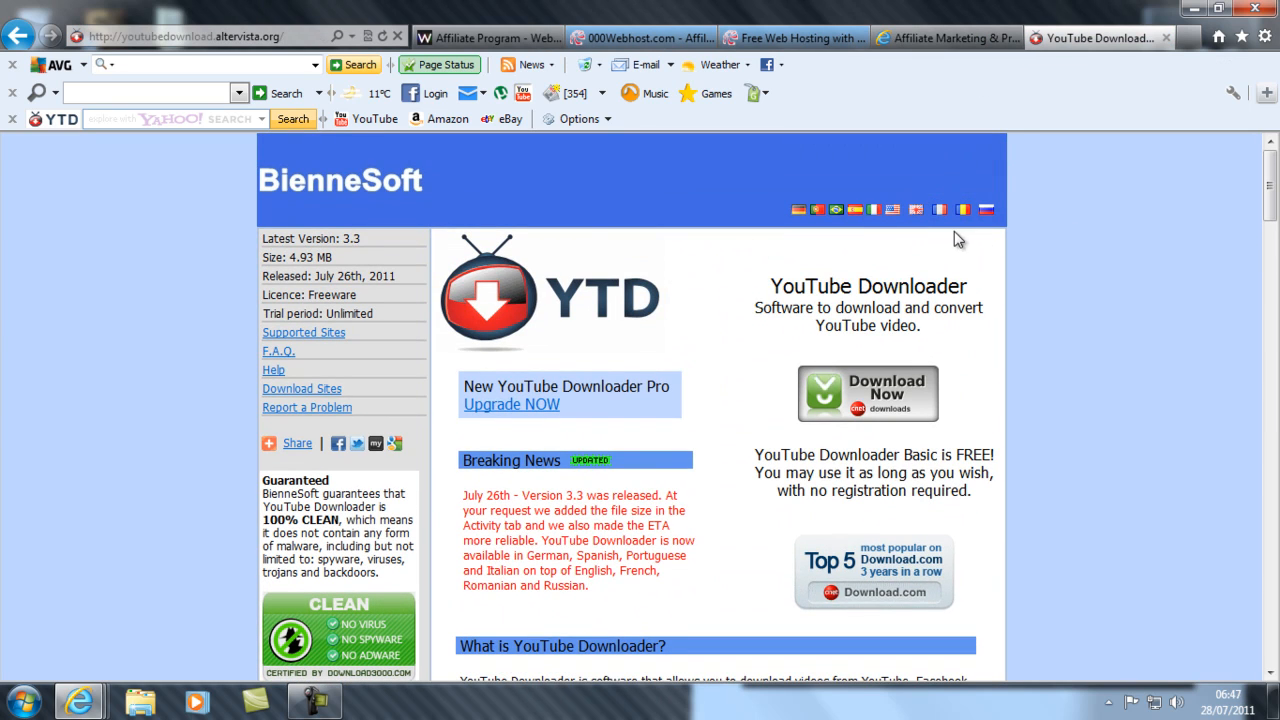
scroll("down", 3)
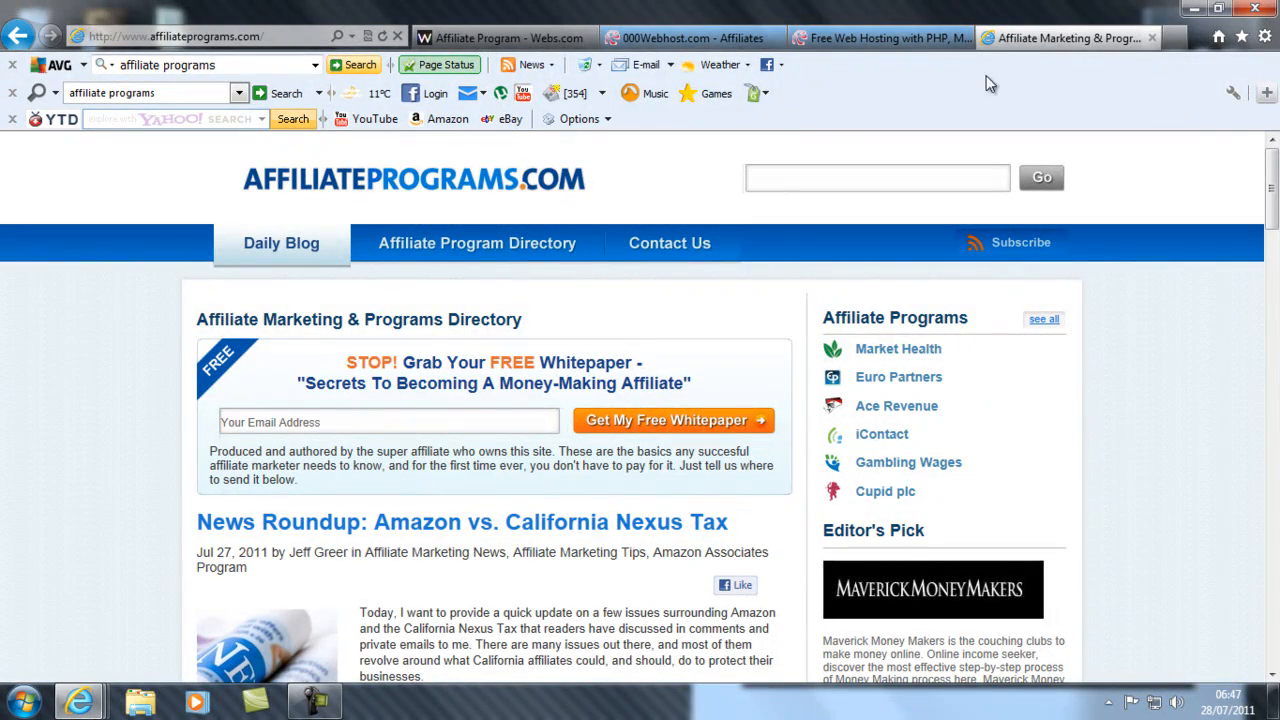
mouse_move(1060, 8)
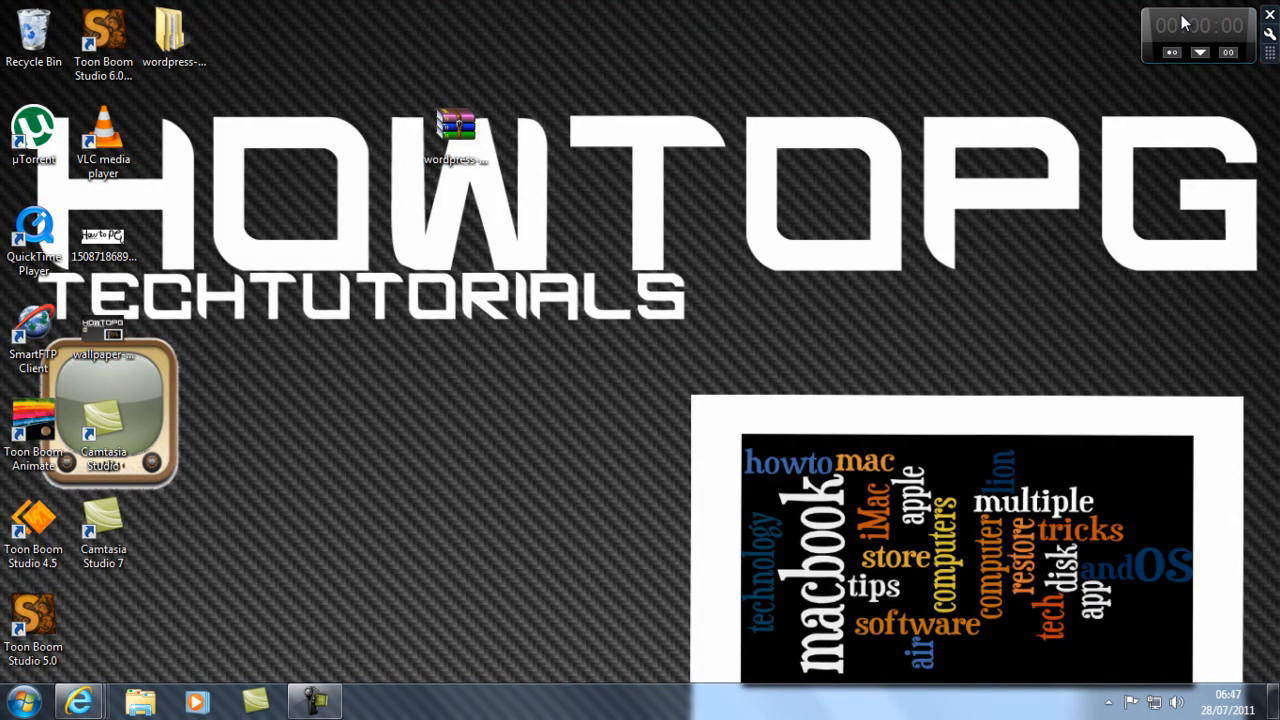
mouse_move(1185, 15)
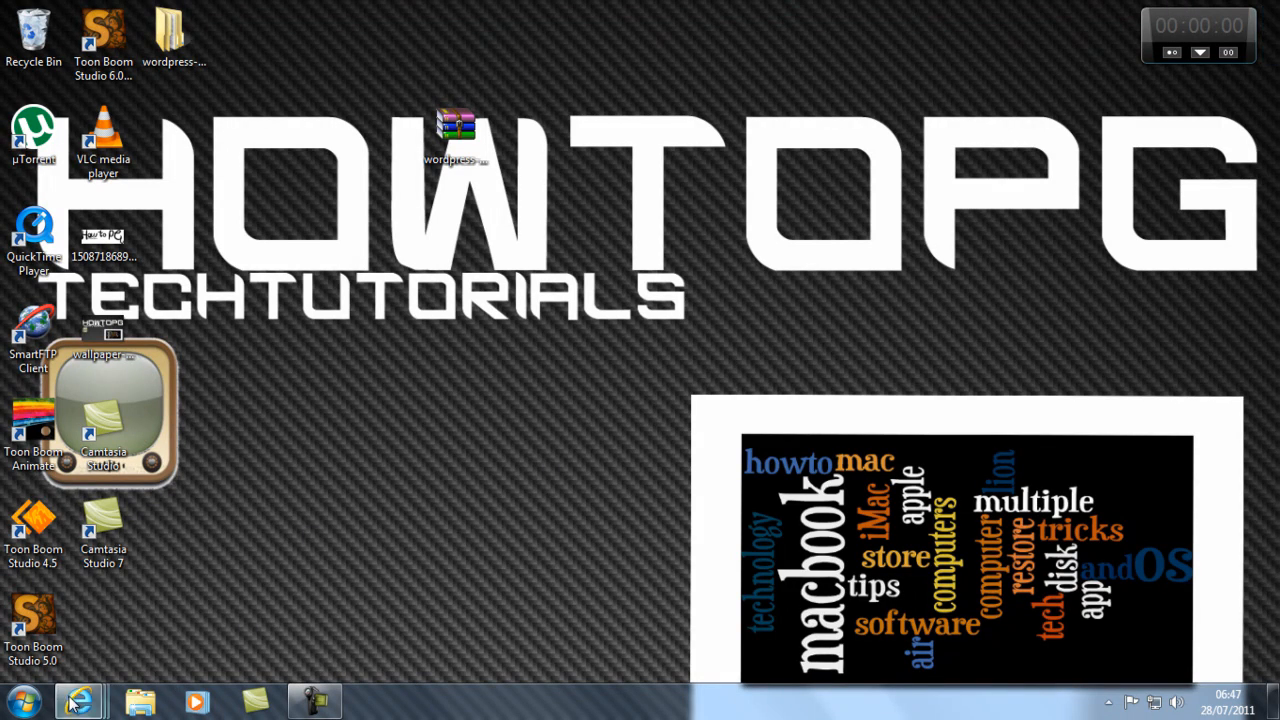
mouse_move(75, 699)
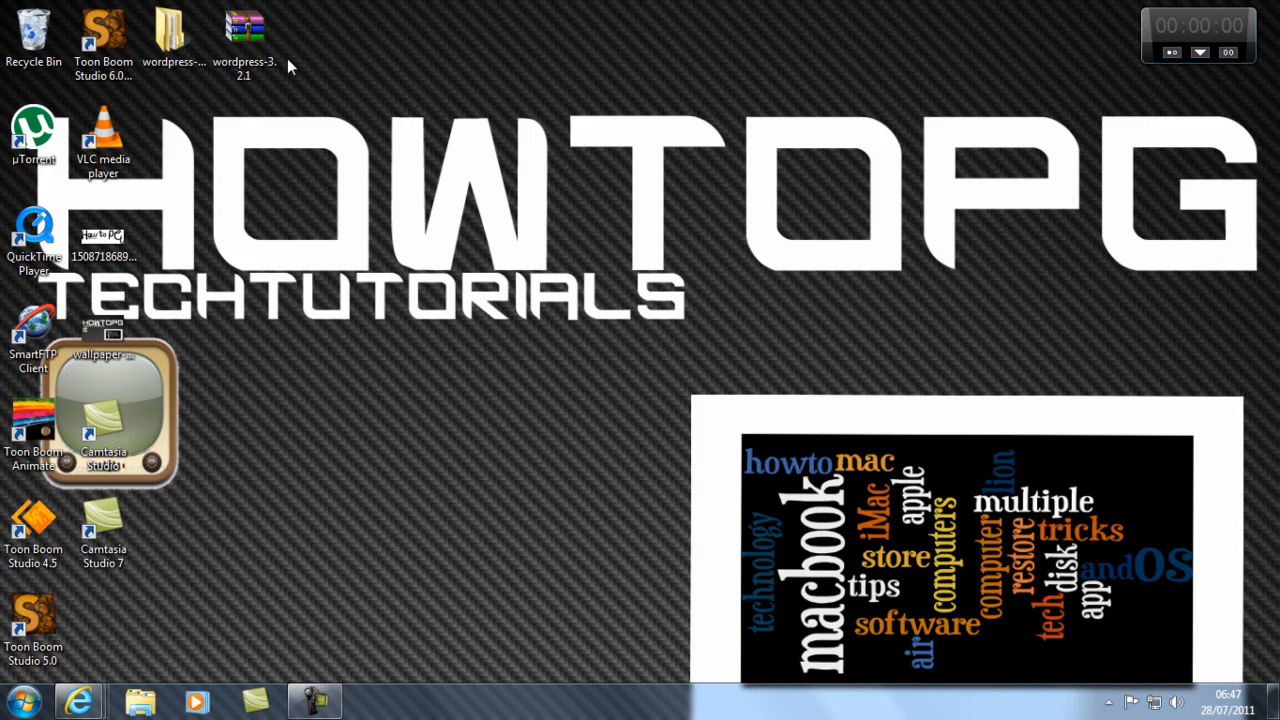
mouse_move(192, 596)
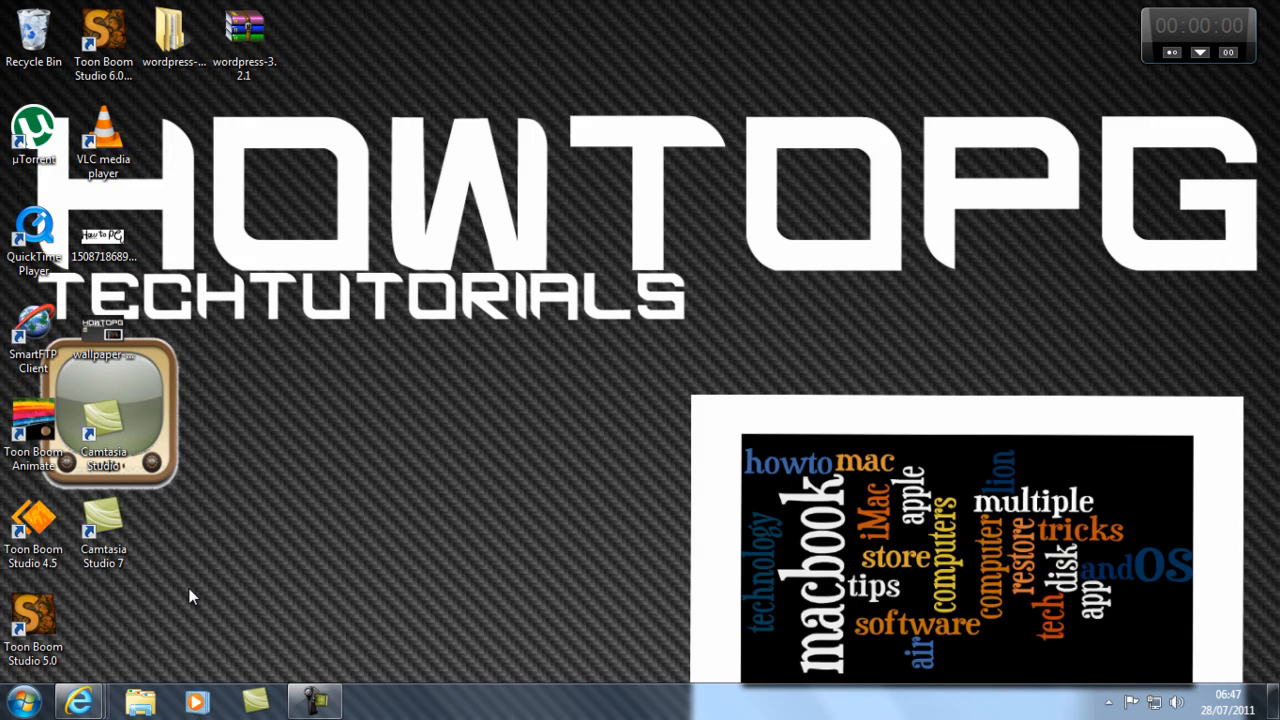
mouse_move(100, 701)
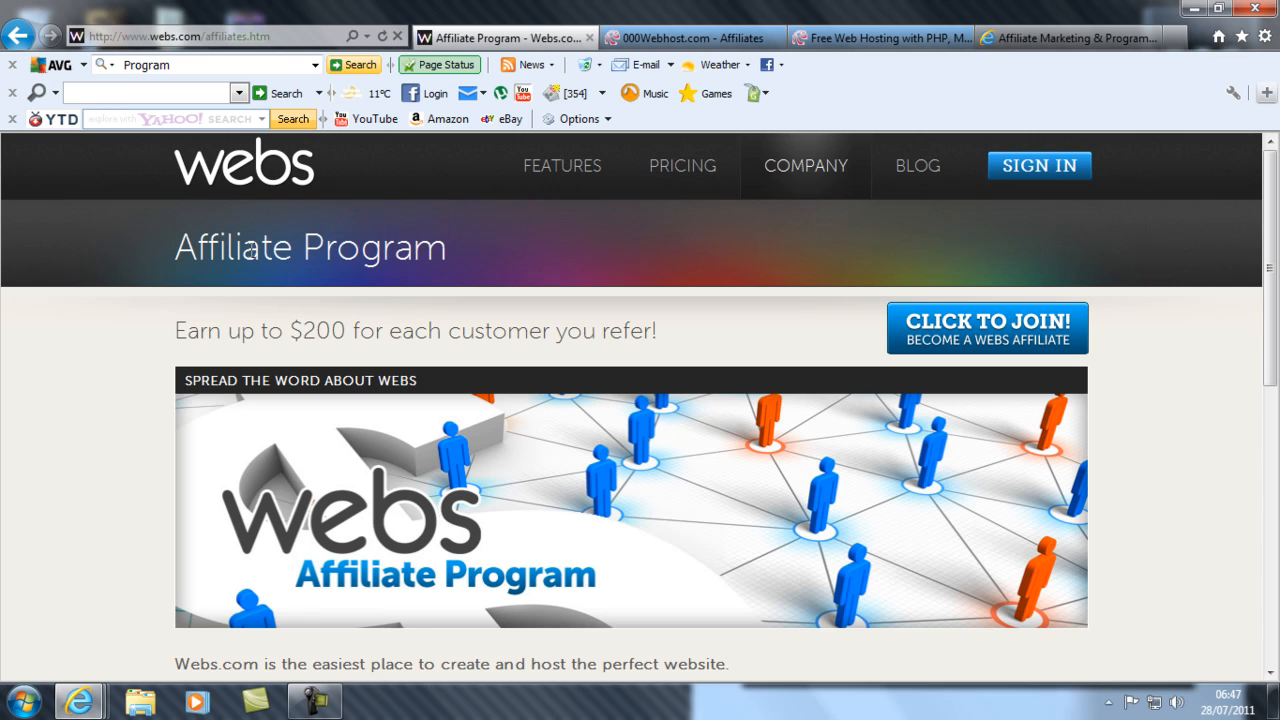
scroll("down", 3)
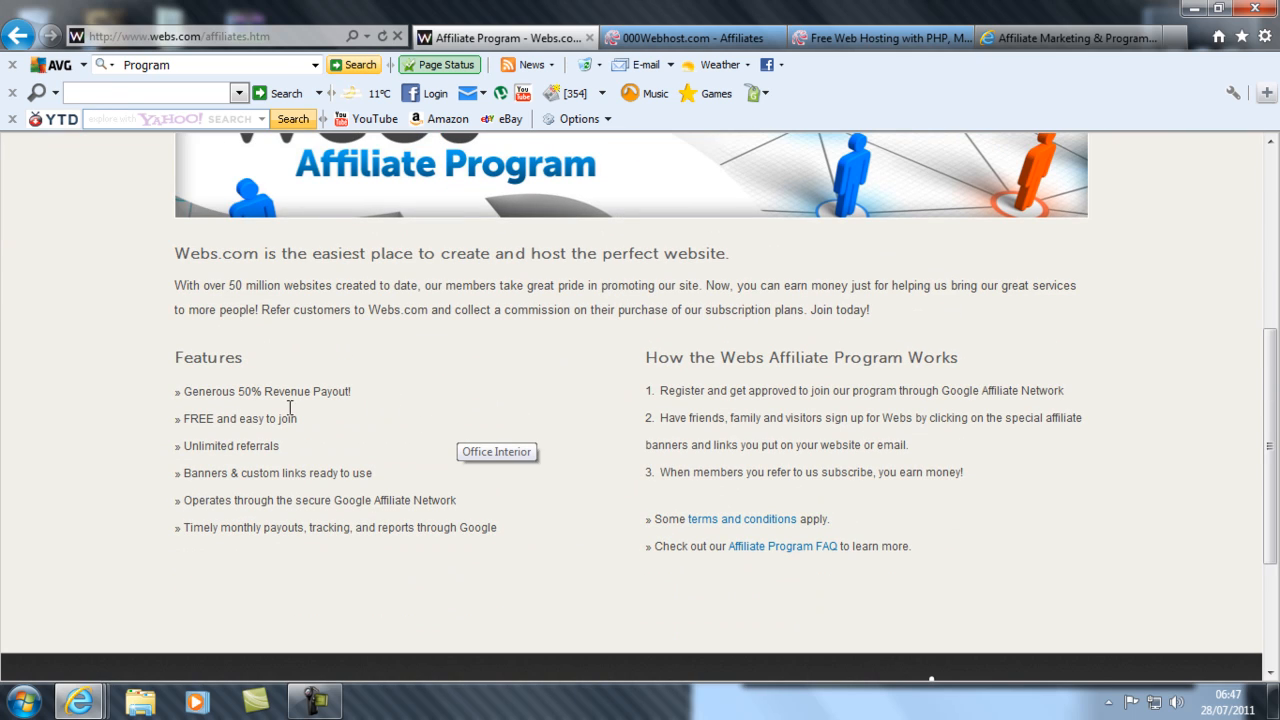
mouse_move(262, 292)
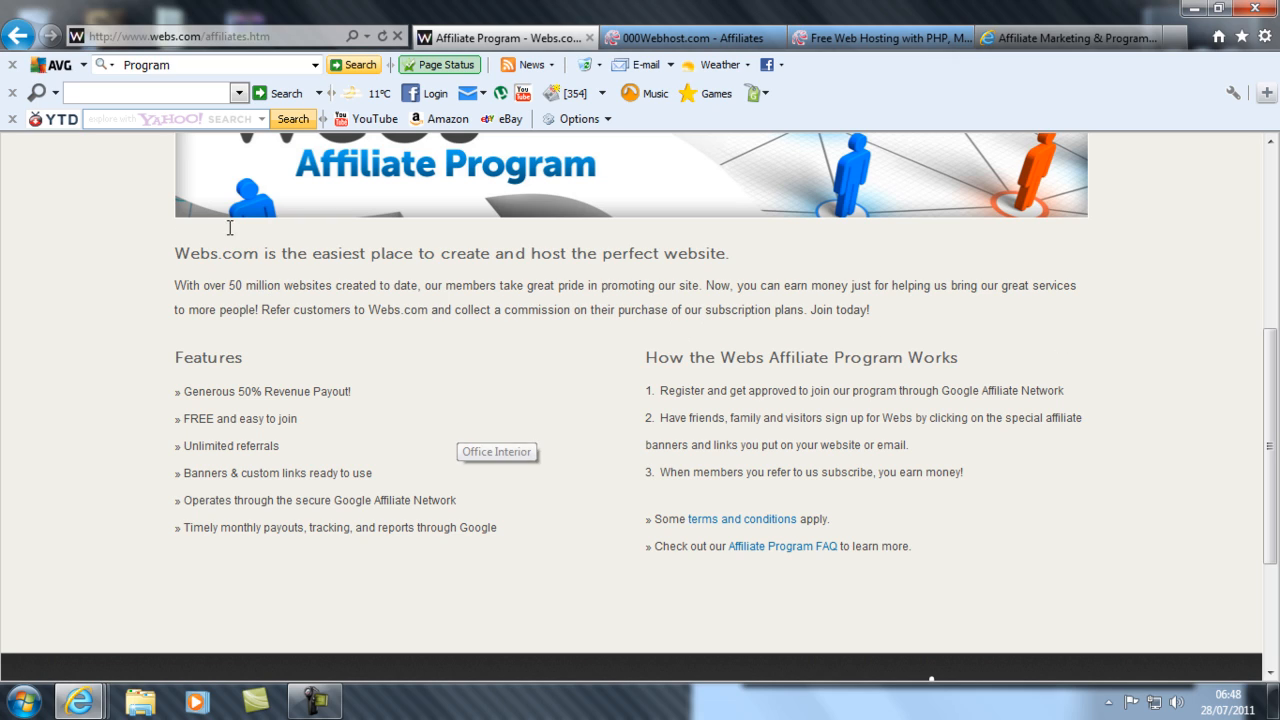
mouse_move(305, 250)
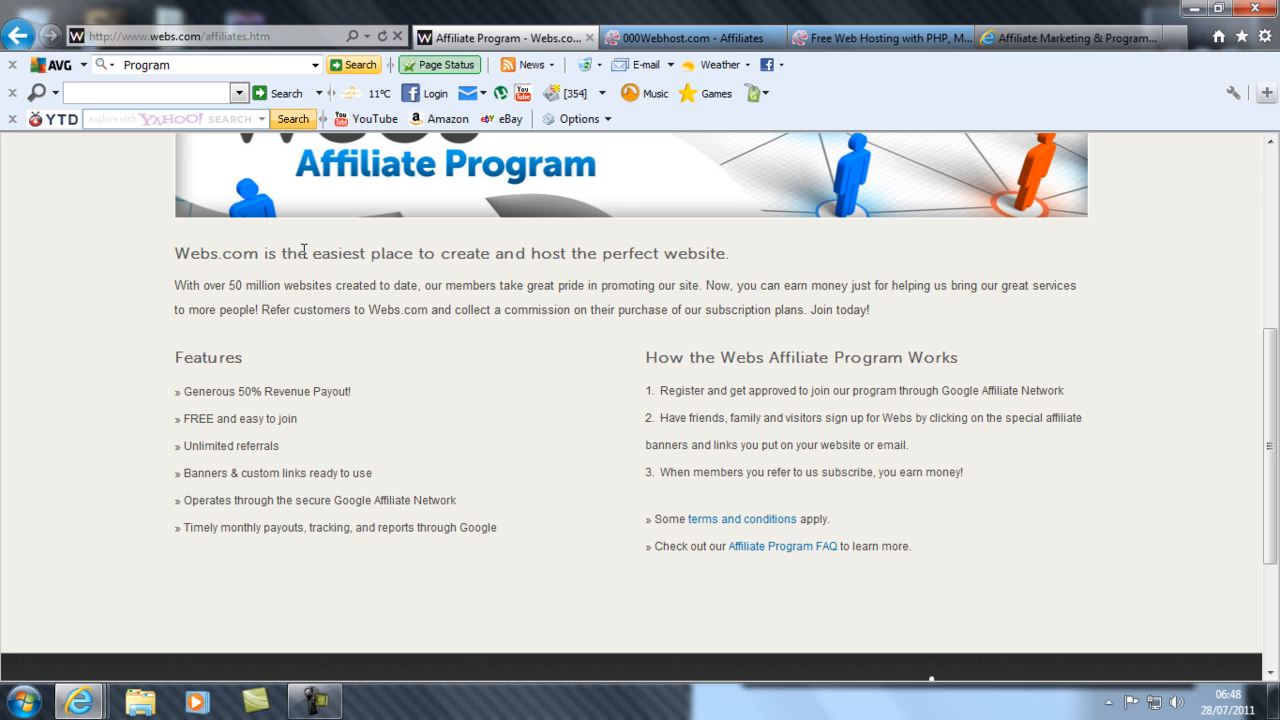
mouse_move(741, 309)
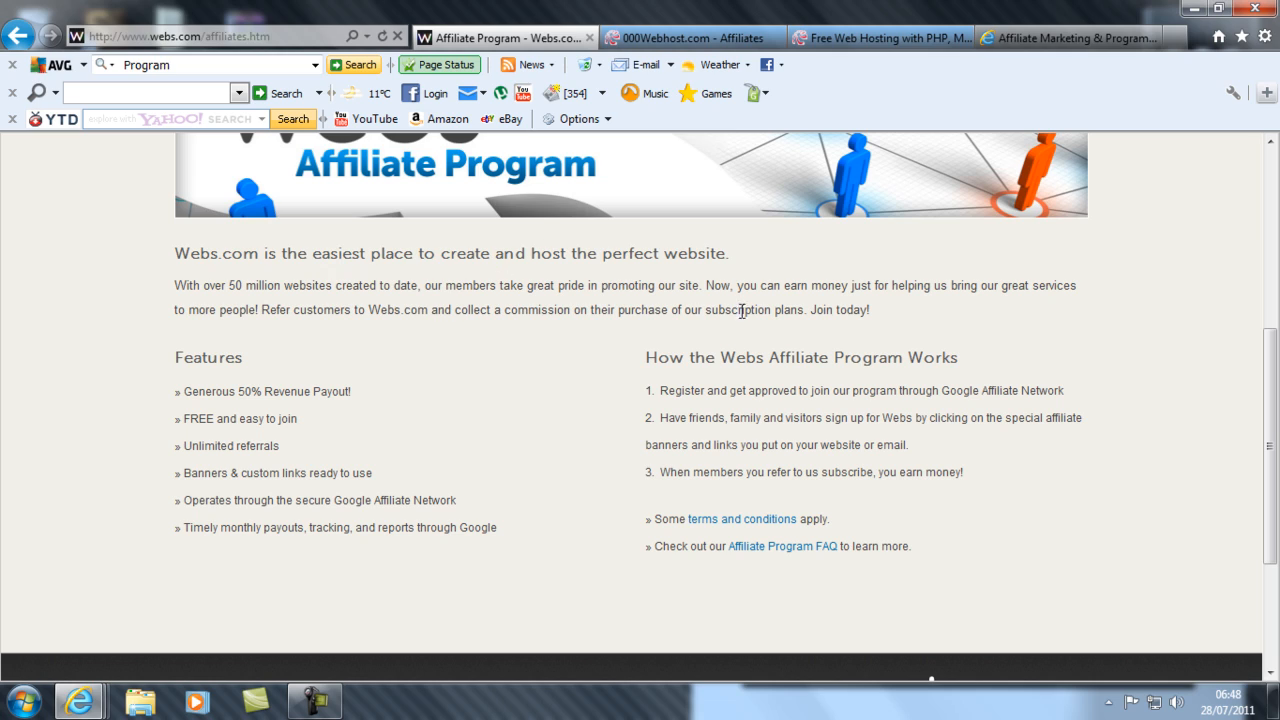
mouse_move(638, 360)
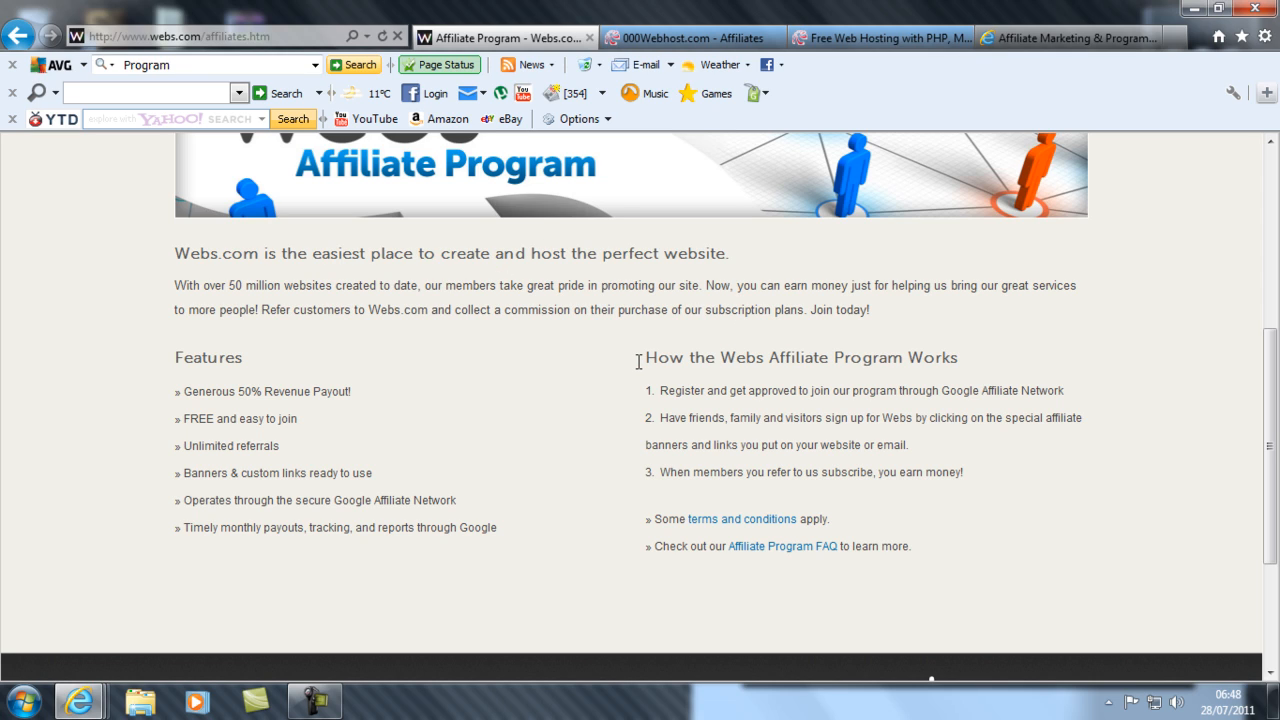
mouse_move(624, 345)
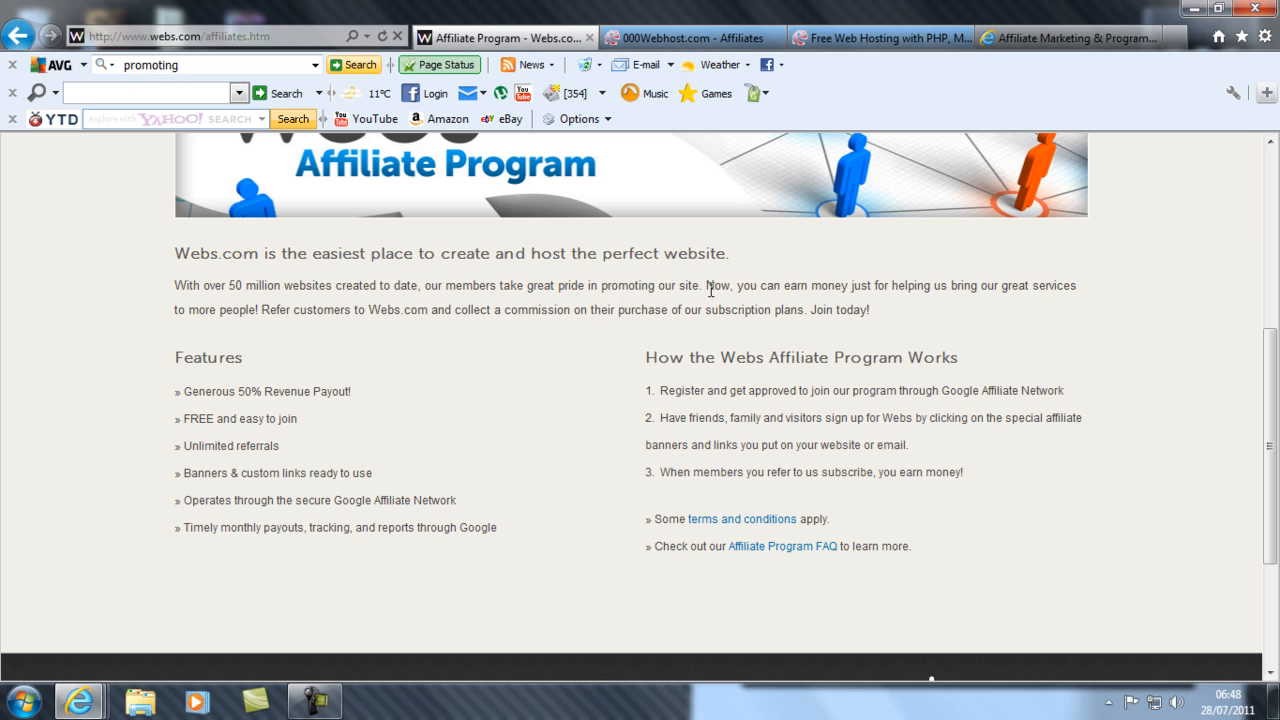
mouse_move(736, 272)
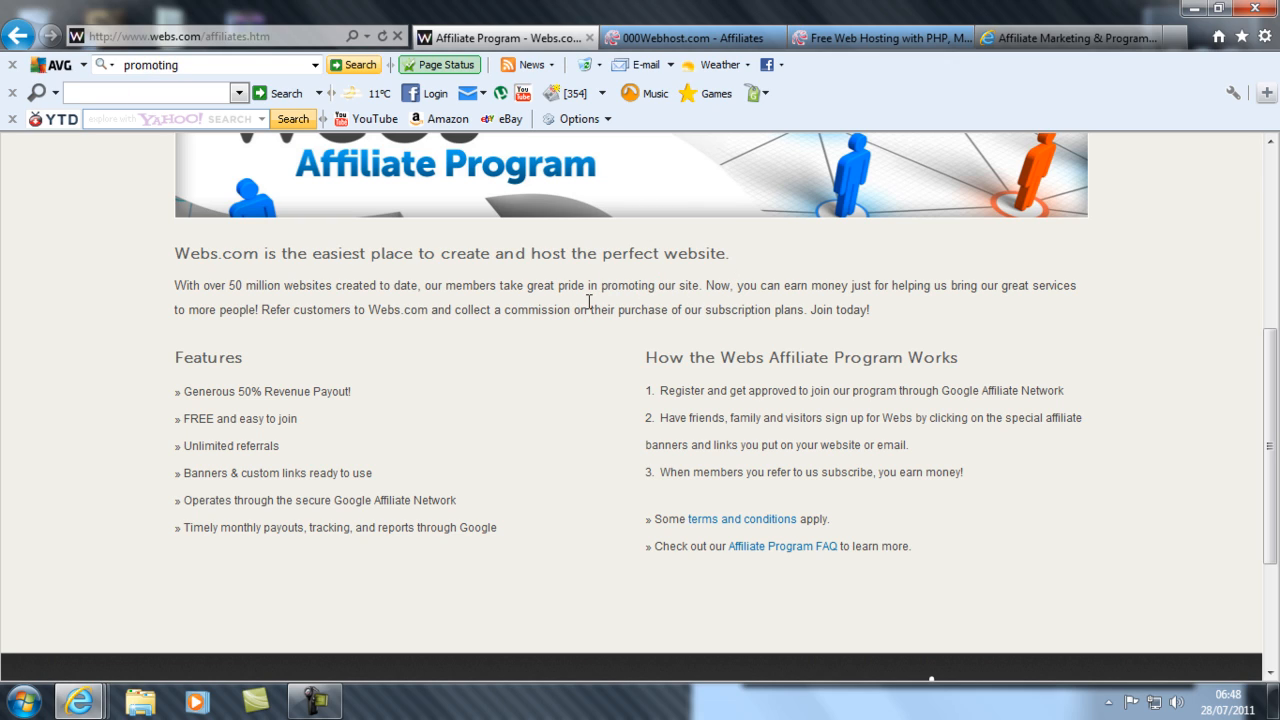
mouse_move(691, 276)
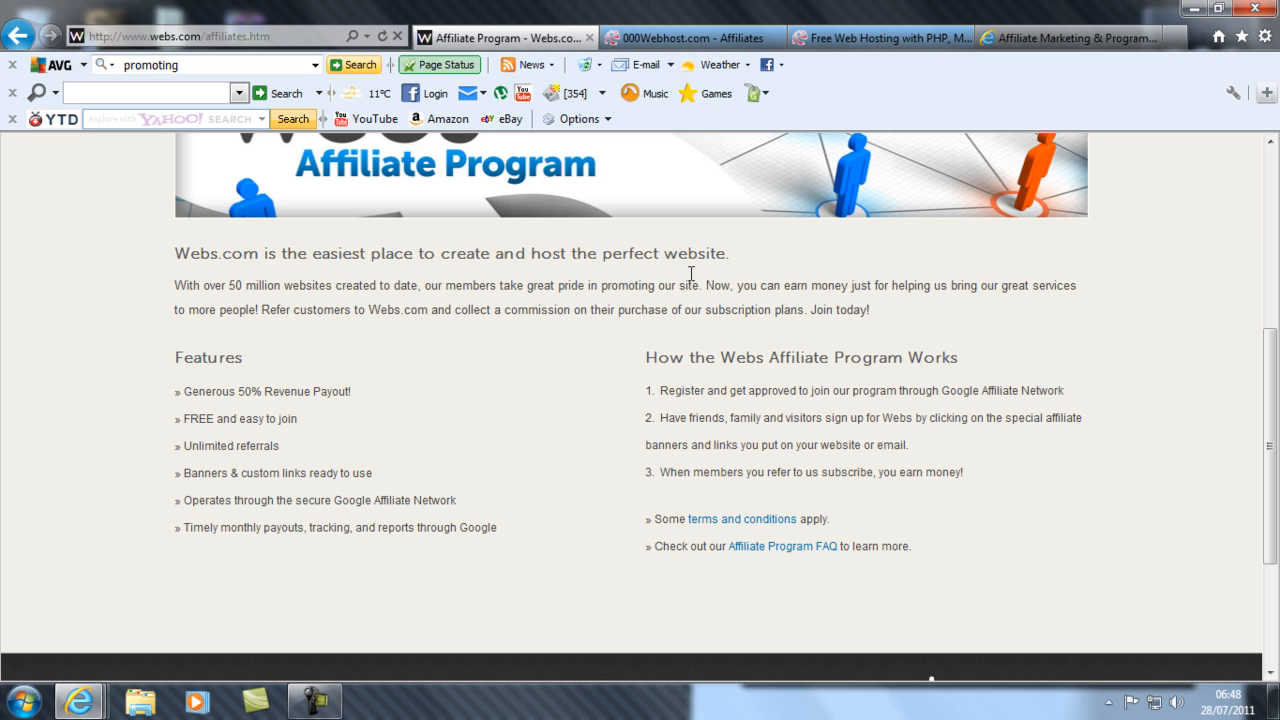
mouse_move(247, 393)
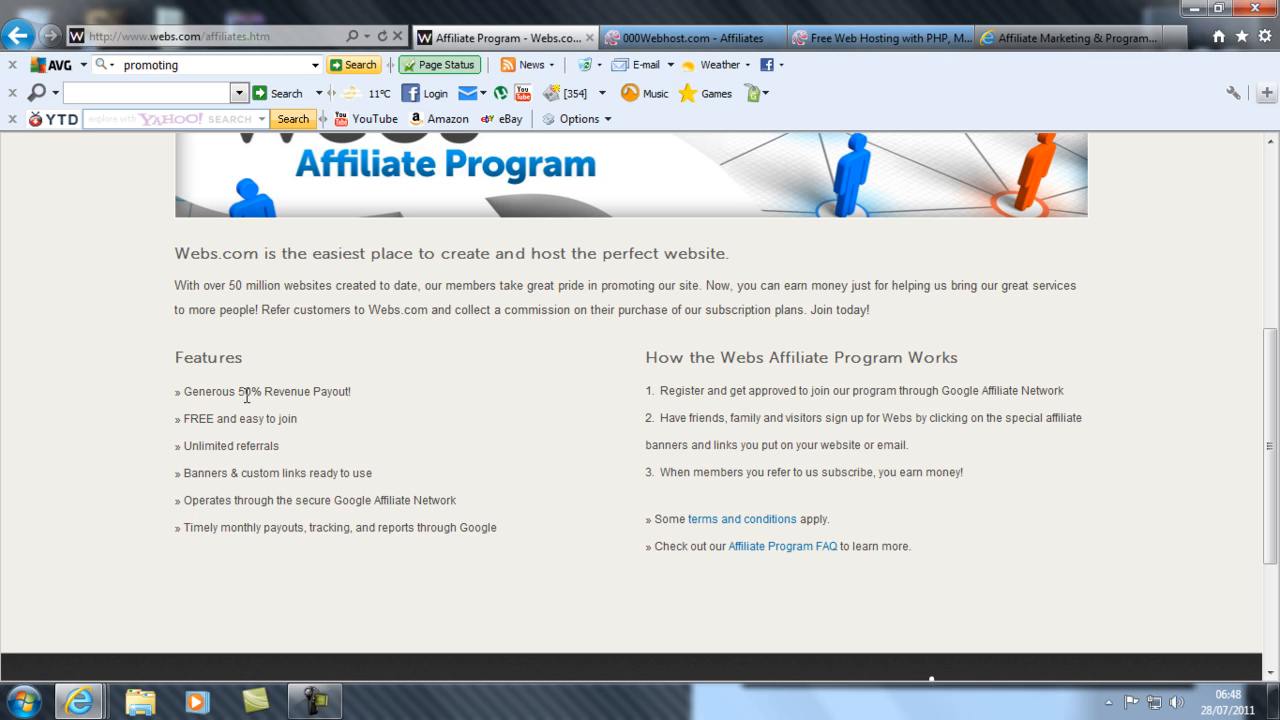
double_click(293, 392)
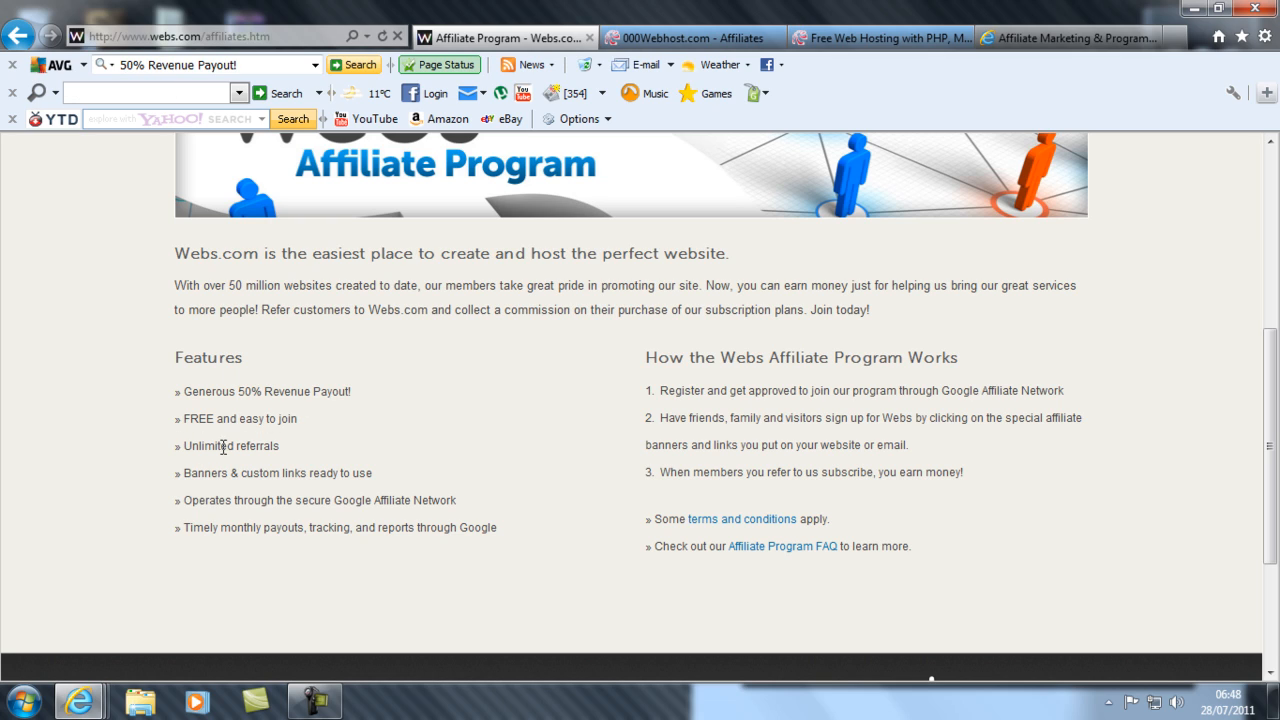
mouse_move(203, 479)
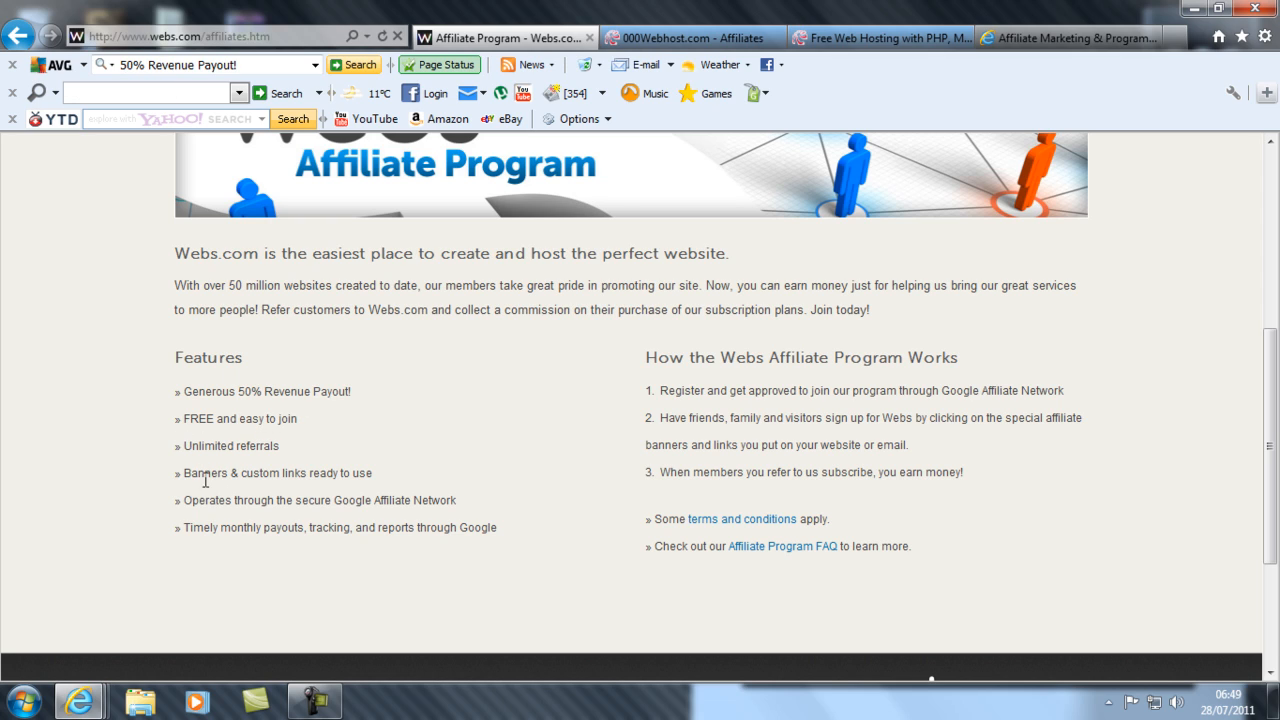
mouse_move(324, 418)
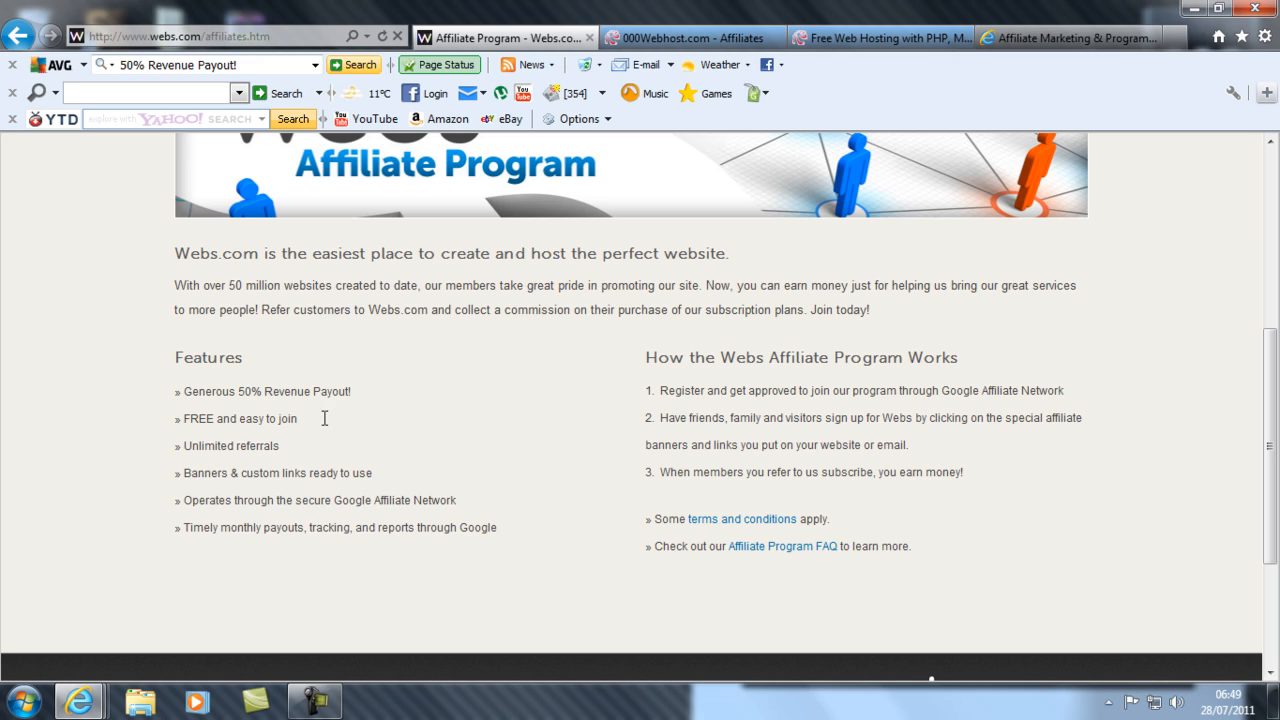
mouse_move(364, 499)
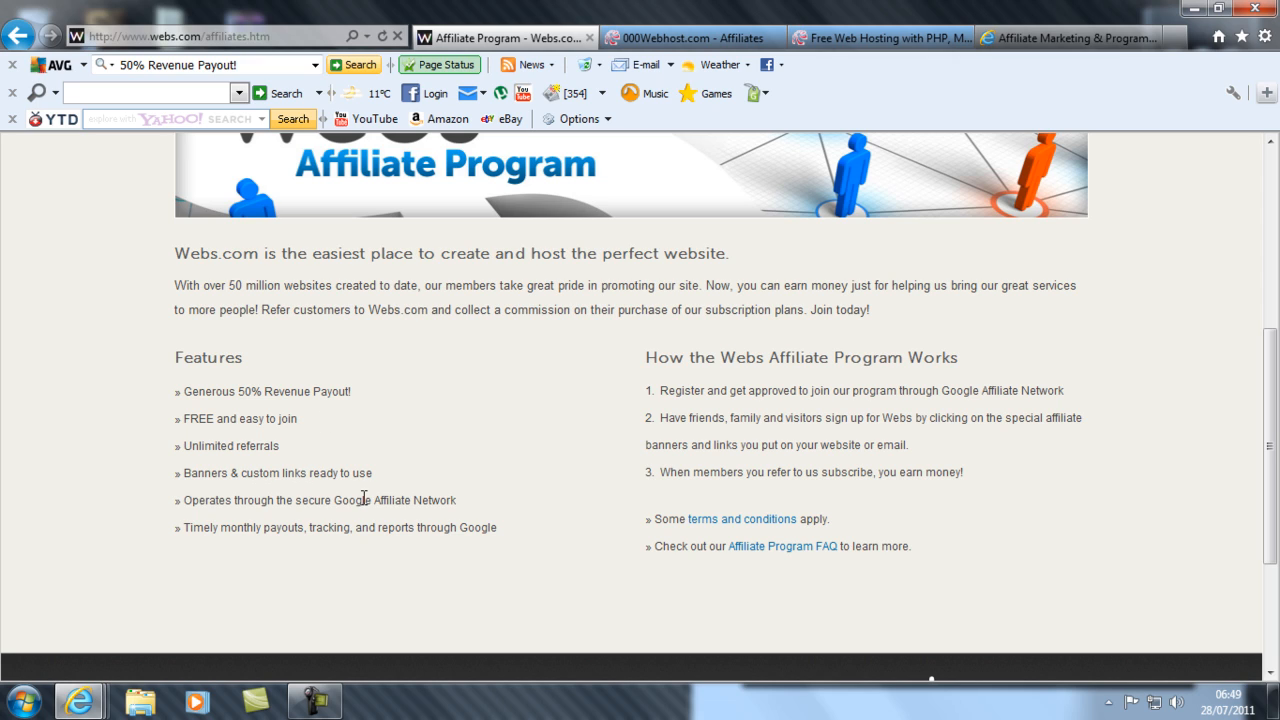
mouse_move(258, 500)
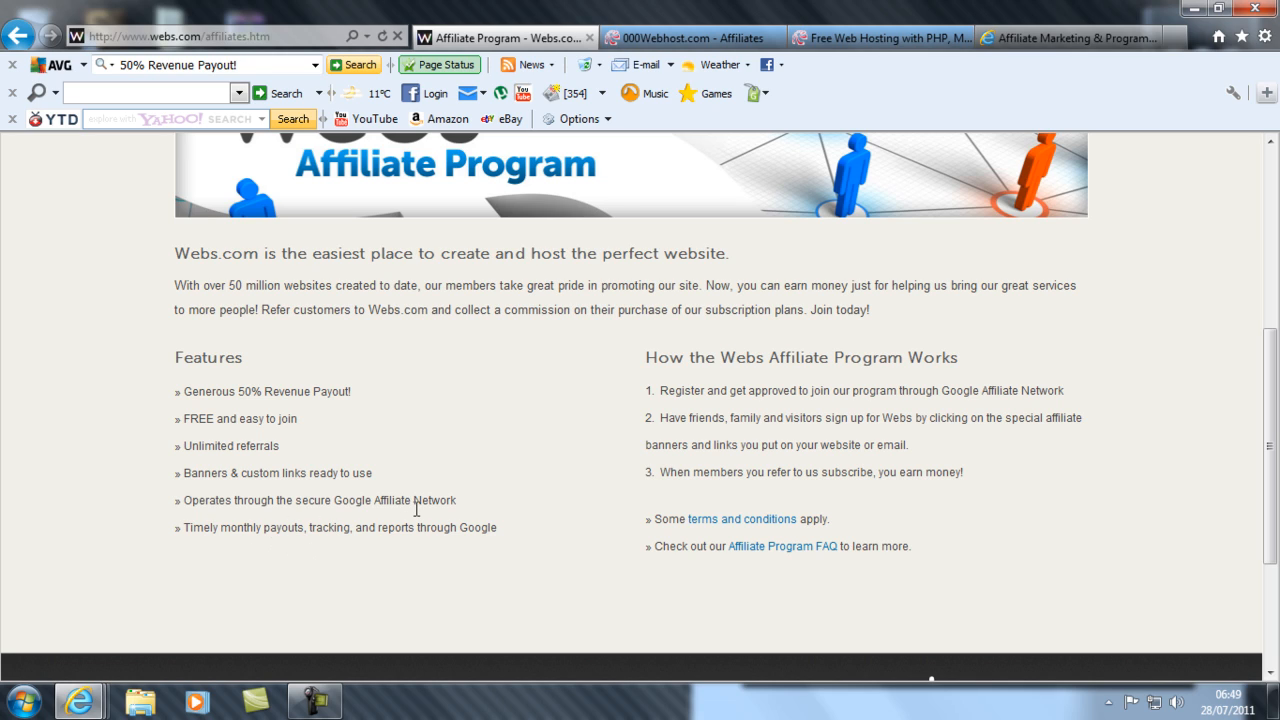
mouse_move(706, 338)
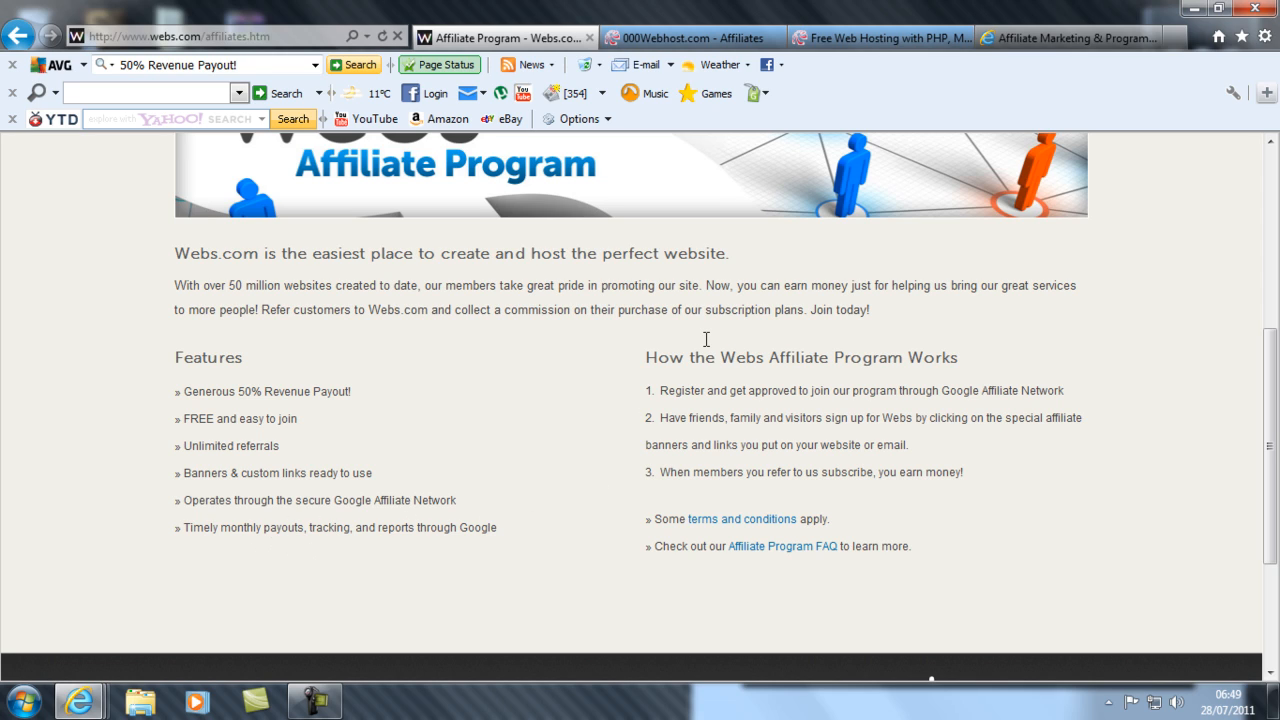
mouse_move(665, 375)
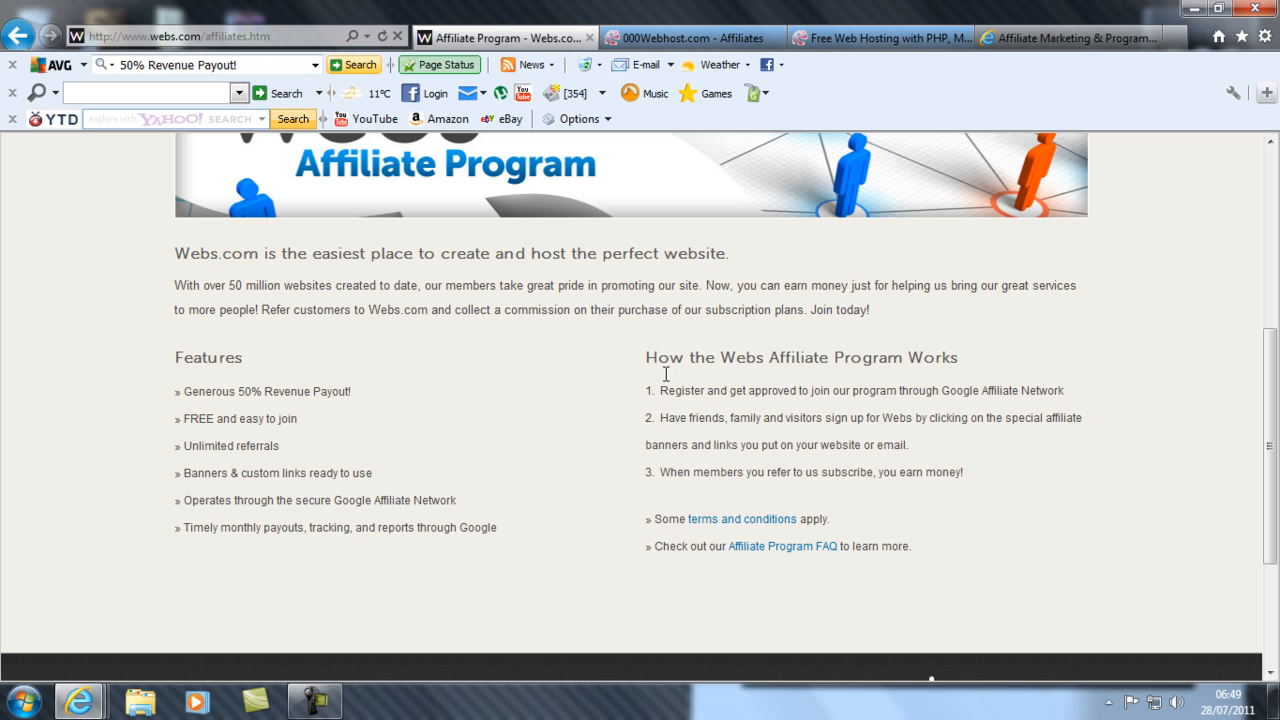
mouse_move(751, 385)
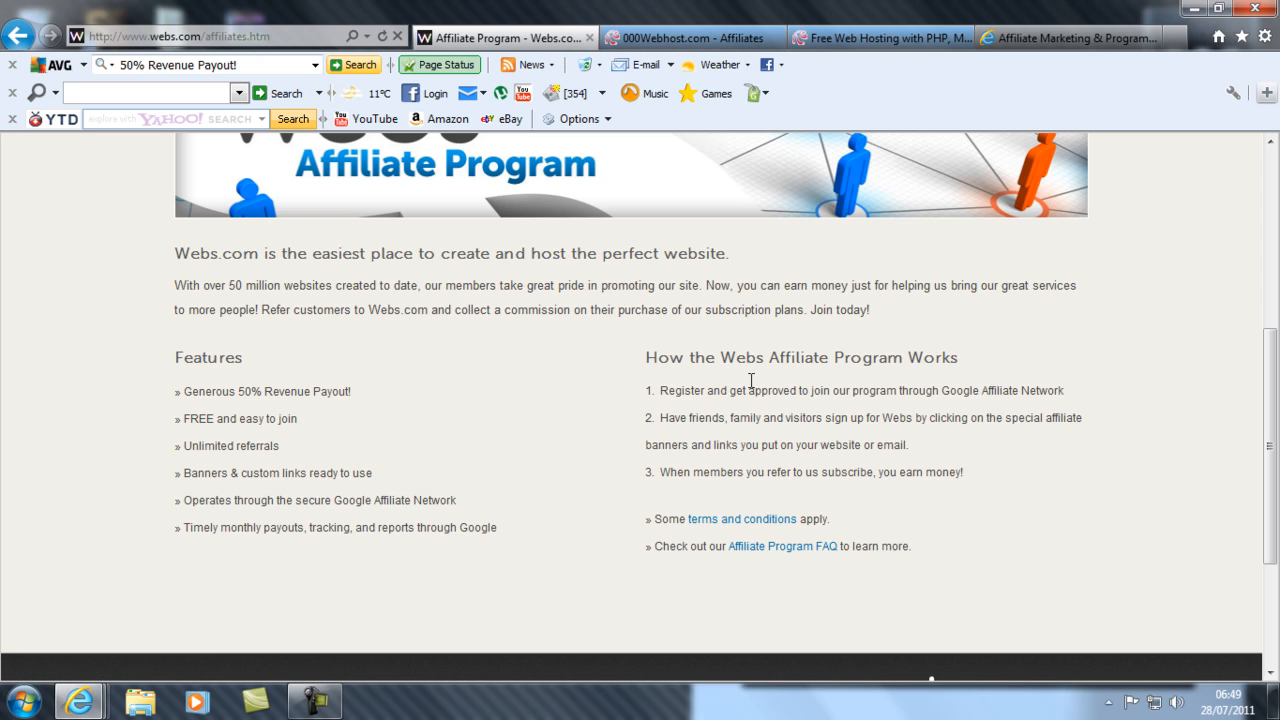
mouse_move(1031, 392)
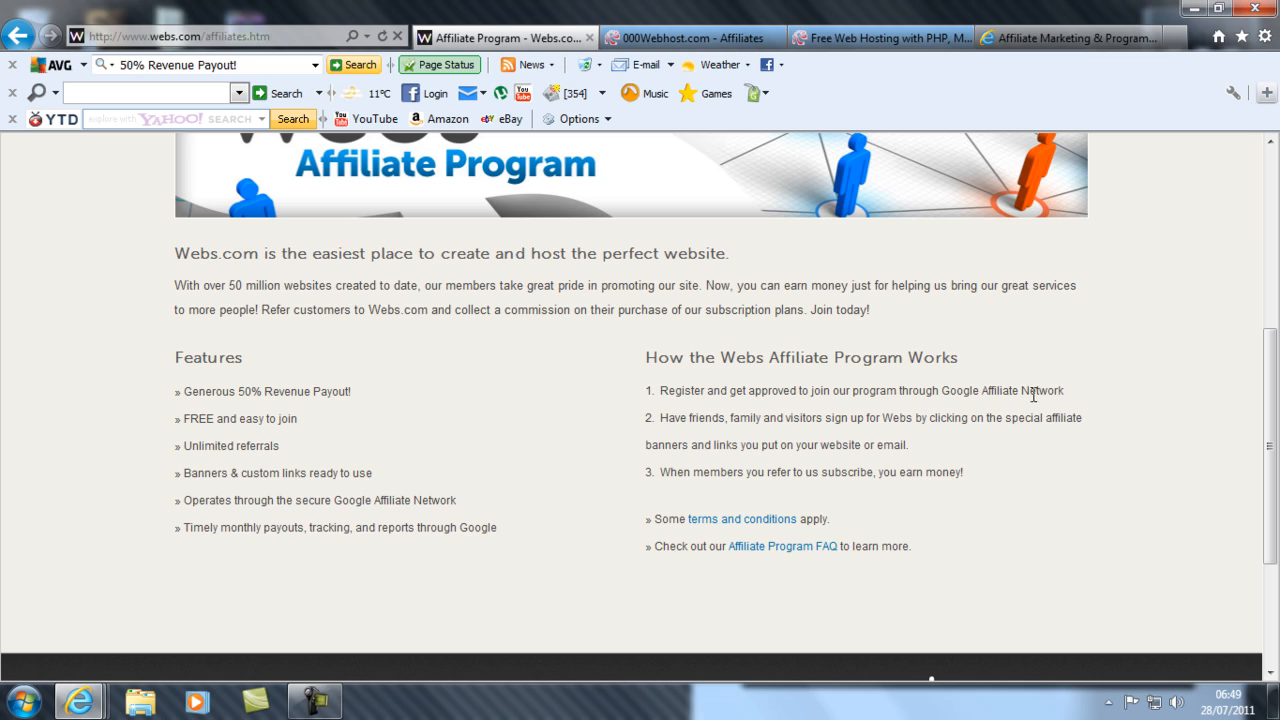
mouse_move(1025, 379)
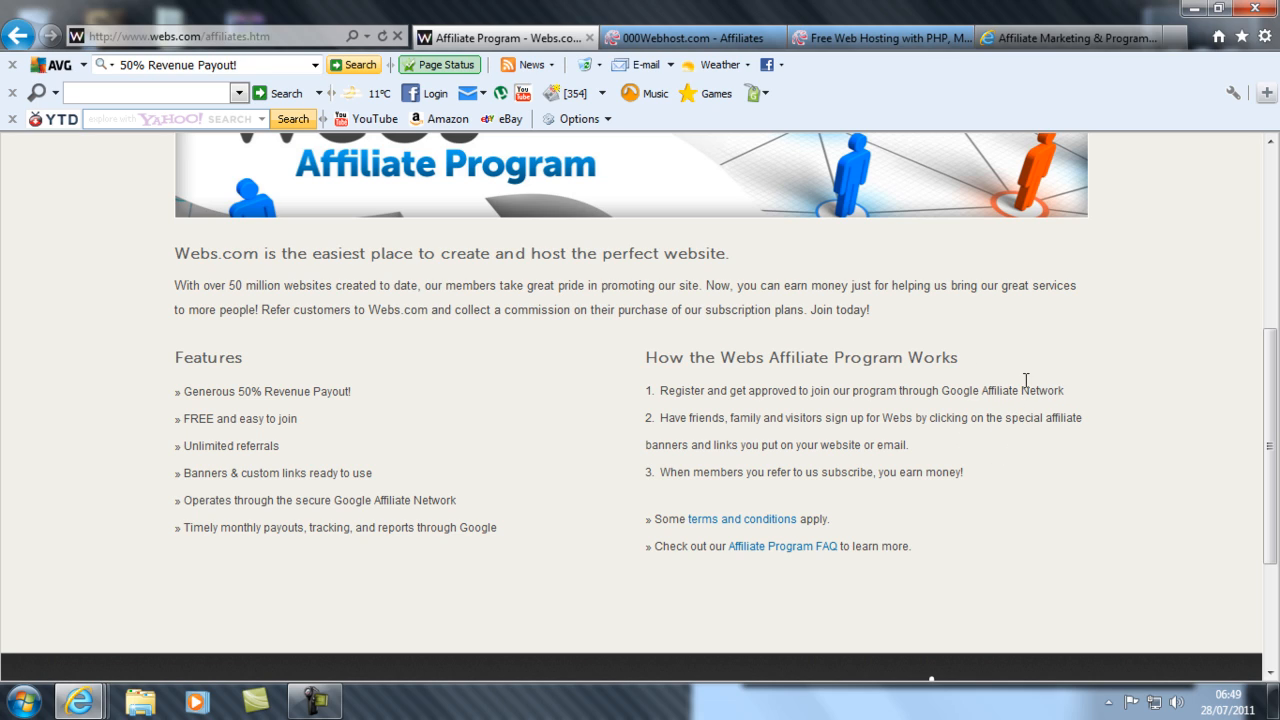
mouse_move(715, 417)
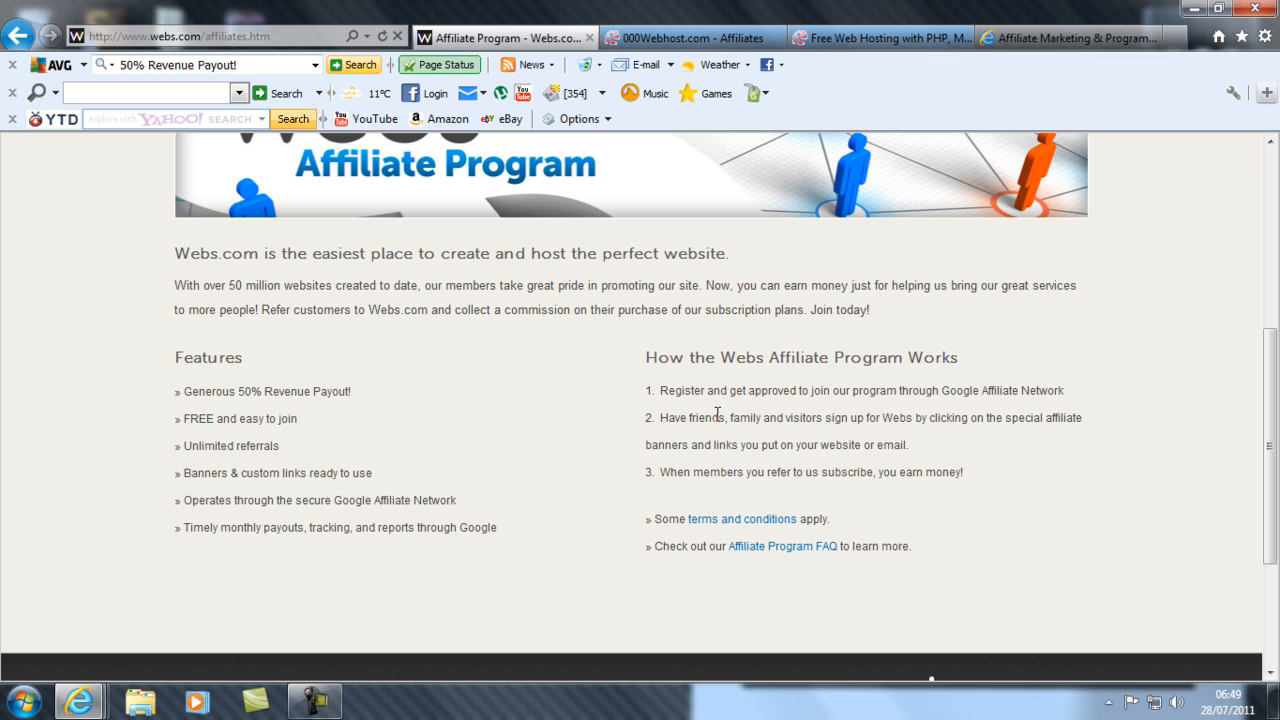
mouse_move(1016, 453)
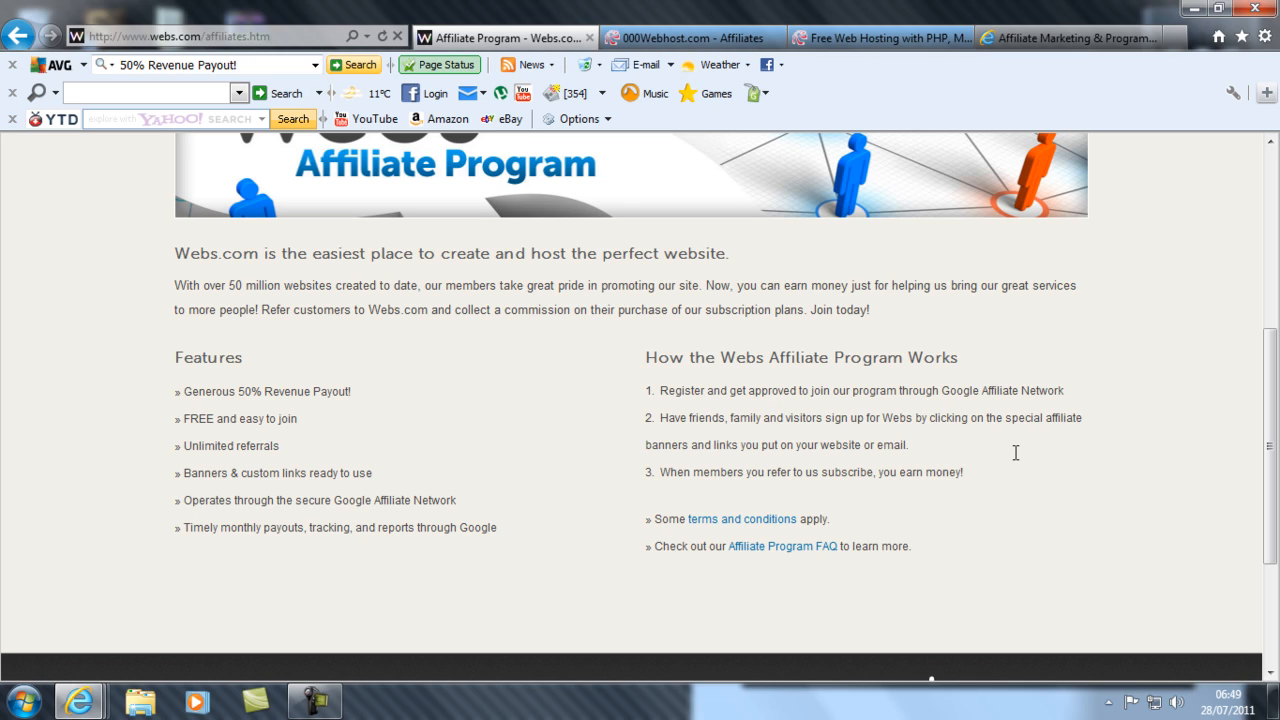
mouse_move(1016, 418)
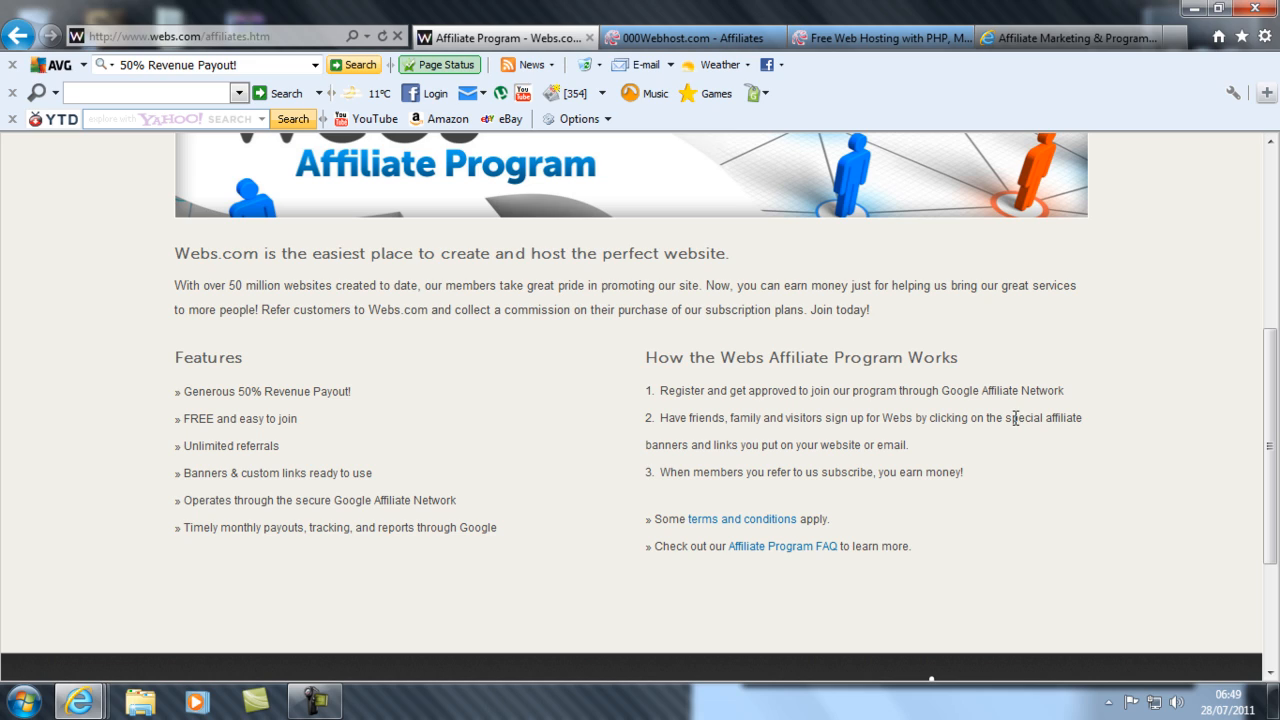
mouse_move(977, 391)
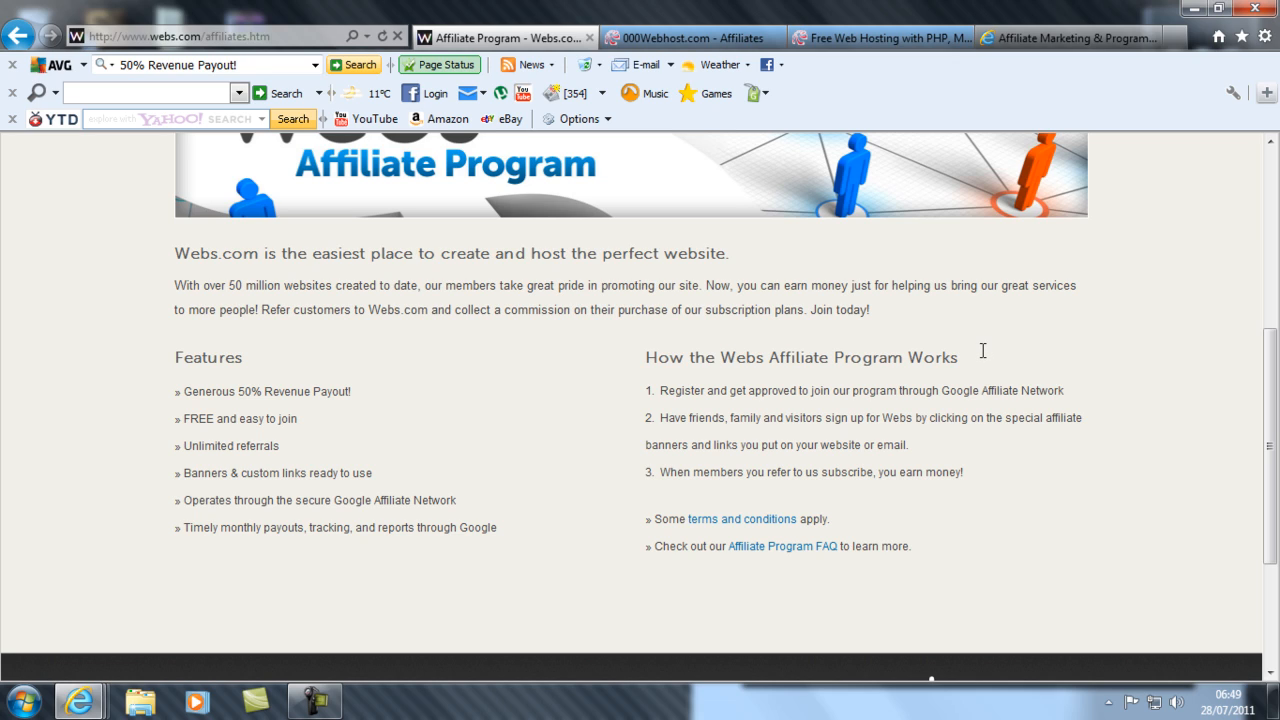
mouse_move(216, 391)
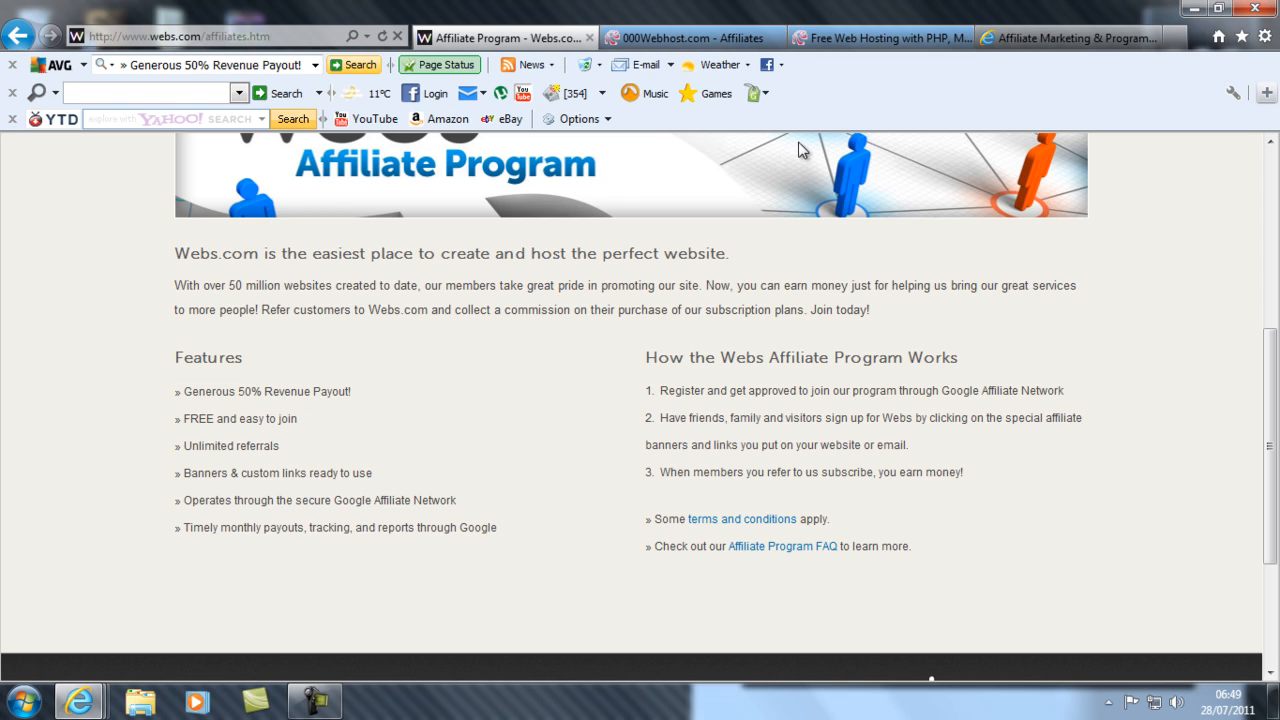
Step: Scroll the Webs.com affiliates page down, then back up to the $200-per-referral headline
scroll("up", 3)
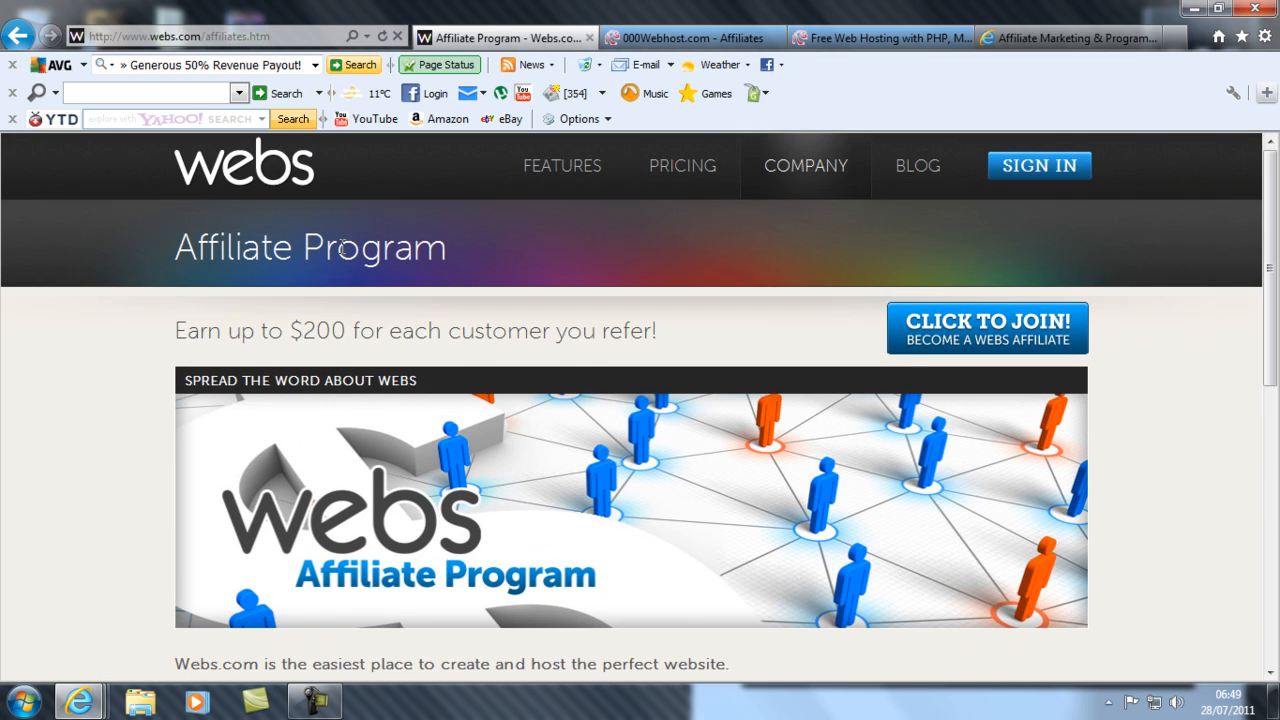
scroll("down", 3)
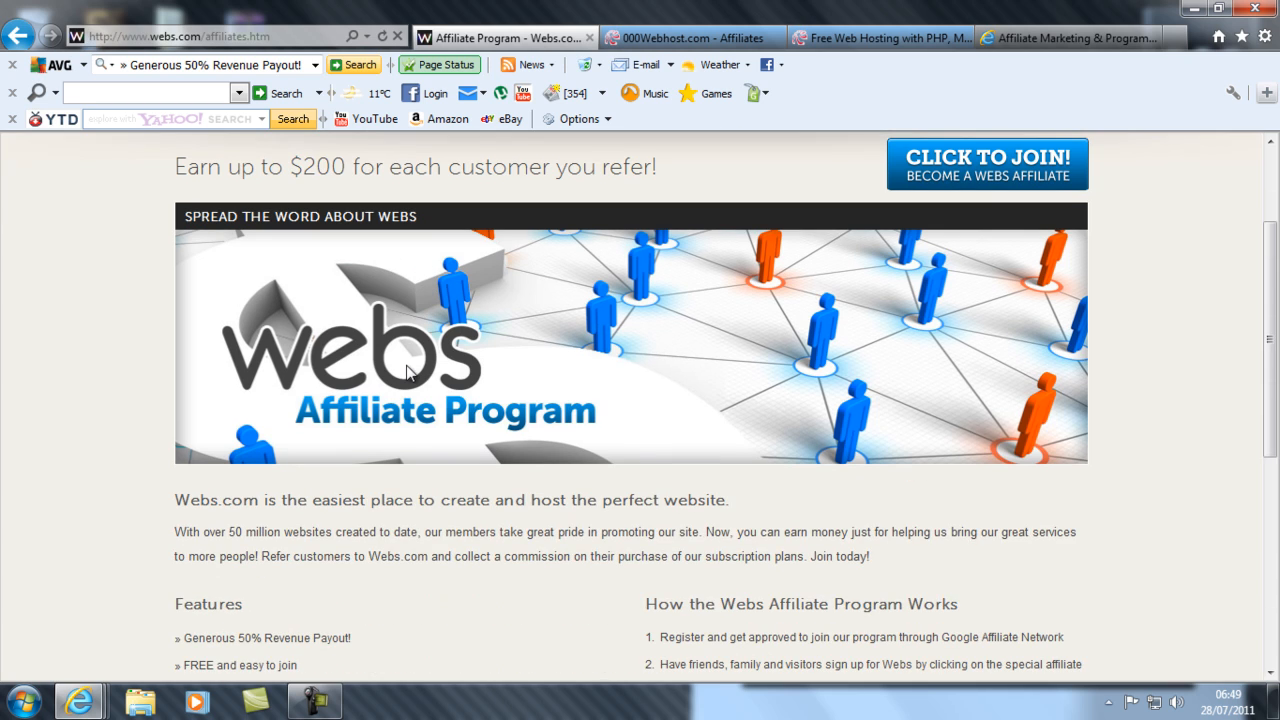
scroll("down", 3)
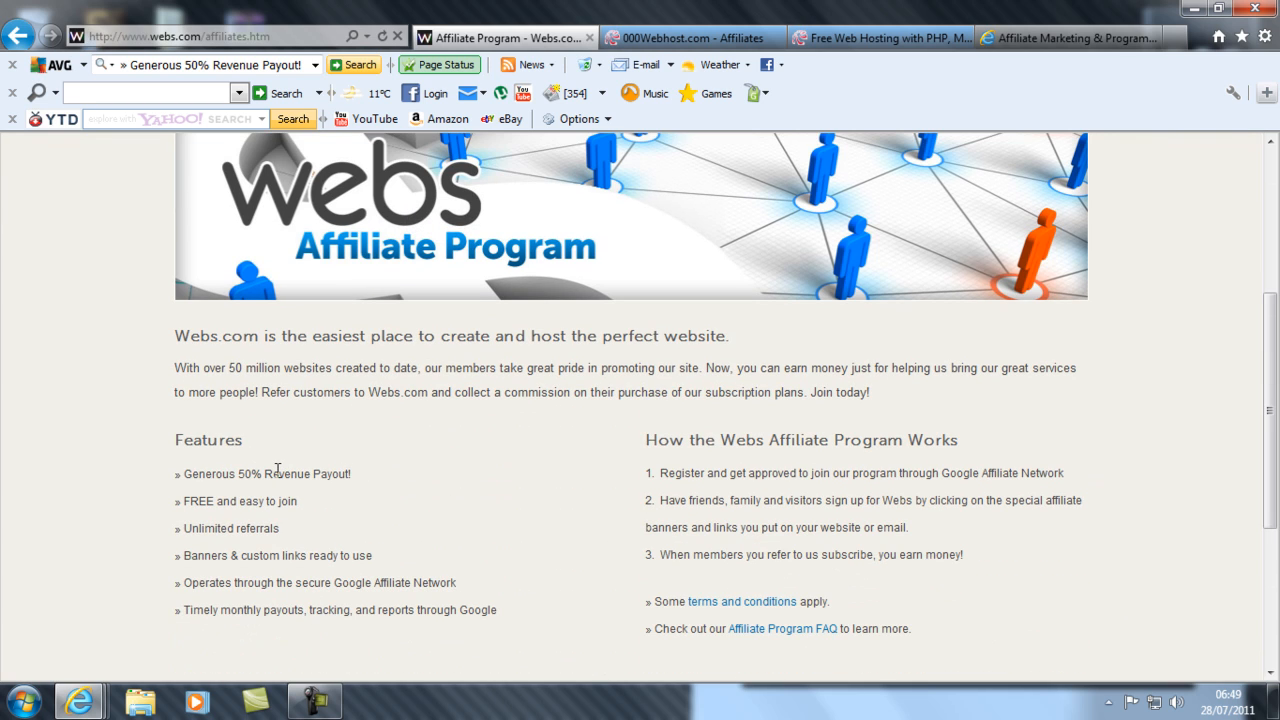
mouse_move(267, 440)
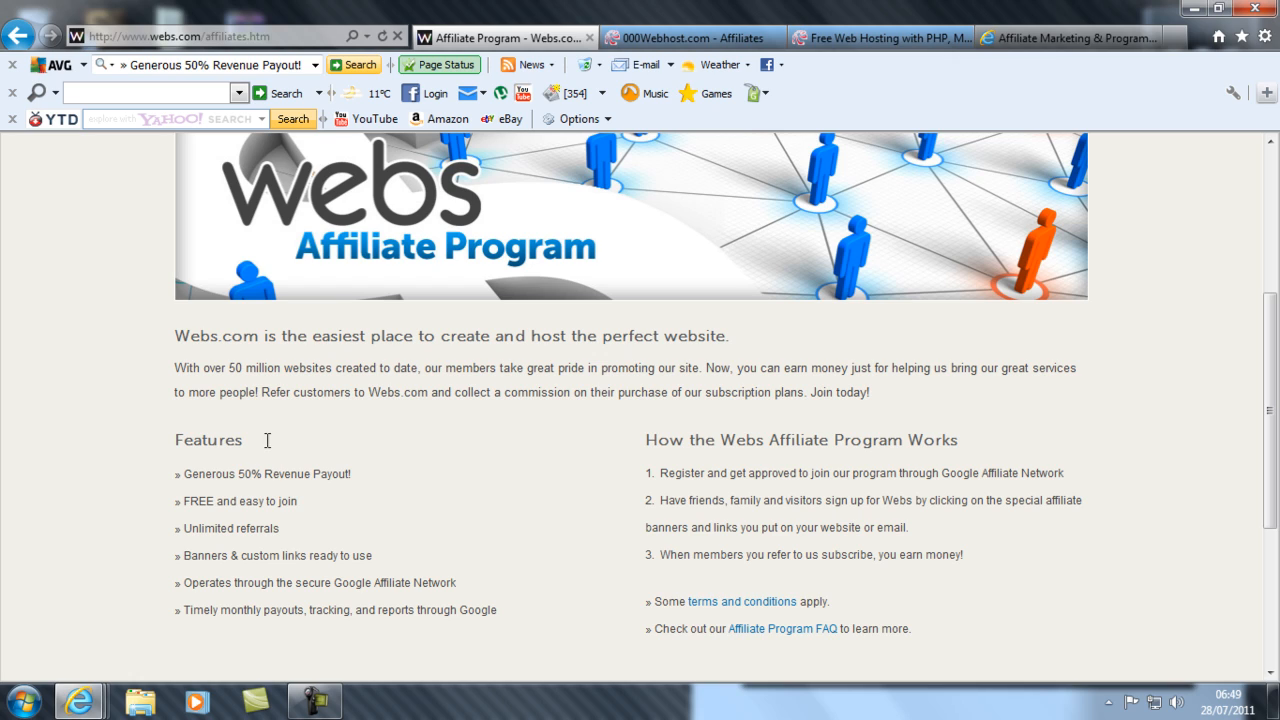
mouse_move(805, 155)
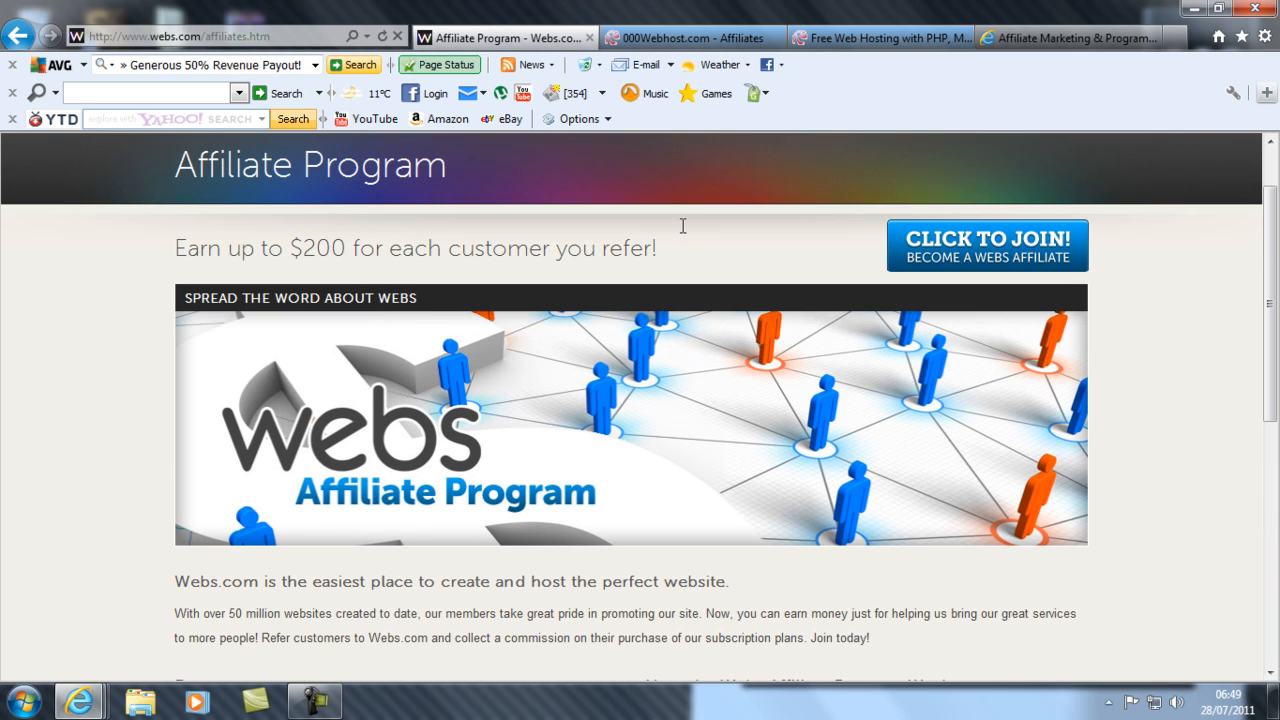
scroll("down", 3)
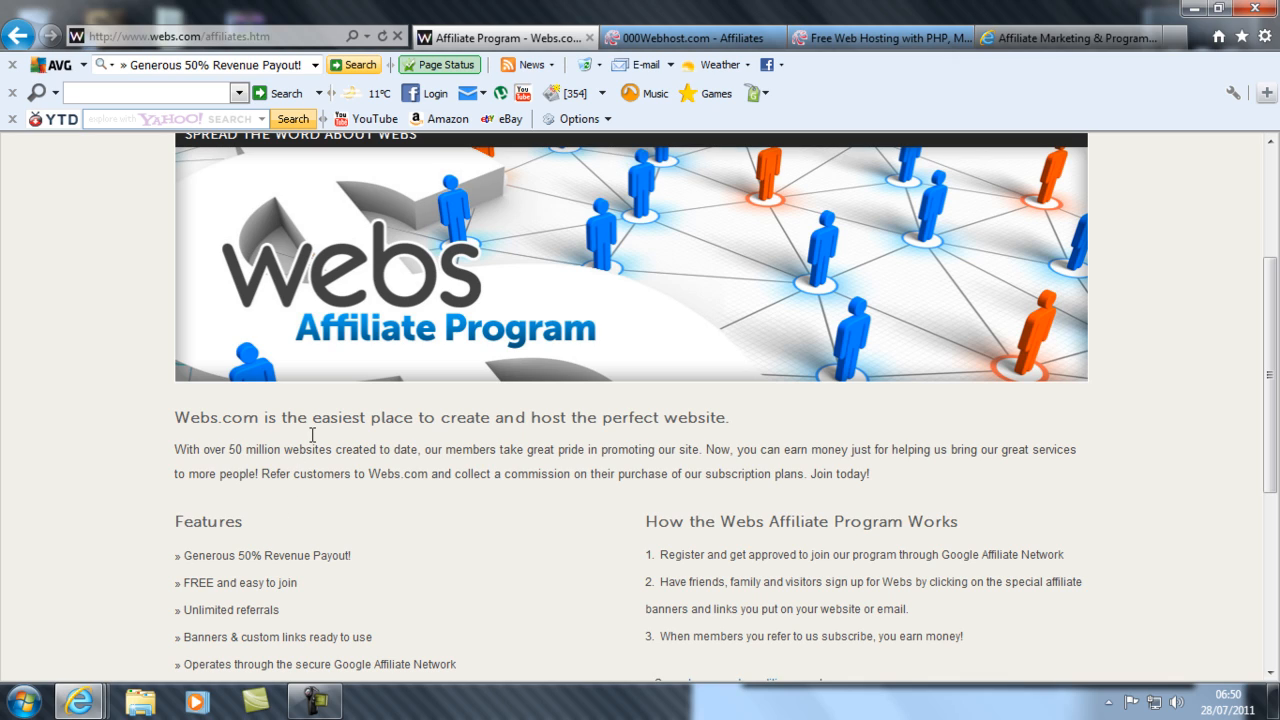
mouse_move(323, 402)
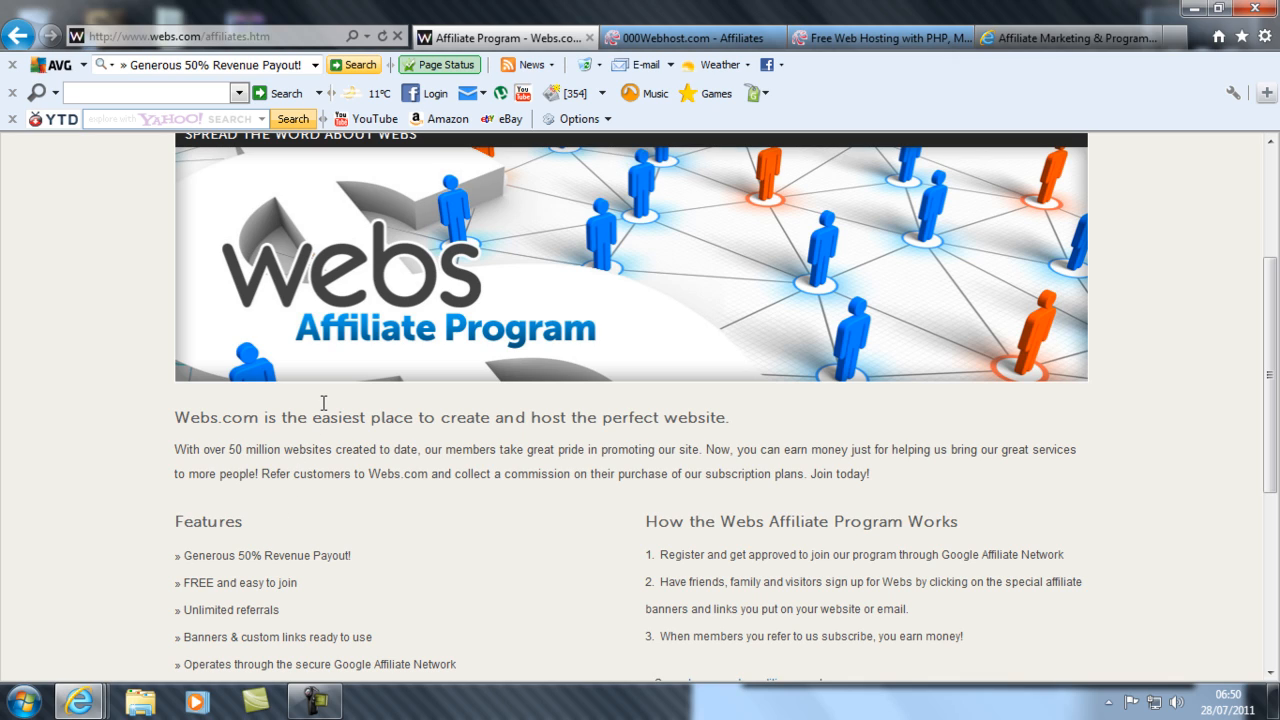
scroll("up", 3)
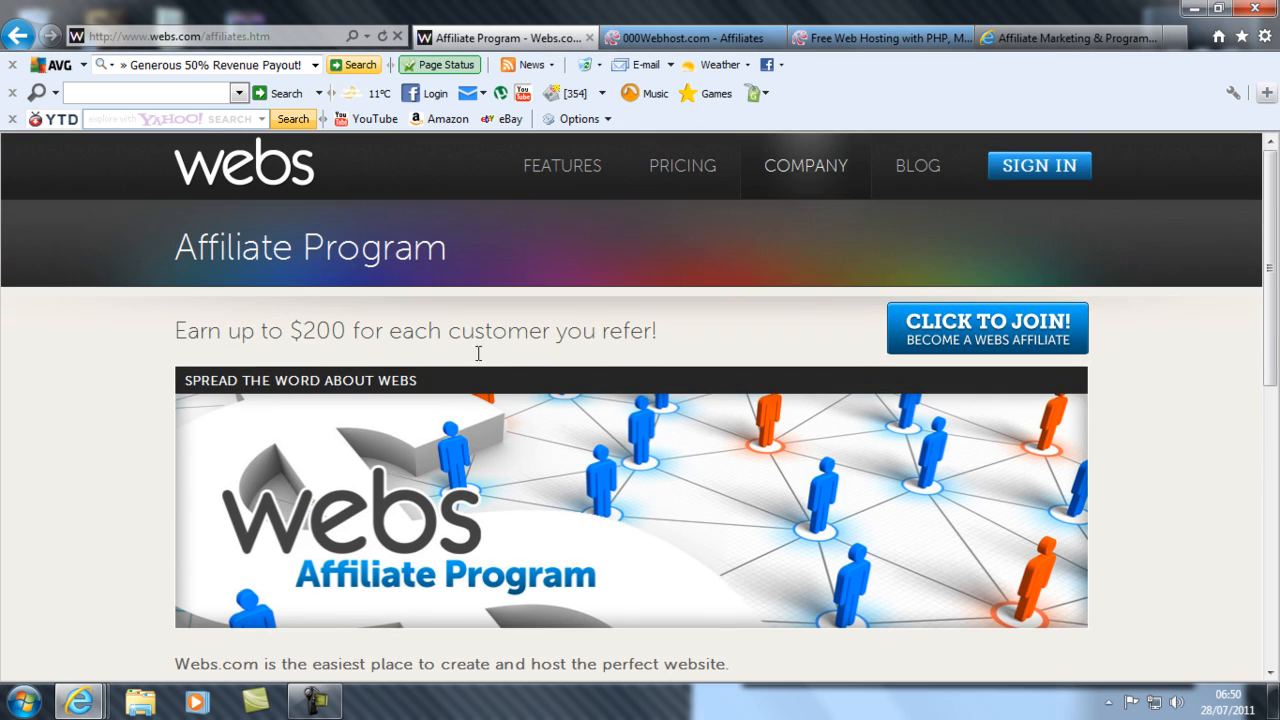
Step: Open Webs.com's Pricing page and scroll the Free, Starter, Enhanced and Pro comparison
left_click(682, 165)
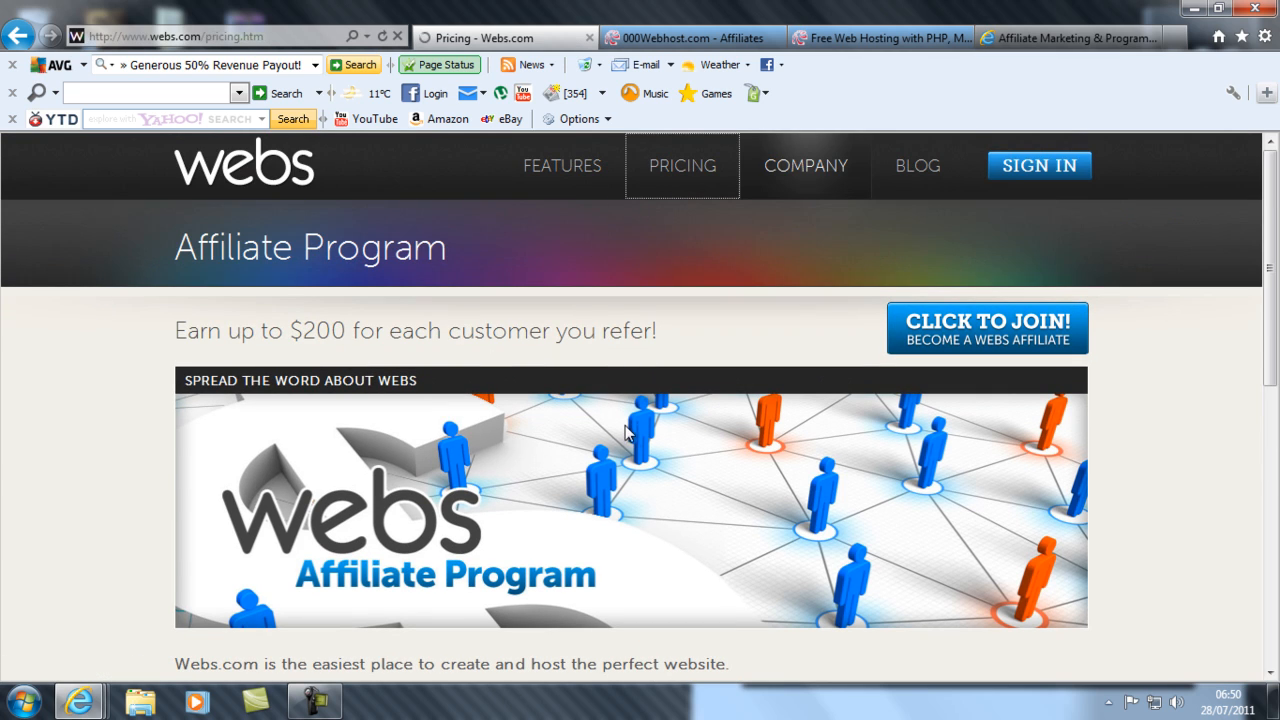
scroll("down", 3)
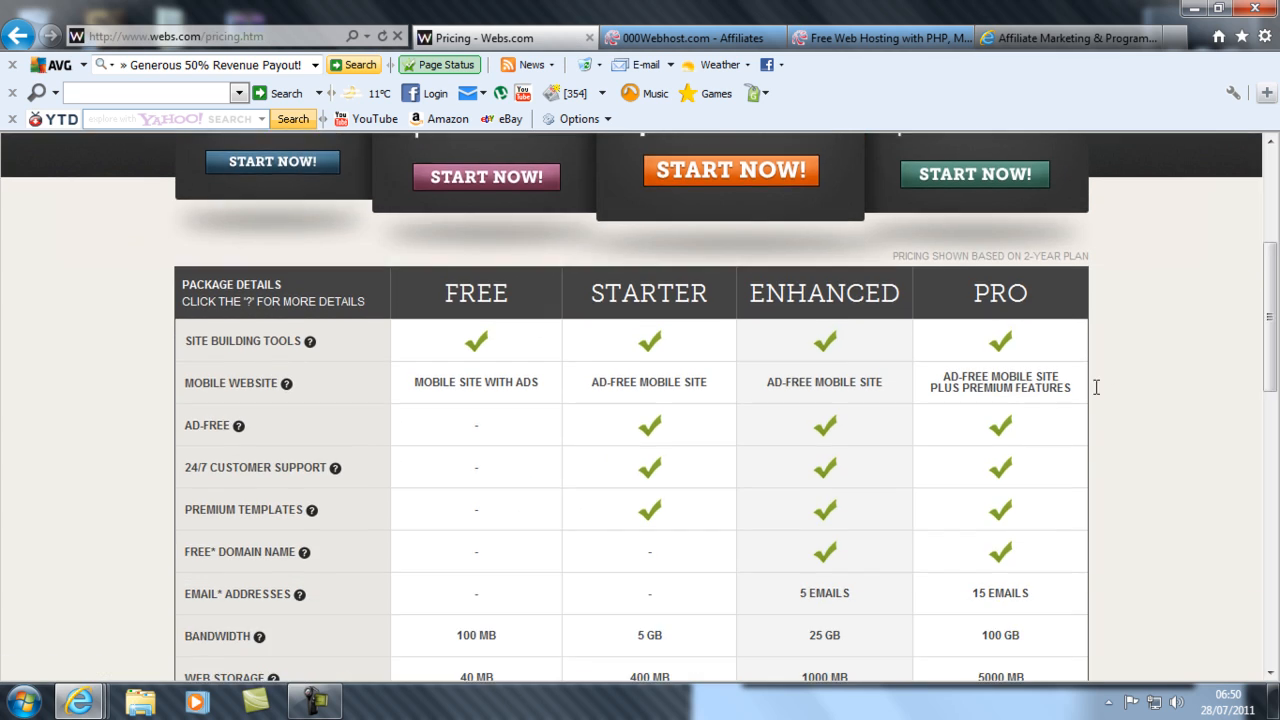
scroll("down", 3)
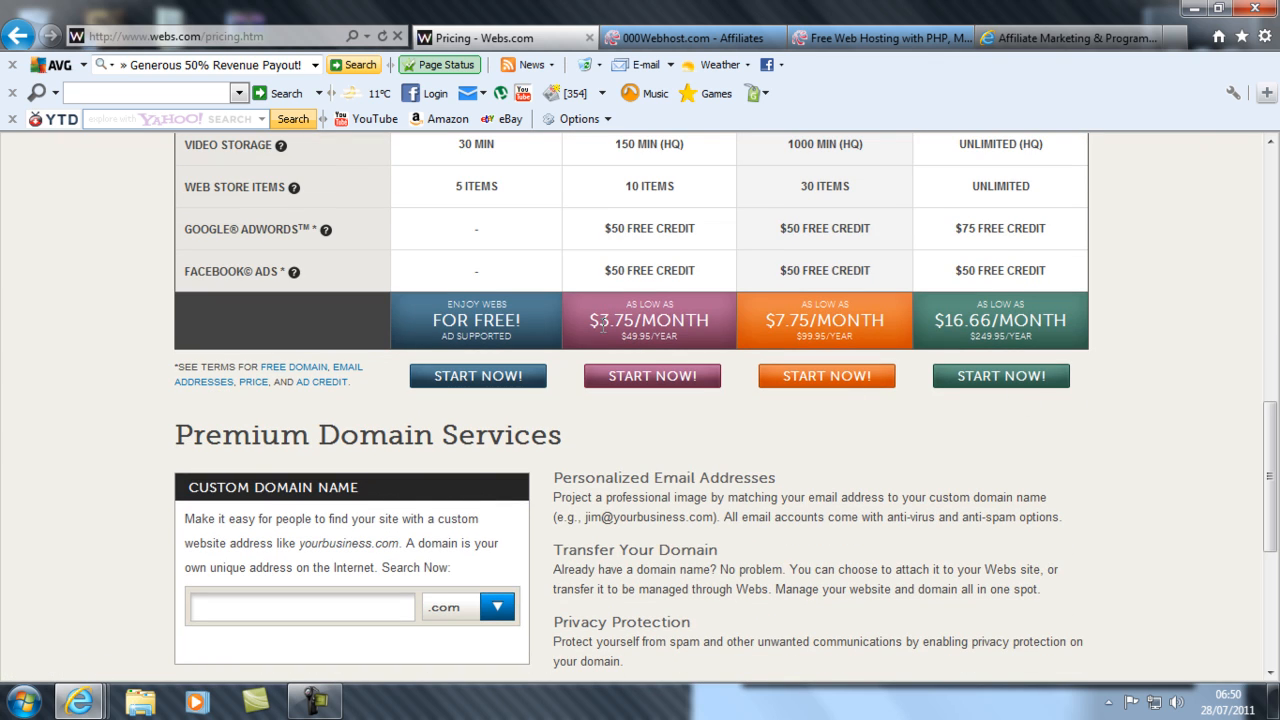
type("3.75")
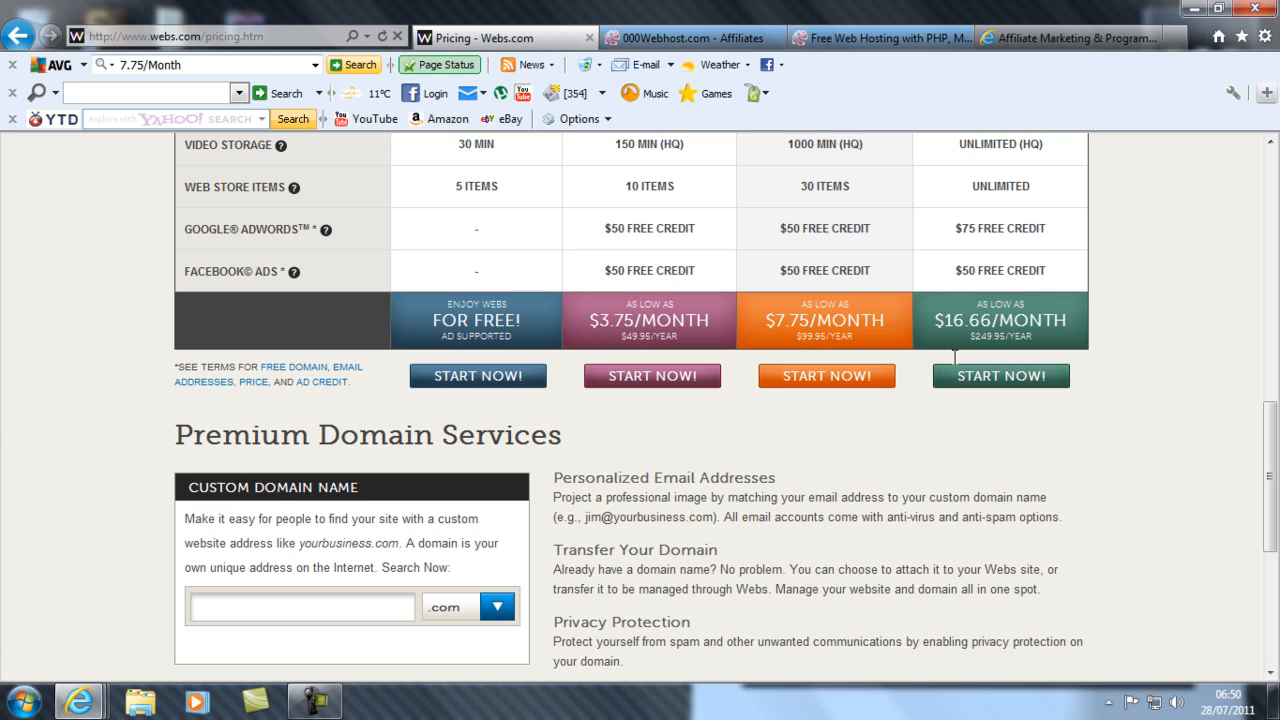
mouse_move(961, 343)
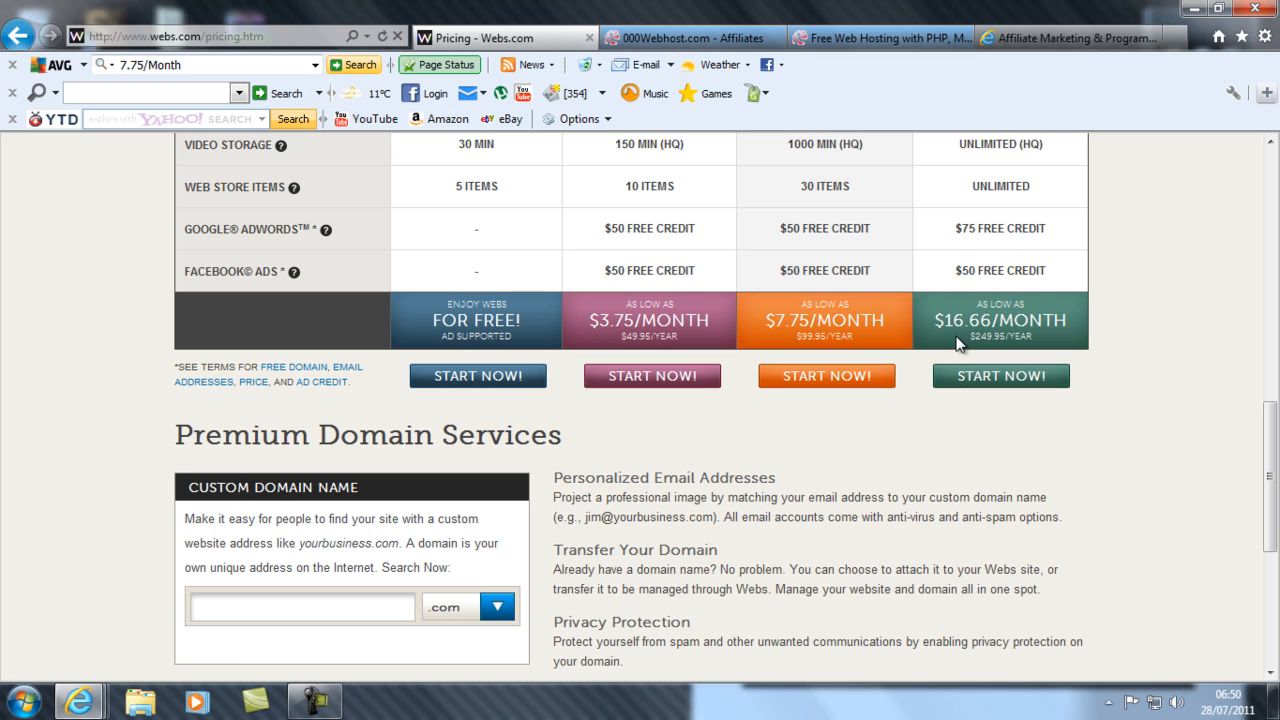
mouse_move(892, 273)
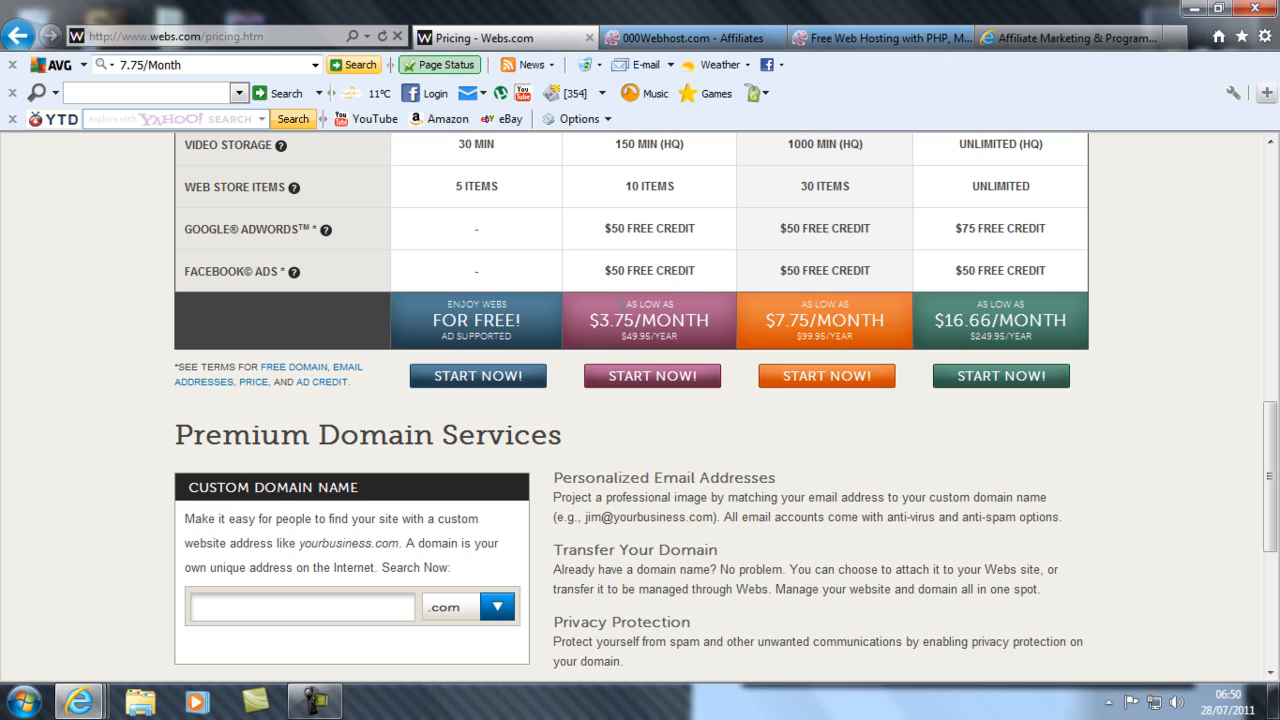
mouse_move(648, 262)
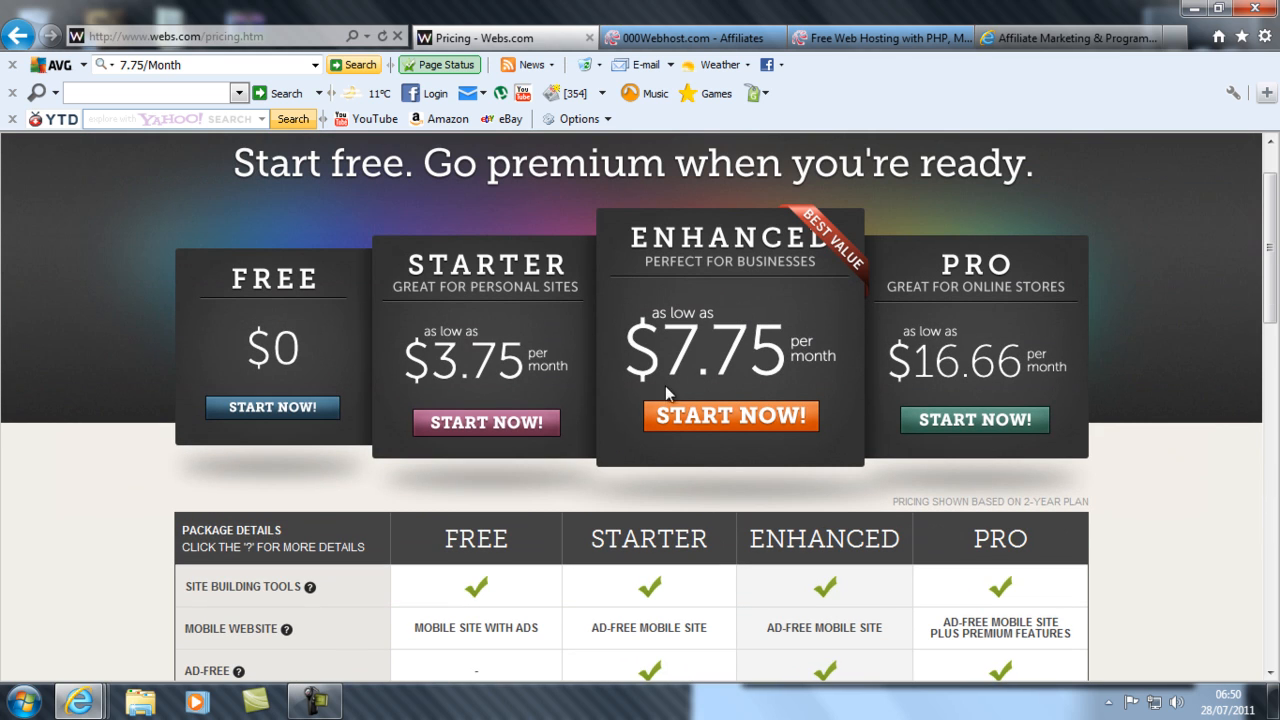
mouse_move(533, 320)
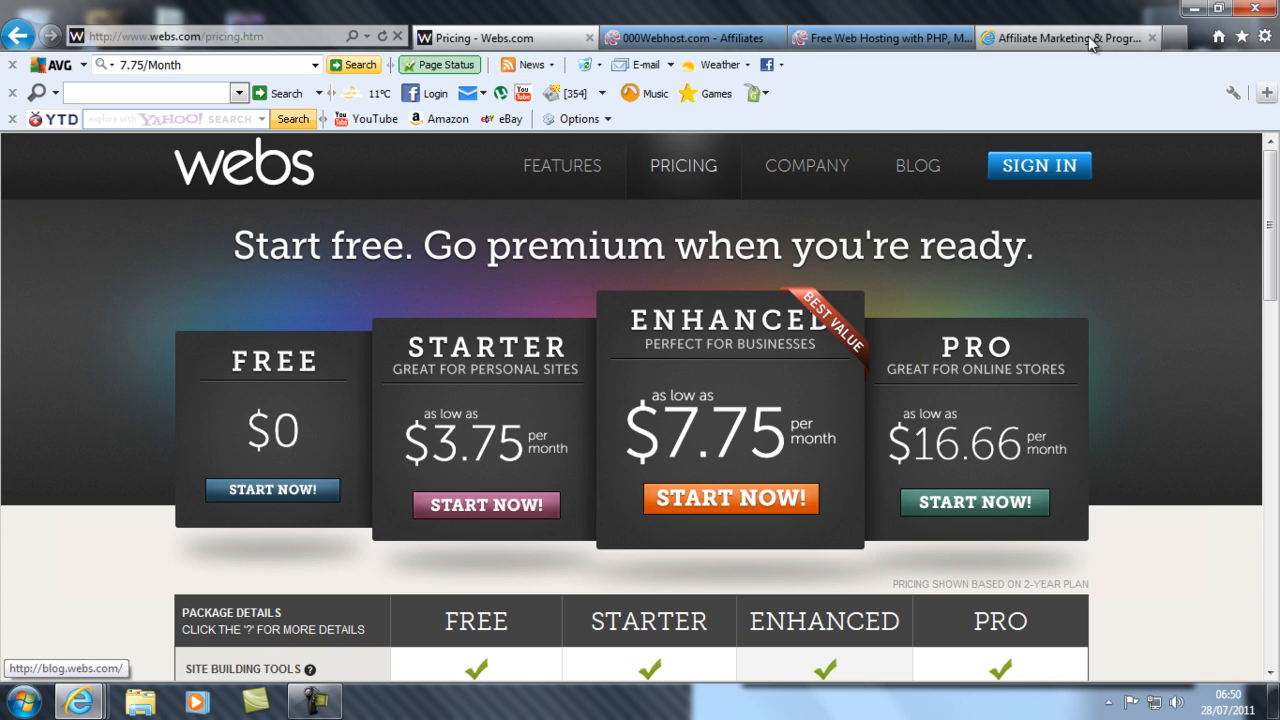
mouse_move(1088, 38)
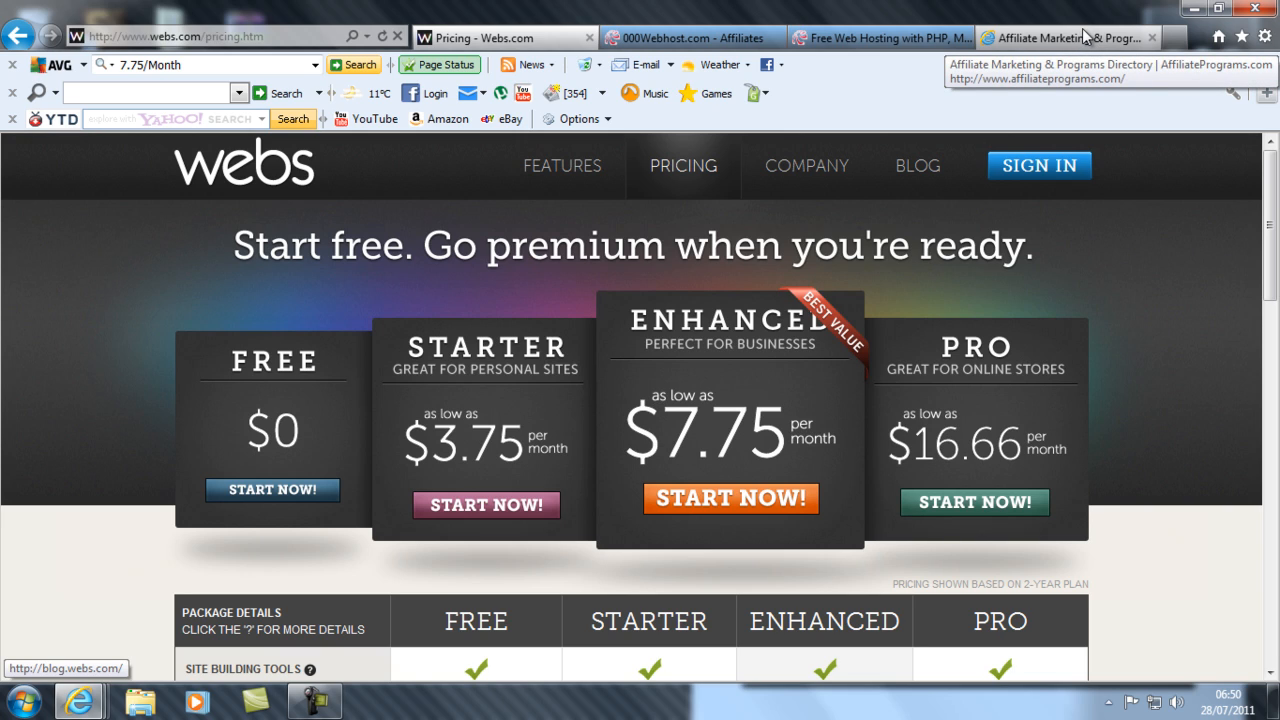
mouse_move(1120, 13)
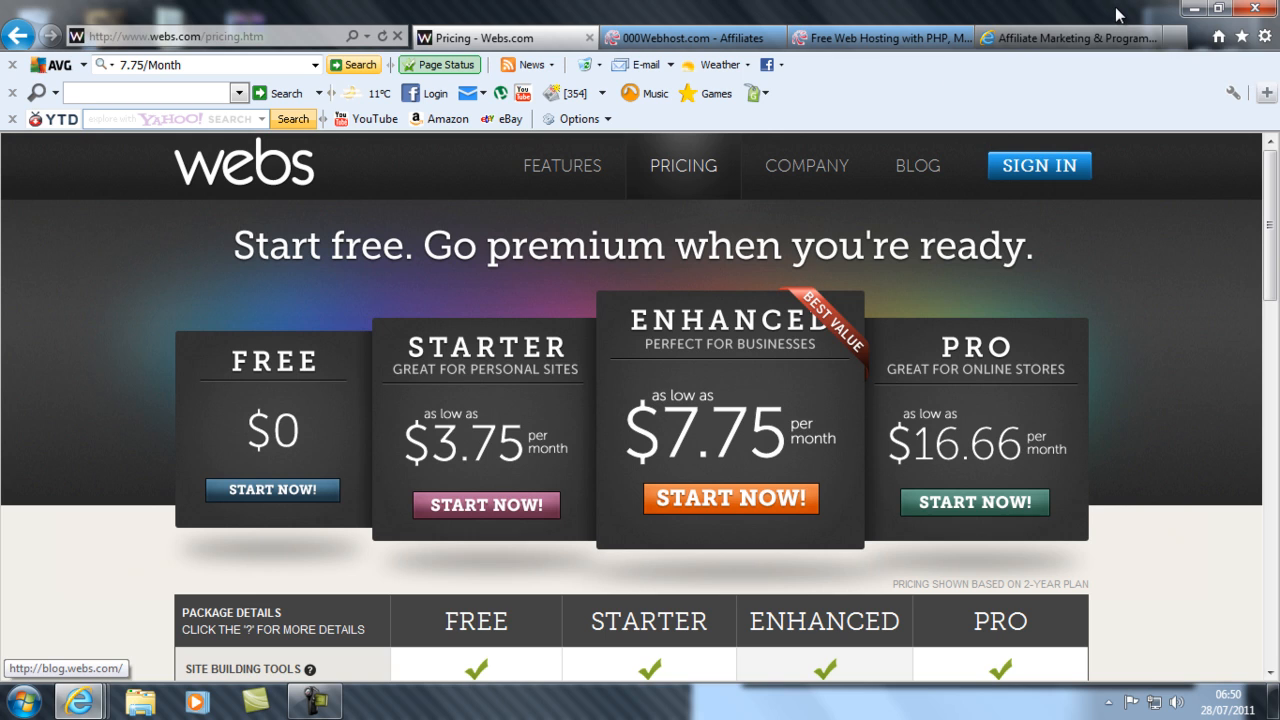
mouse_move(1087, 42)
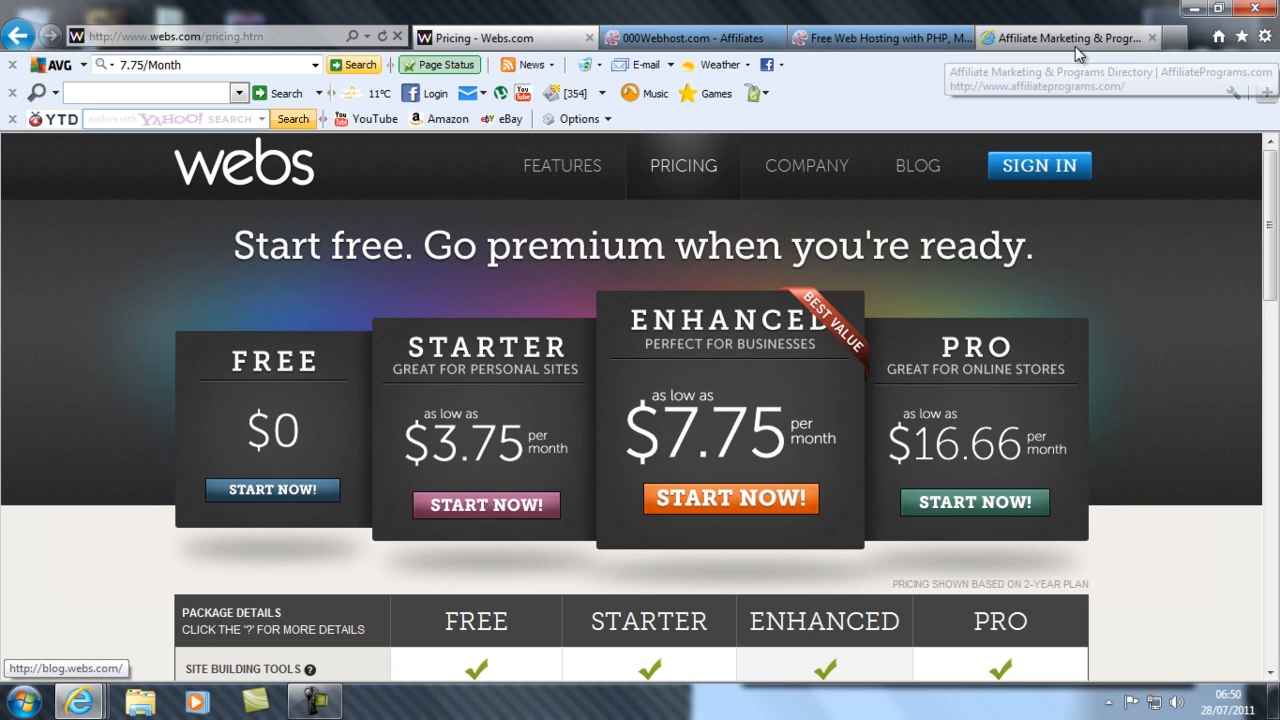
Step: Switch to the 'Affiliate Marketing & Programs Directory' tab and scroll its blog posts
left_click(1075, 37)
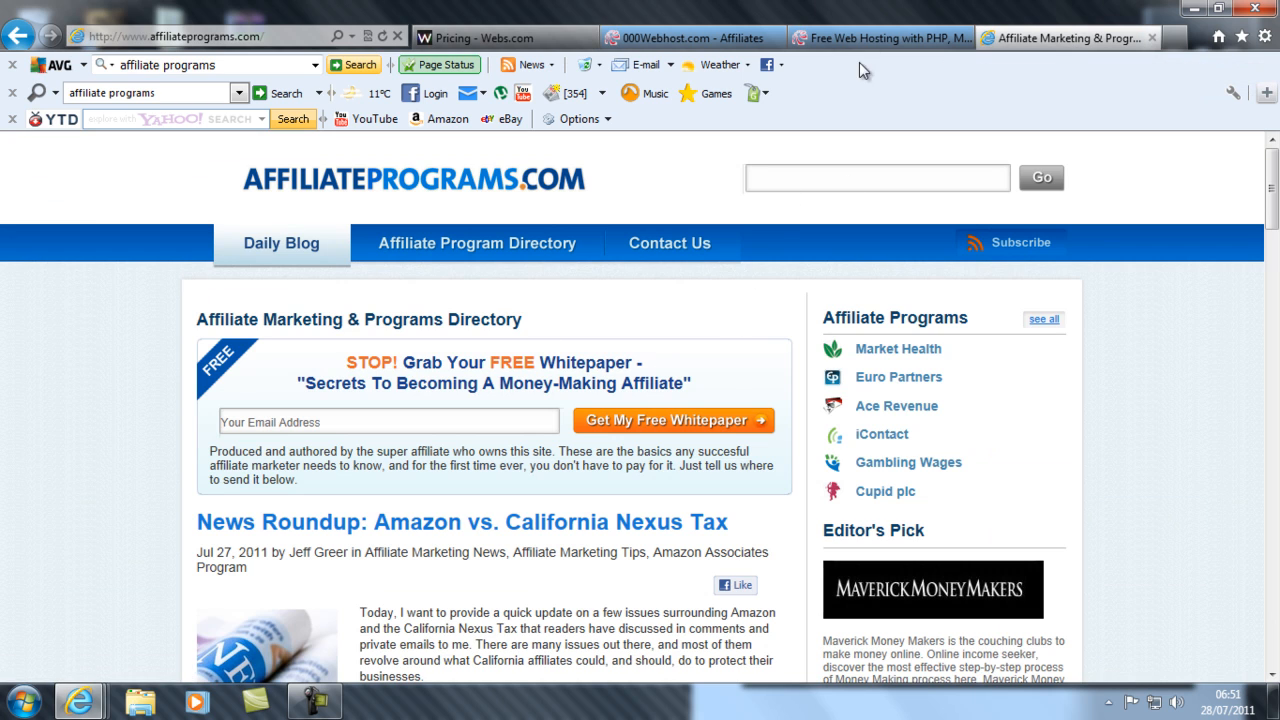
scroll("down", 3)
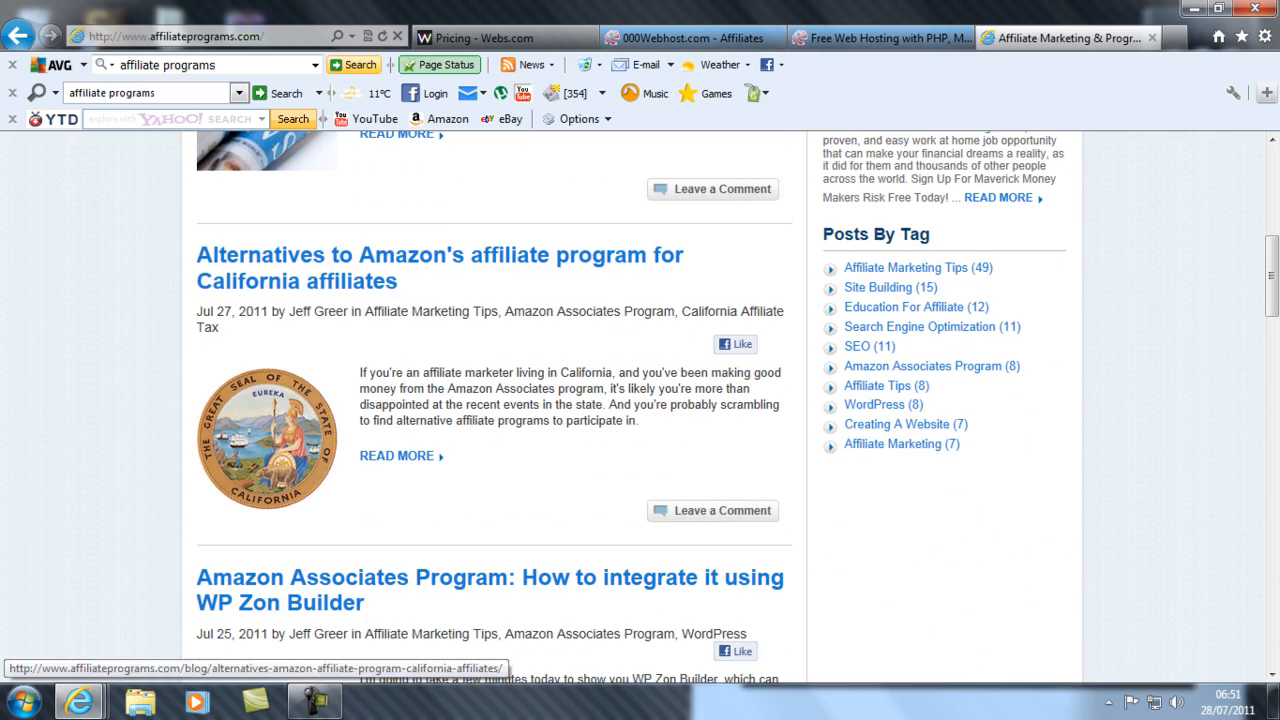
scroll("down", 3)
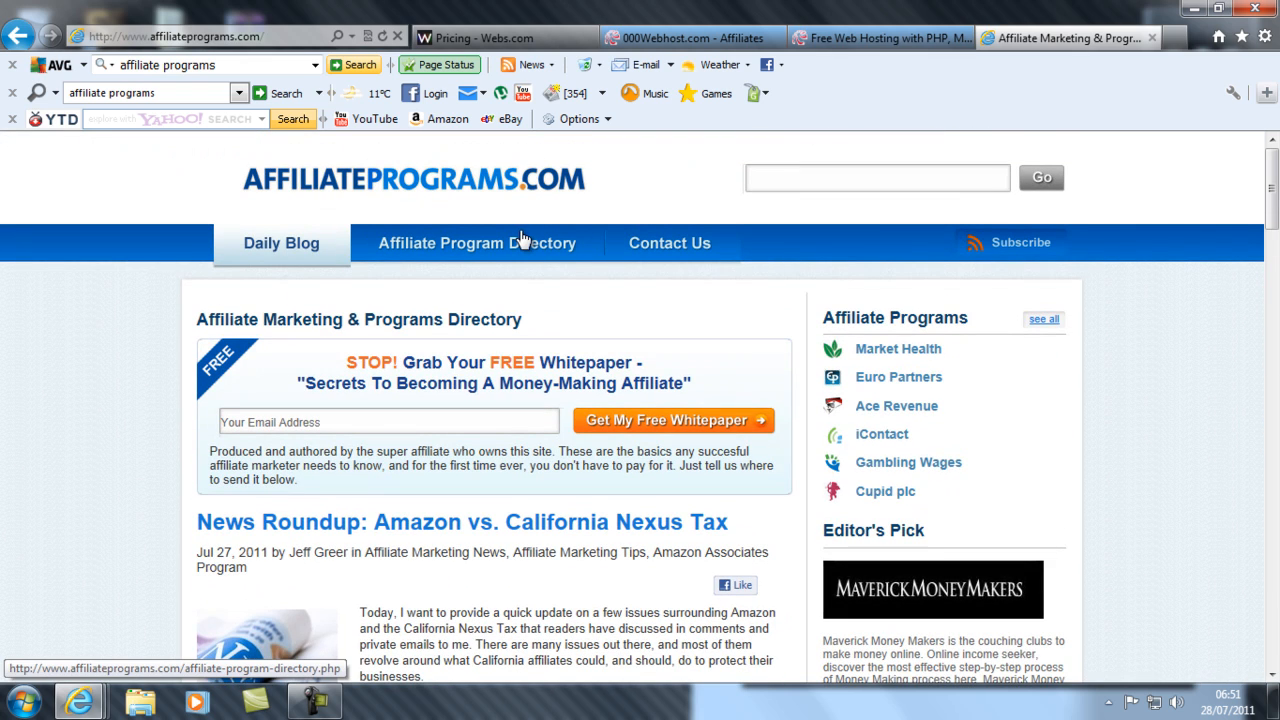
Step: Open the Affiliate Program Directory listing categories from Art to Web Services
left_click(477, 243)
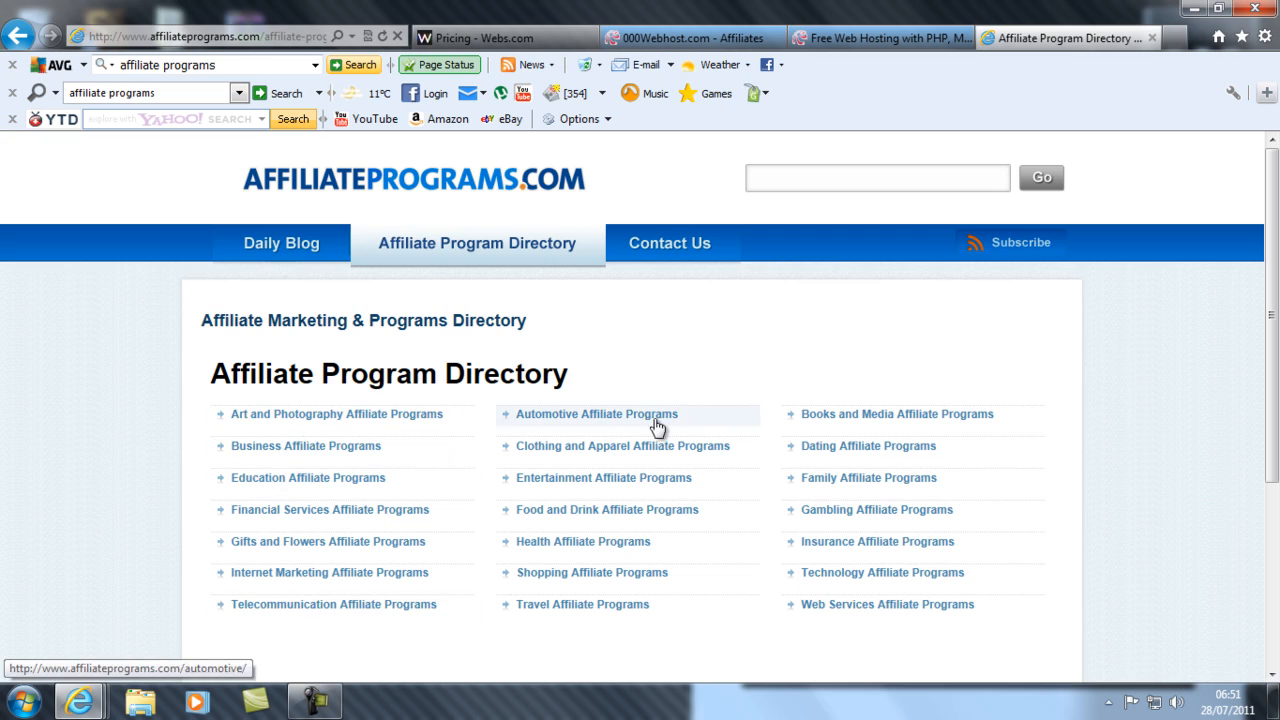
mouse_move(845, 507)
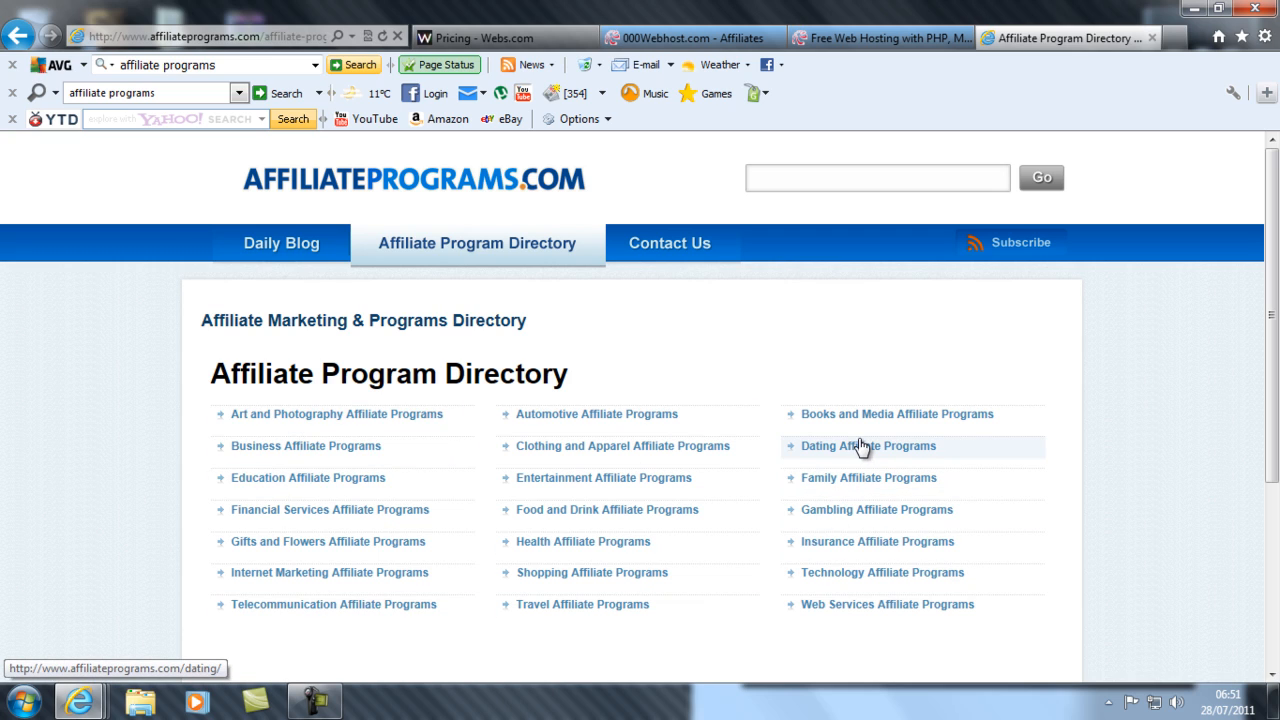
mouse_move(884, 166)
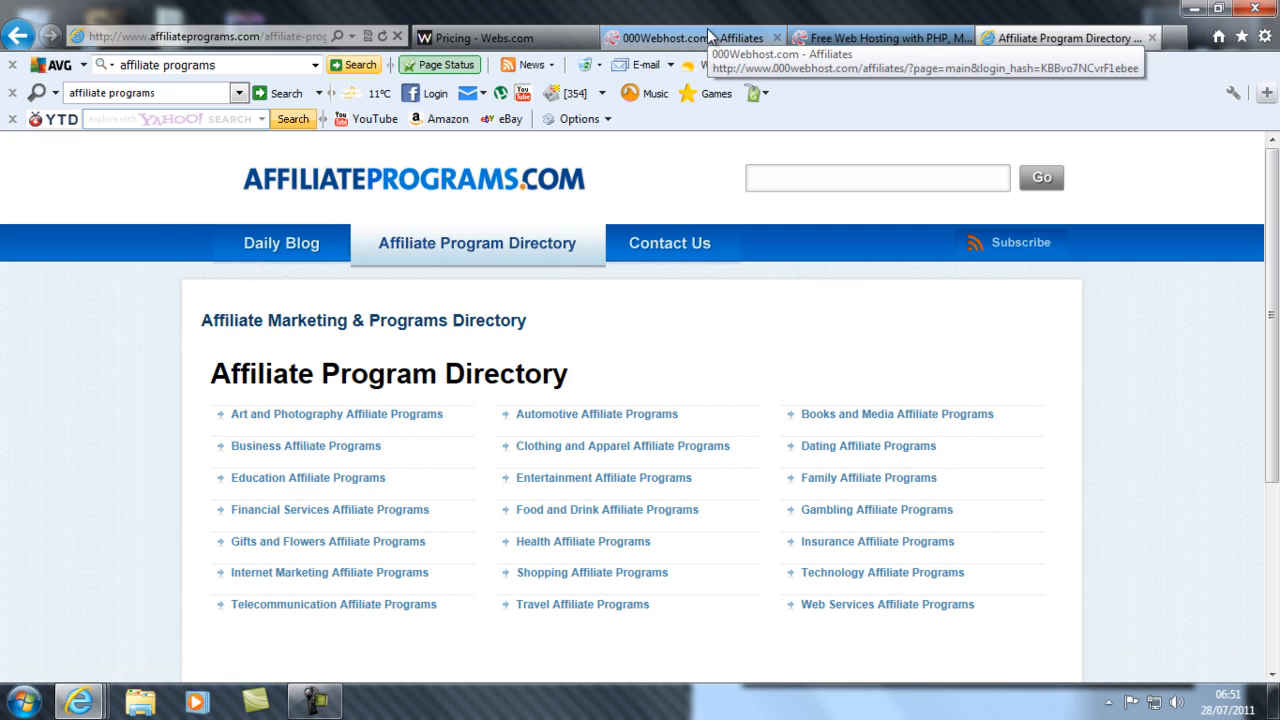
Step: Switch to the 'Free Web Hosting with PHP, MySQL' tab and scroll toward the plans table
left_click(680, 37)
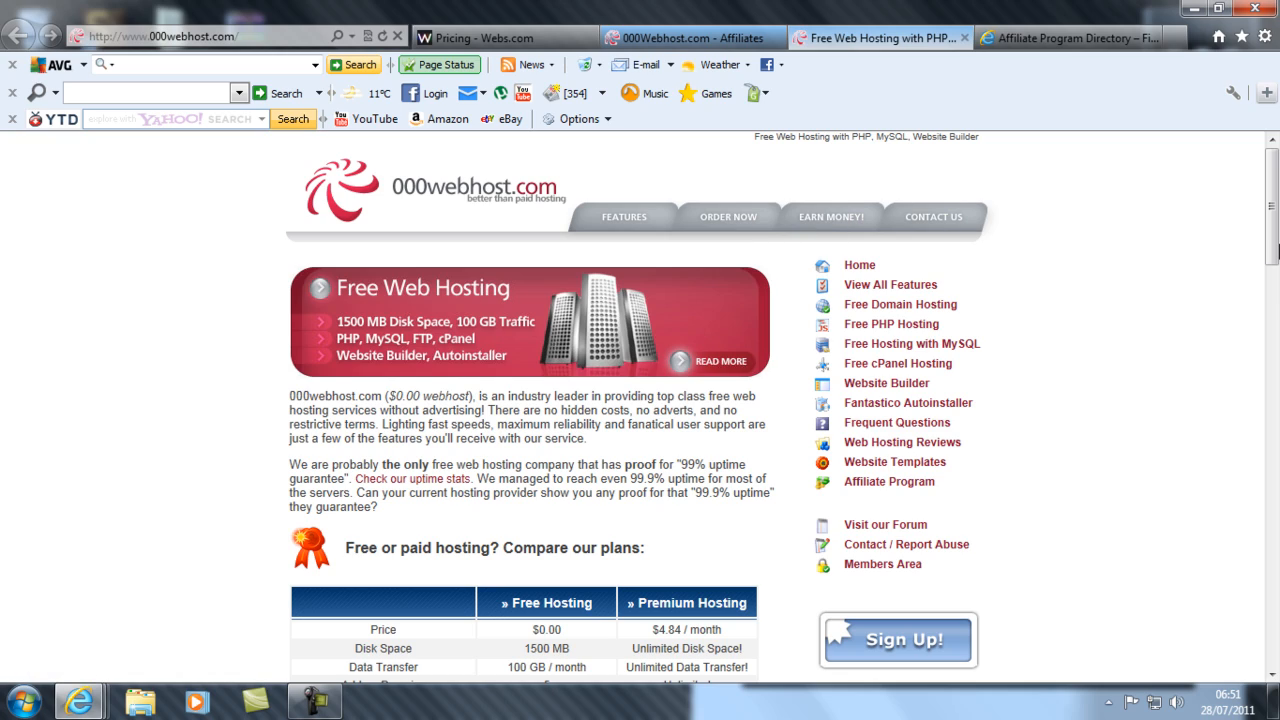
scroll("down", 3)
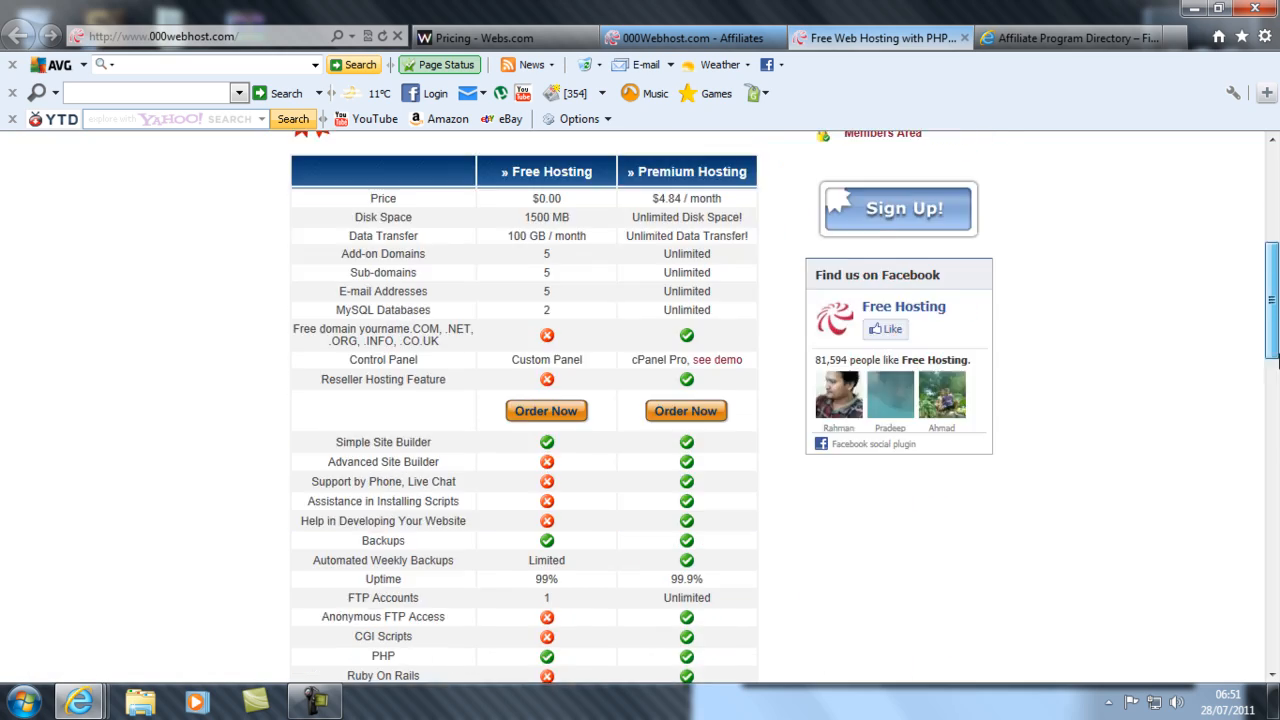
scroll("down", 3)
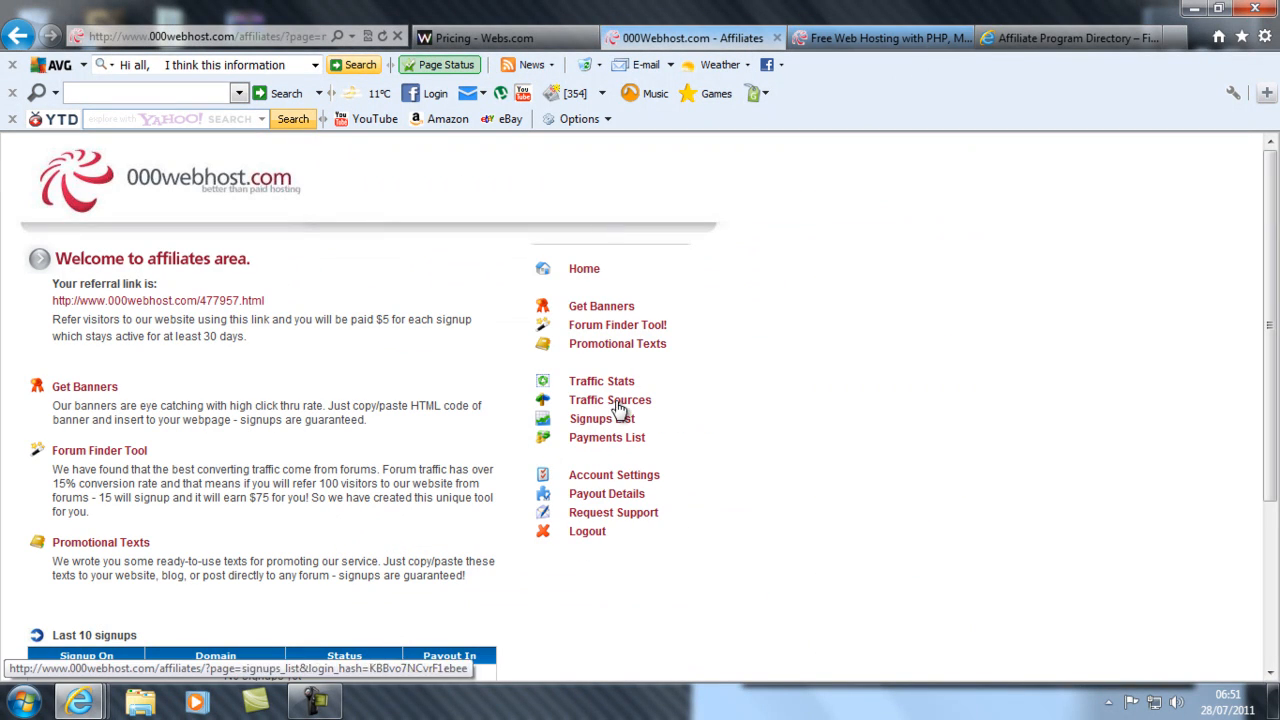
Step: Scroll the affiliates page past the referral link down to the Last 10 signups table
scroll("down", 3)
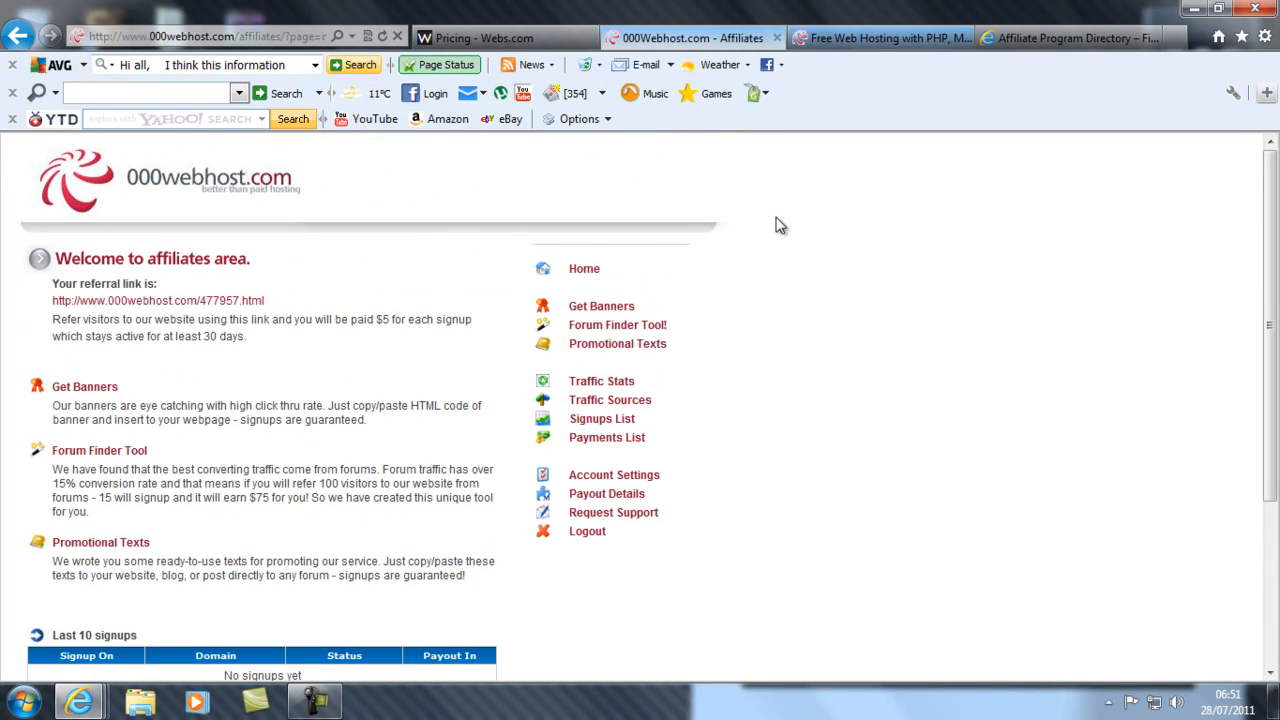
mouse_move(621, 518)
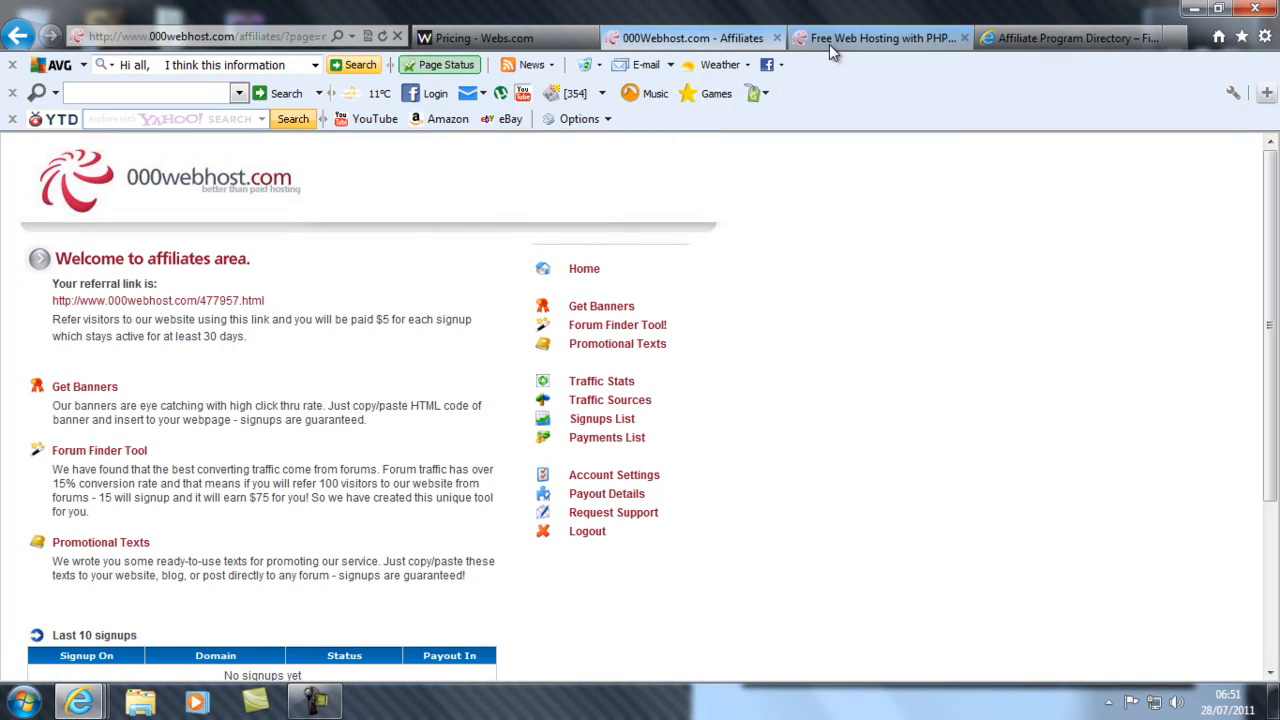
mouse_move(770, 65)
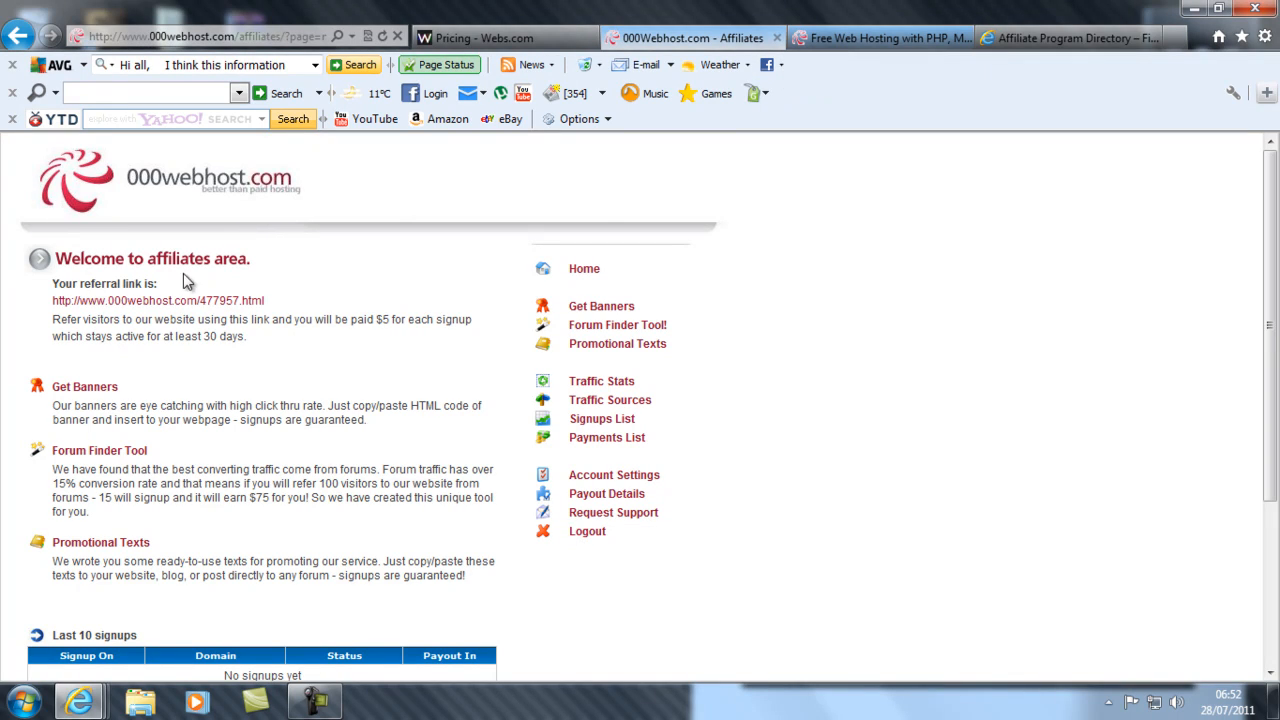
mouse_move(265, 285)
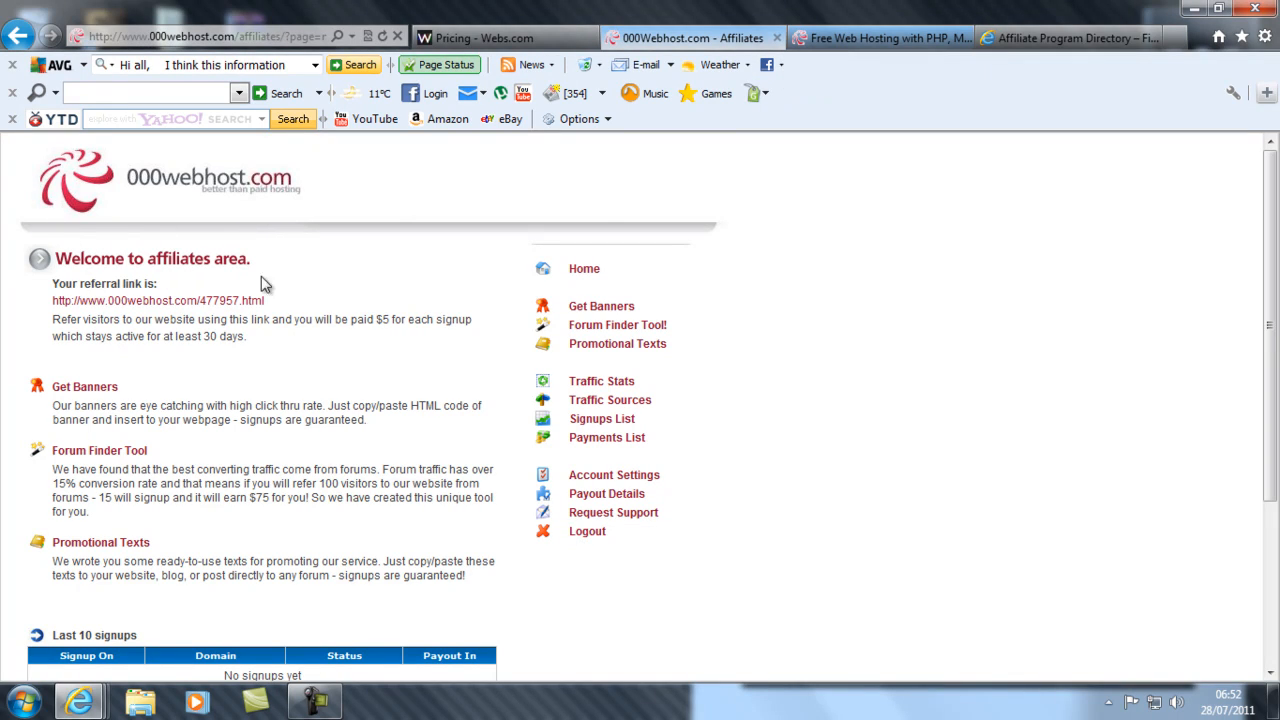
mouse_move(320, 336)
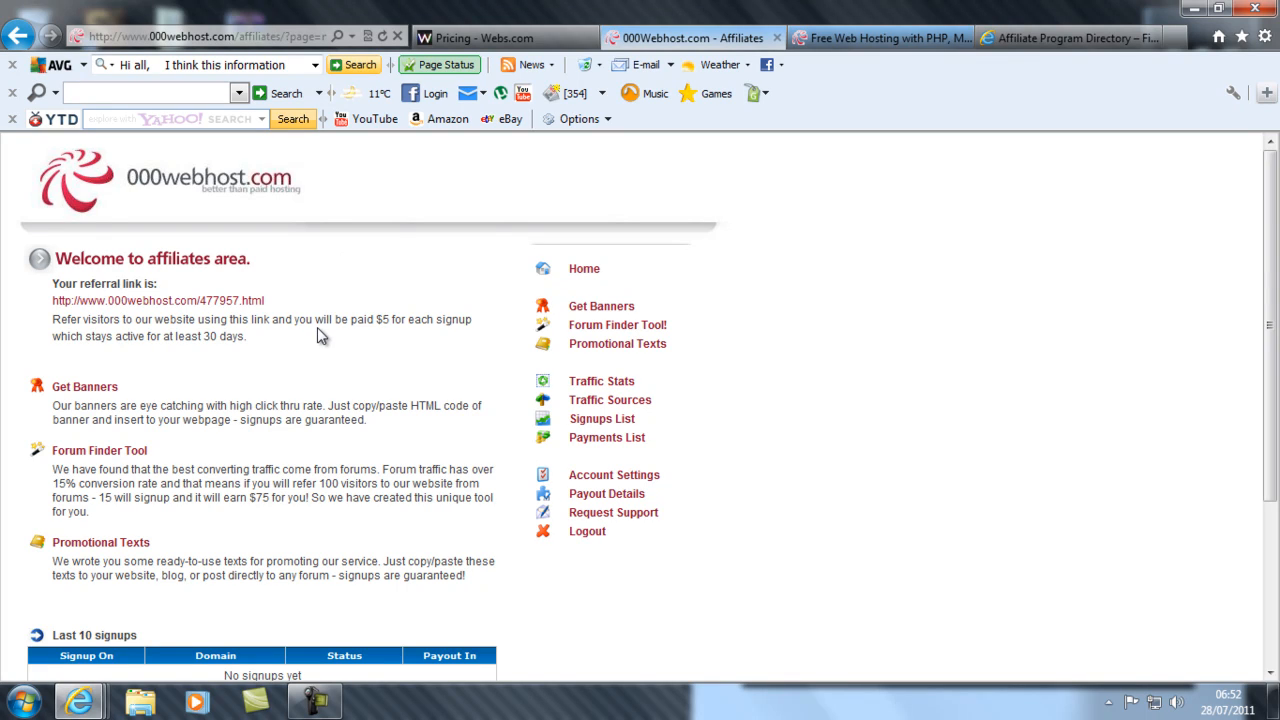
mouse_move(388, 243)
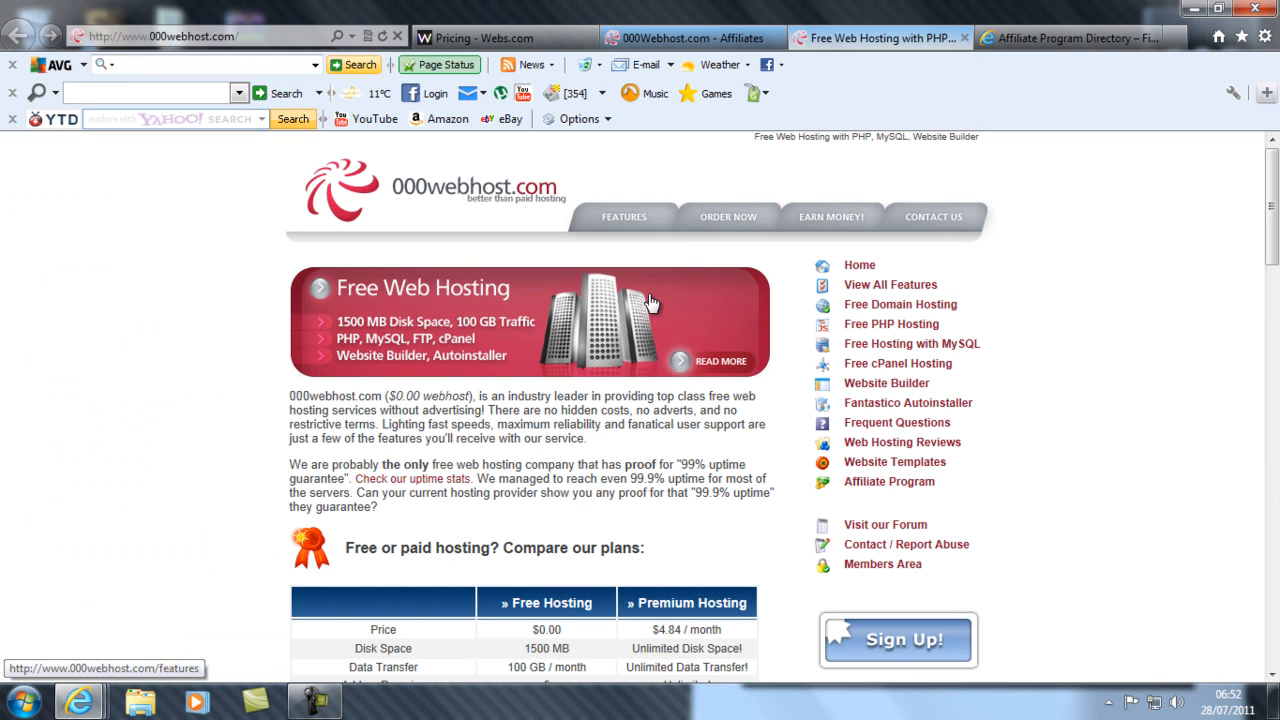
scroll("down", 3)
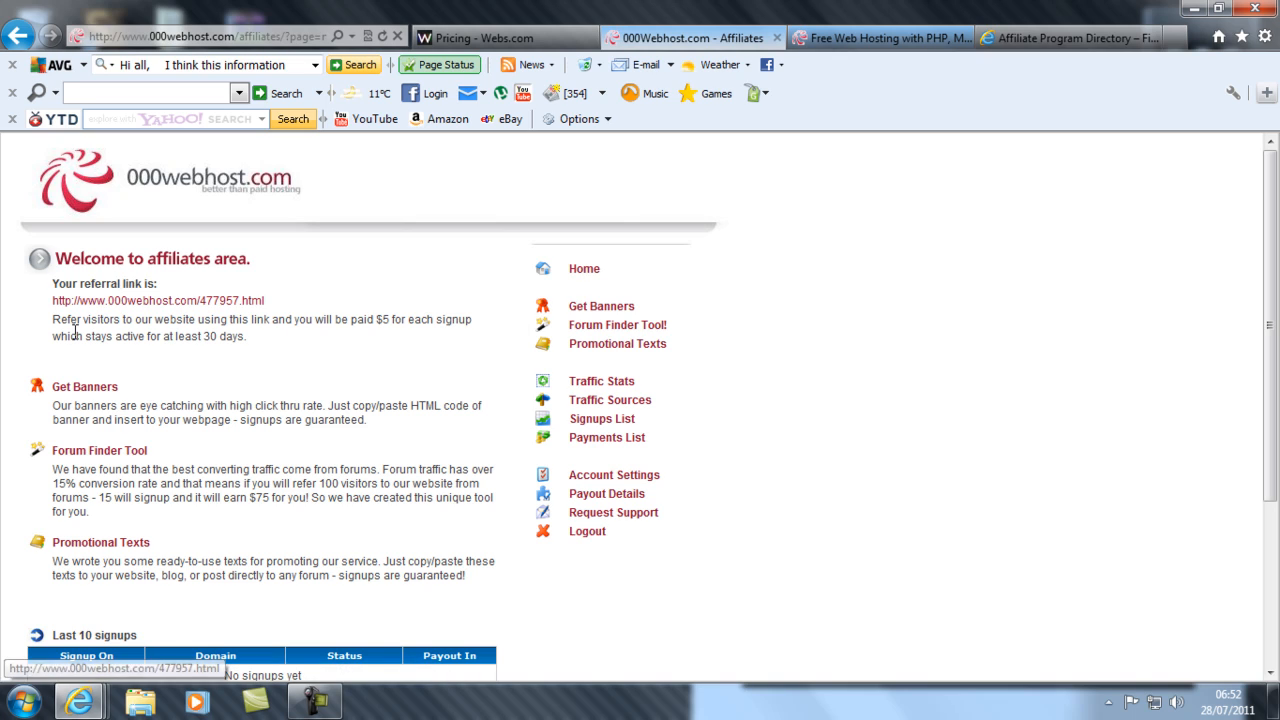
mouse_move(256, 336)
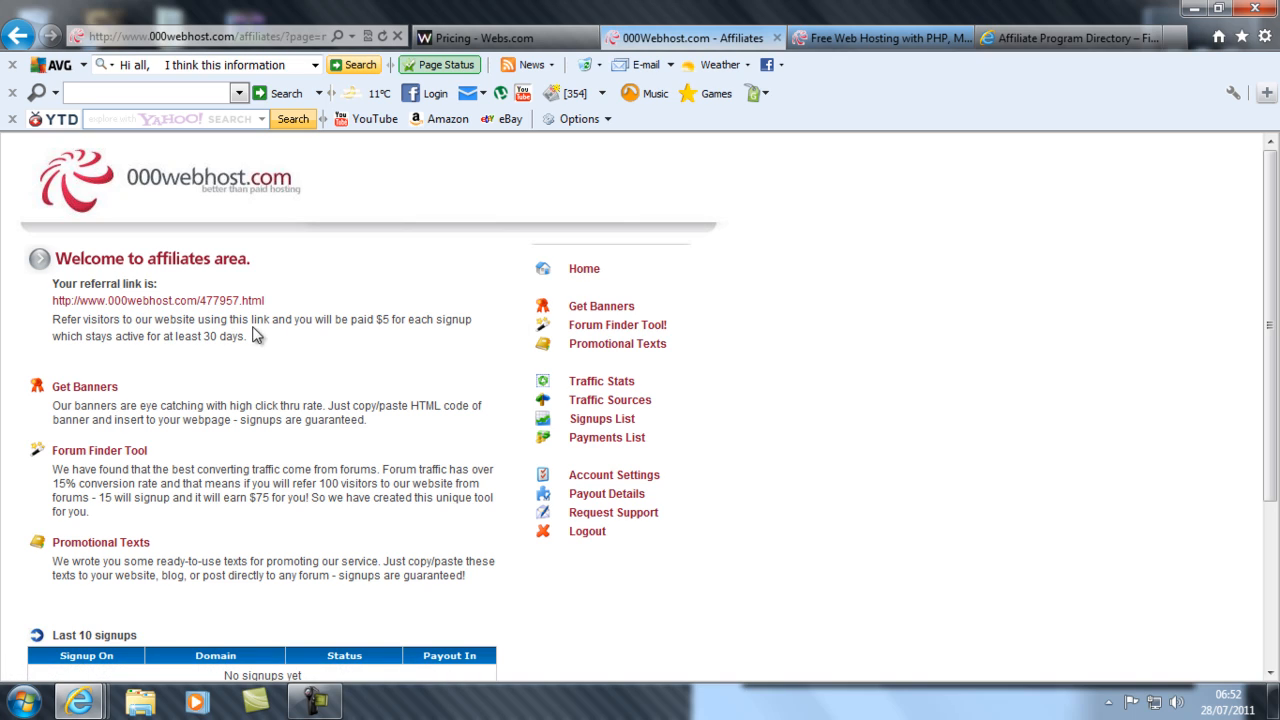
mouse_move(397, 324)
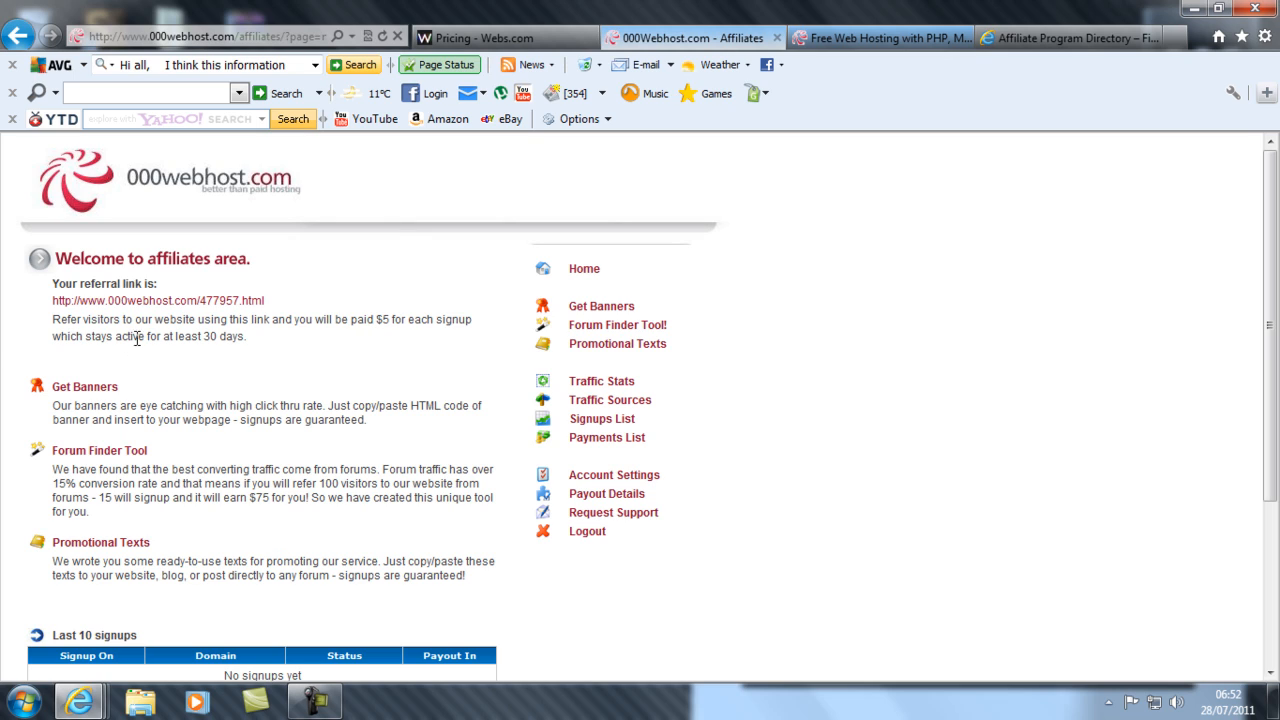
mouse_move(178, 302)
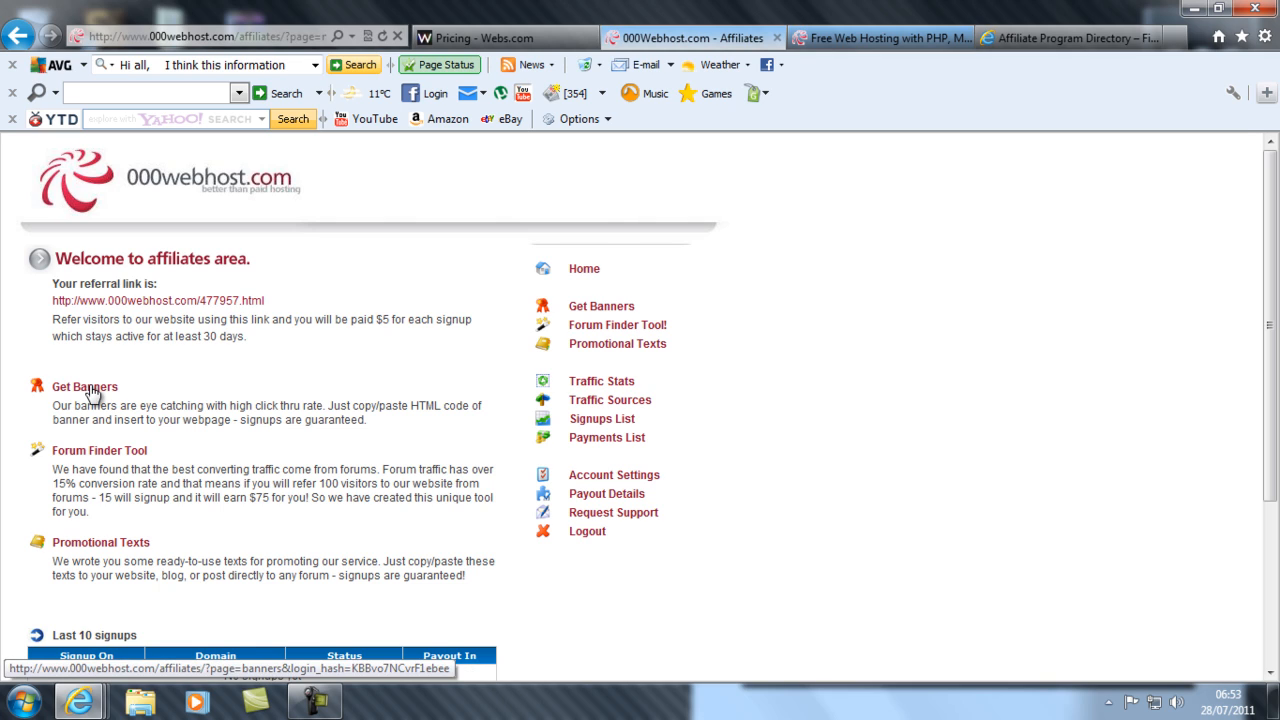
mouse_move(211, 232)
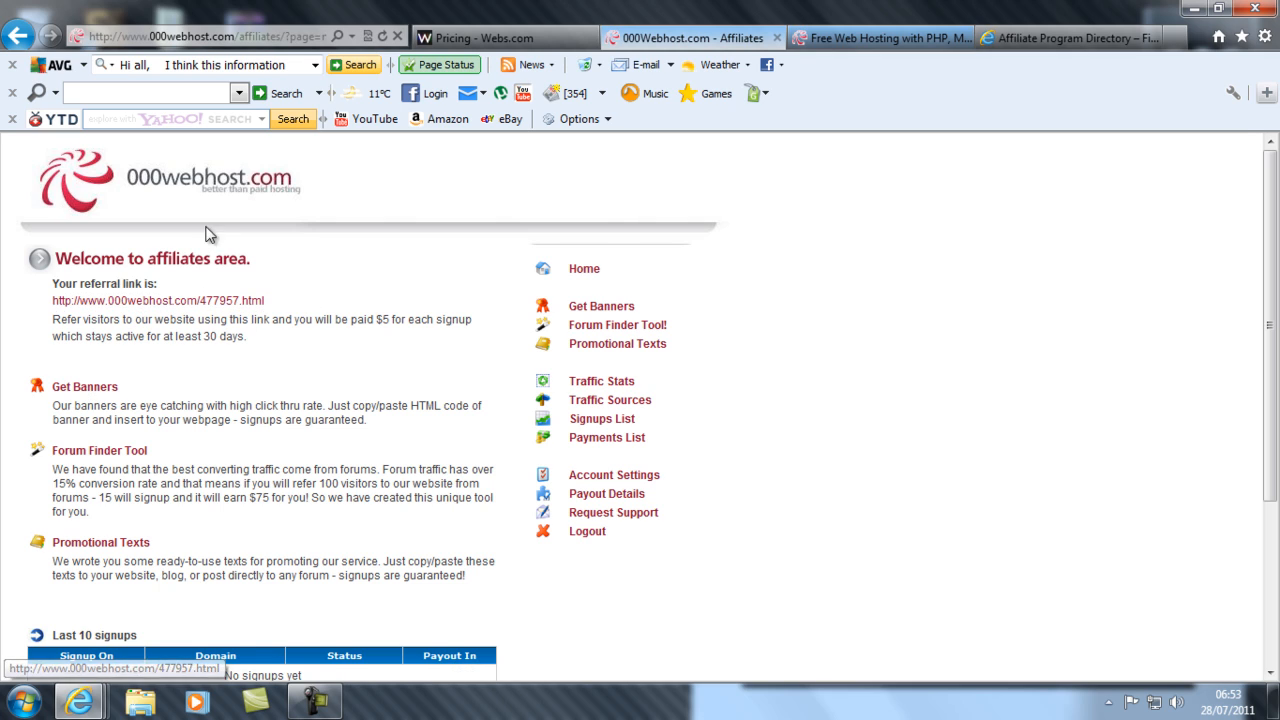
mouse_move(237, 305)
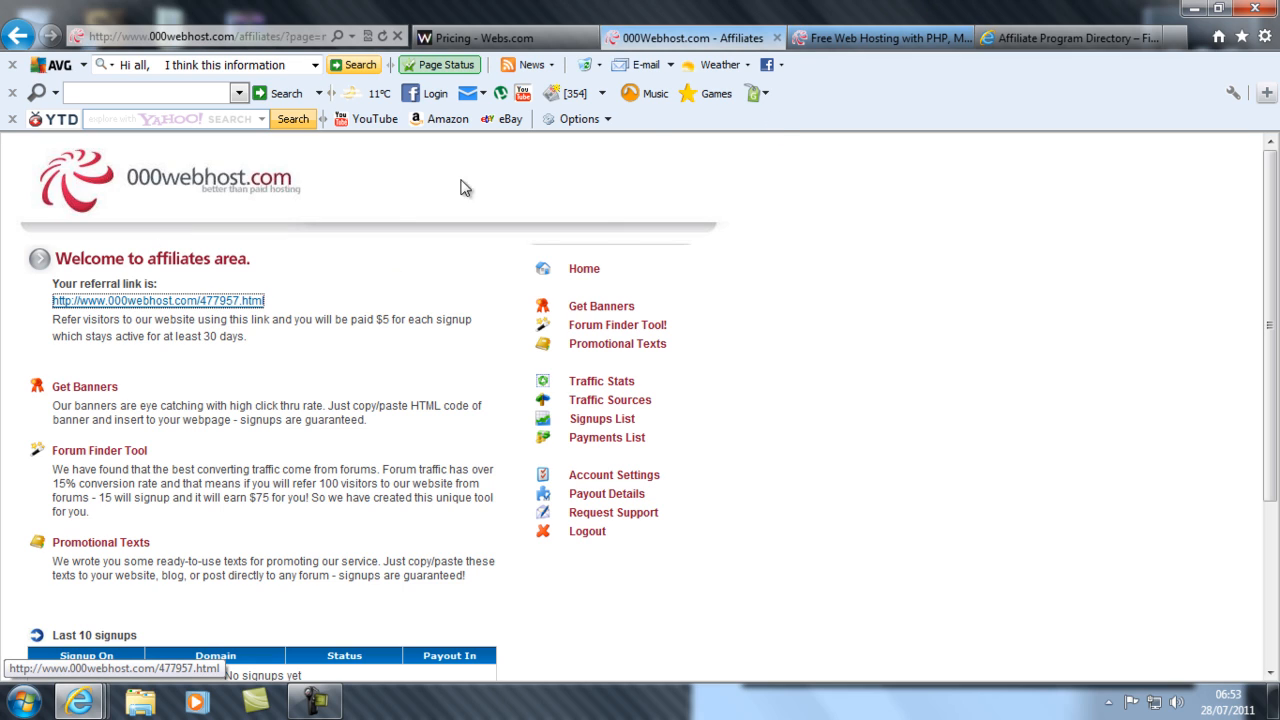
mouse_move(208, 305)
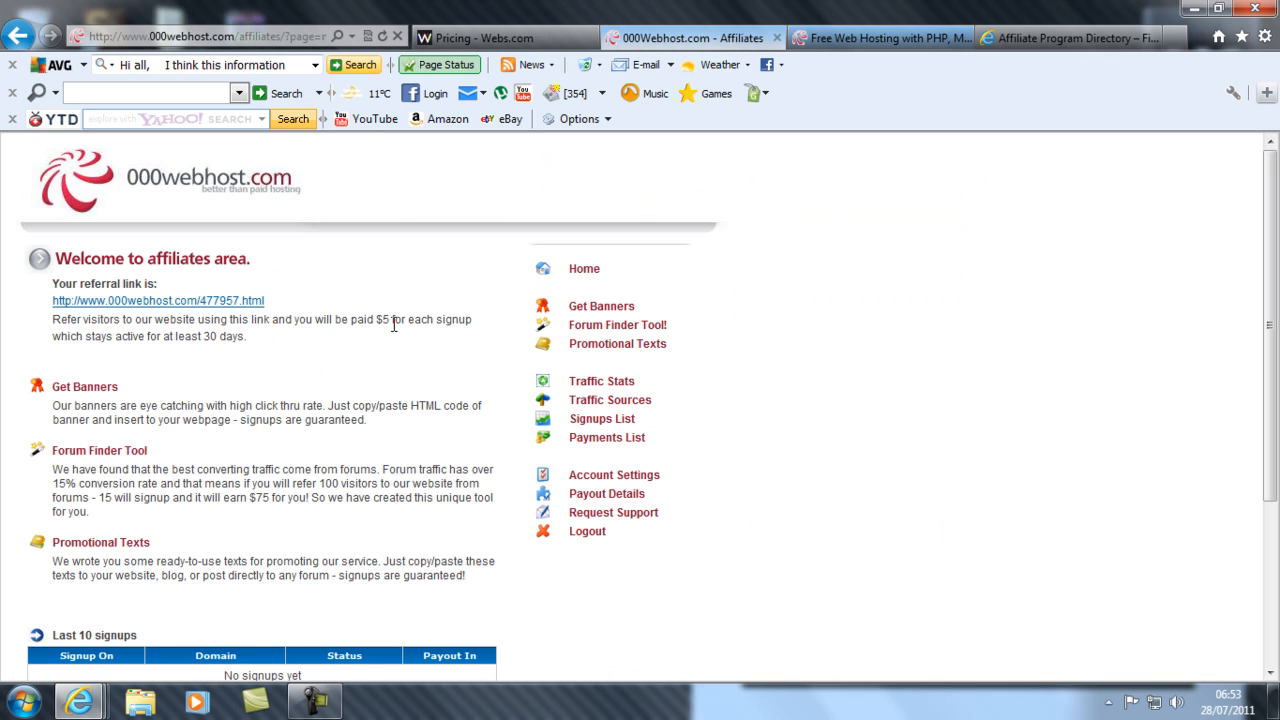
mouse_move(907, 497)
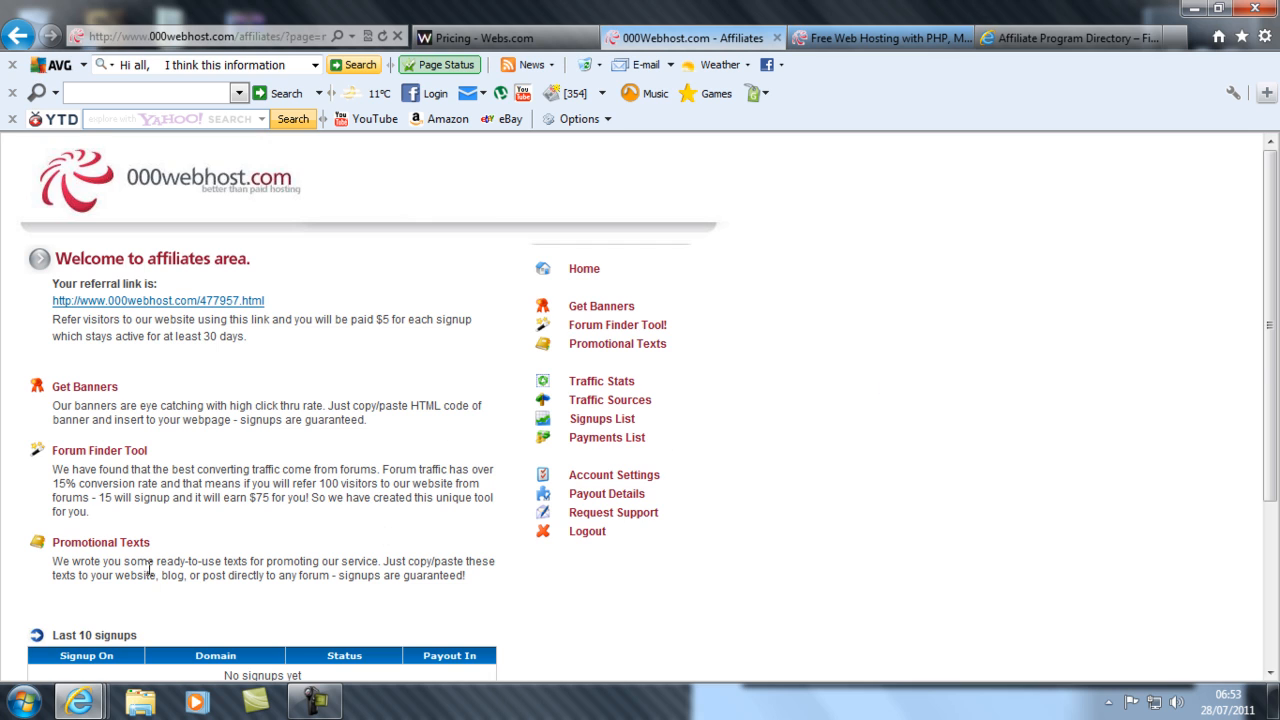
scroll("down", 3)
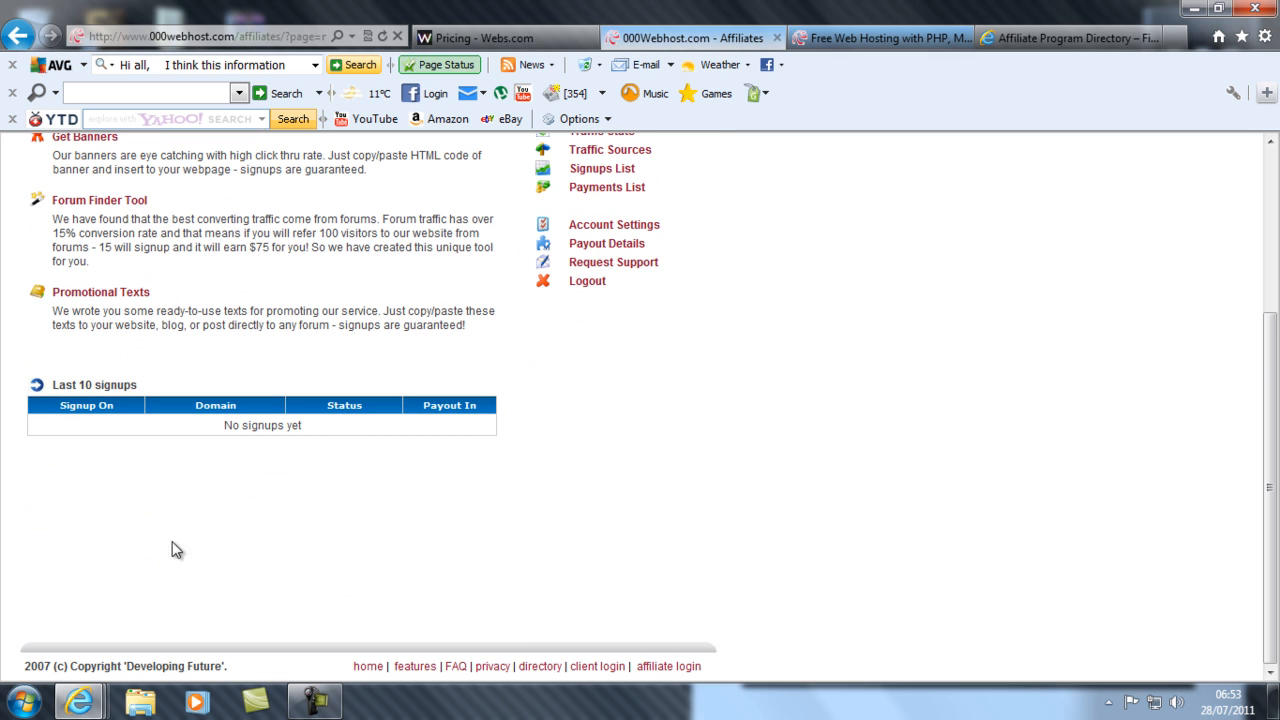
mouse_move(297, 444)
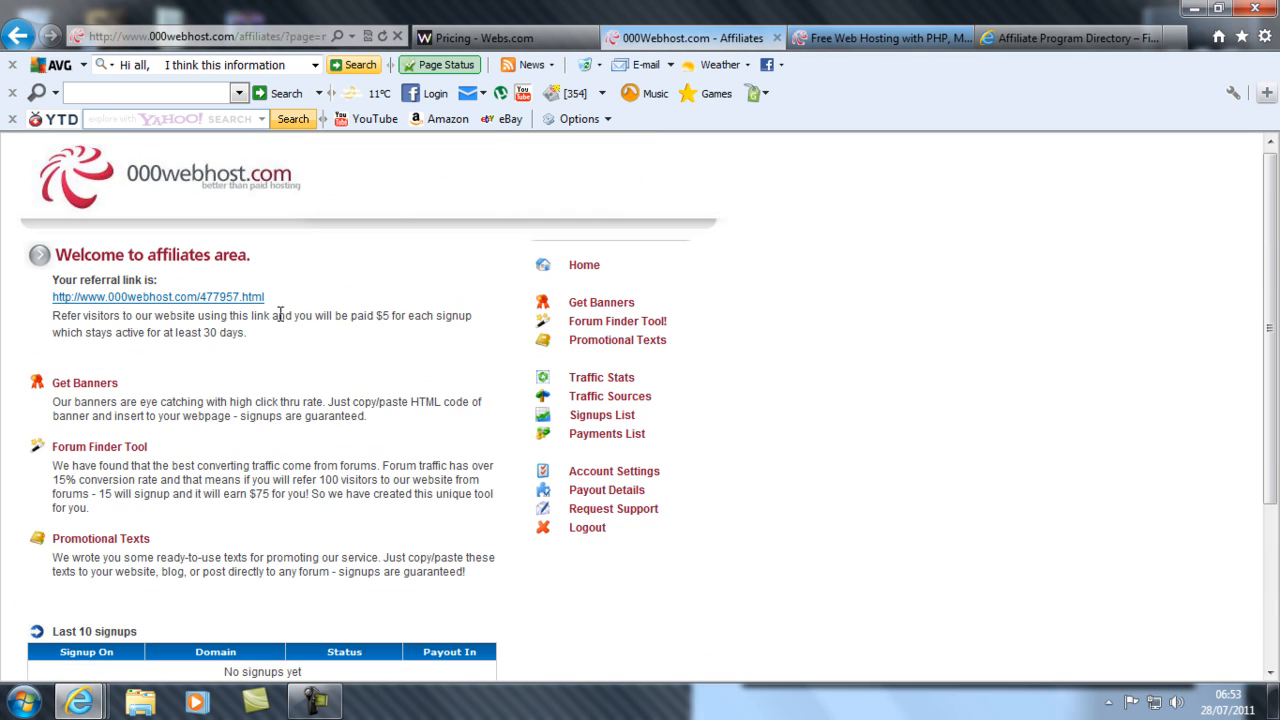
mouse_move(42, 353)
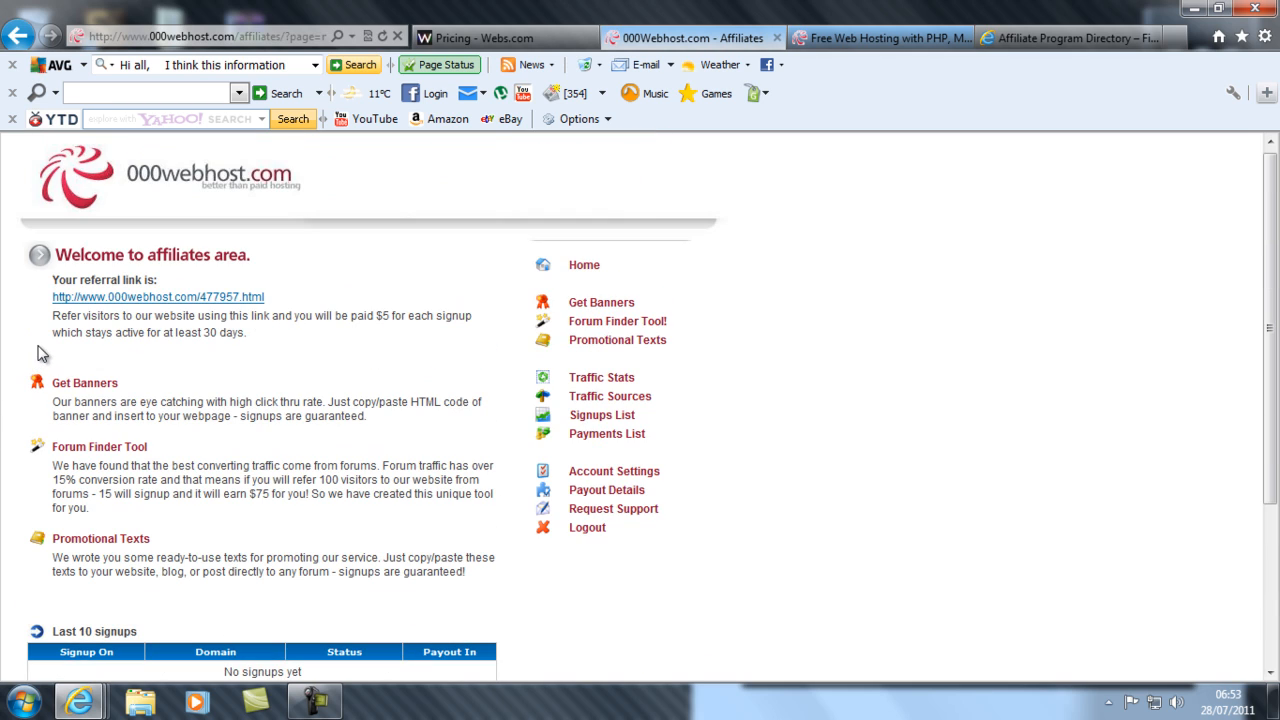
scroll("down", 3)
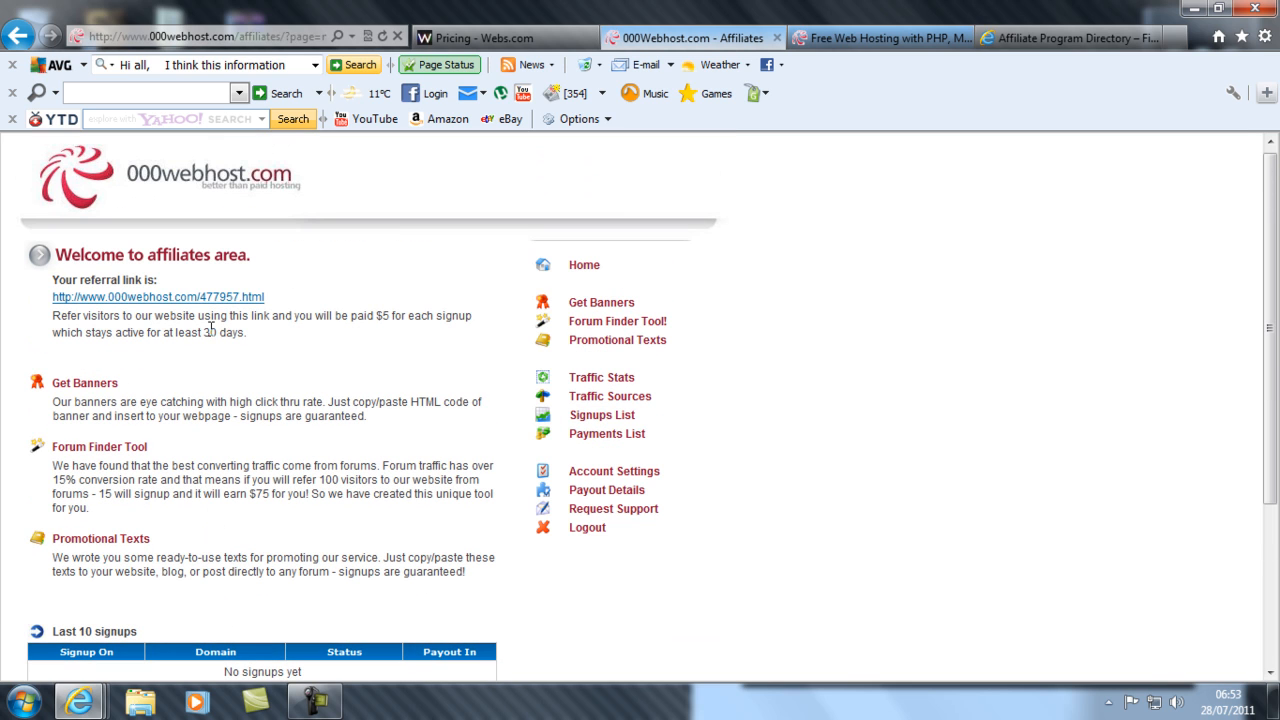
mouse_move(601, 467)
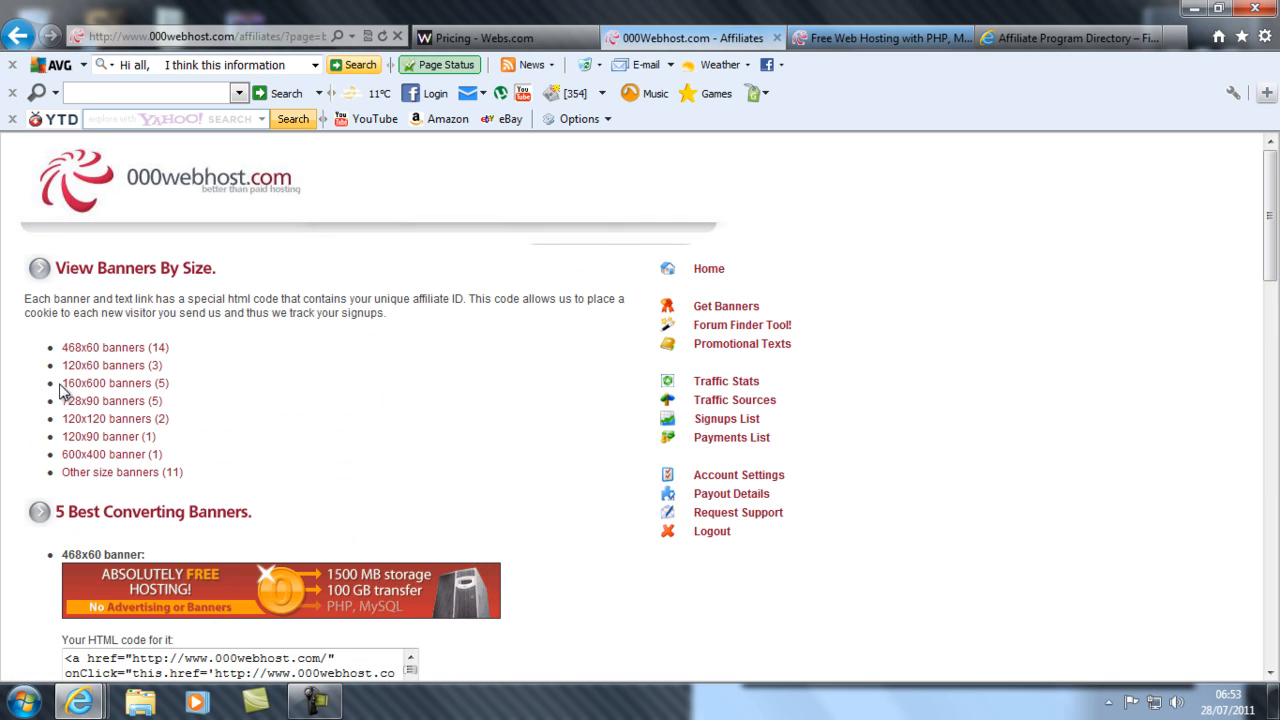
Step: Scroll through the affiliate banner list and their HTML code boxes
scroll("down", 3)
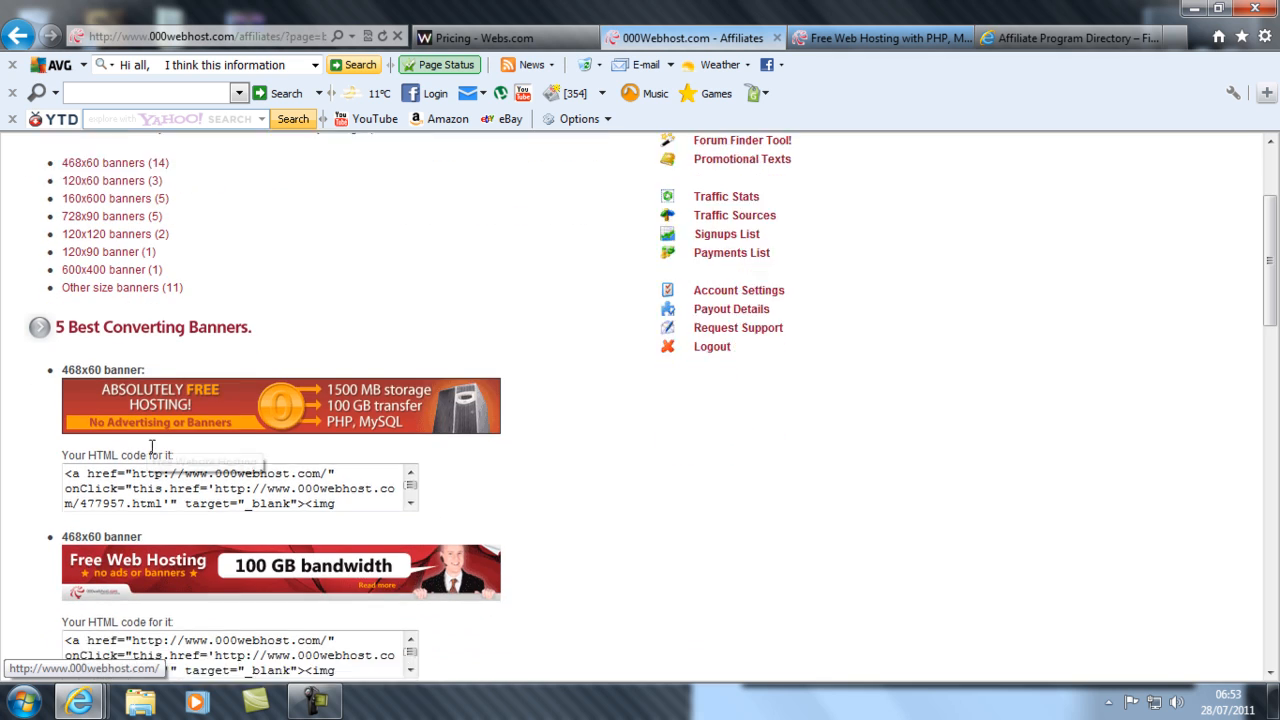
scroll("down", 3)
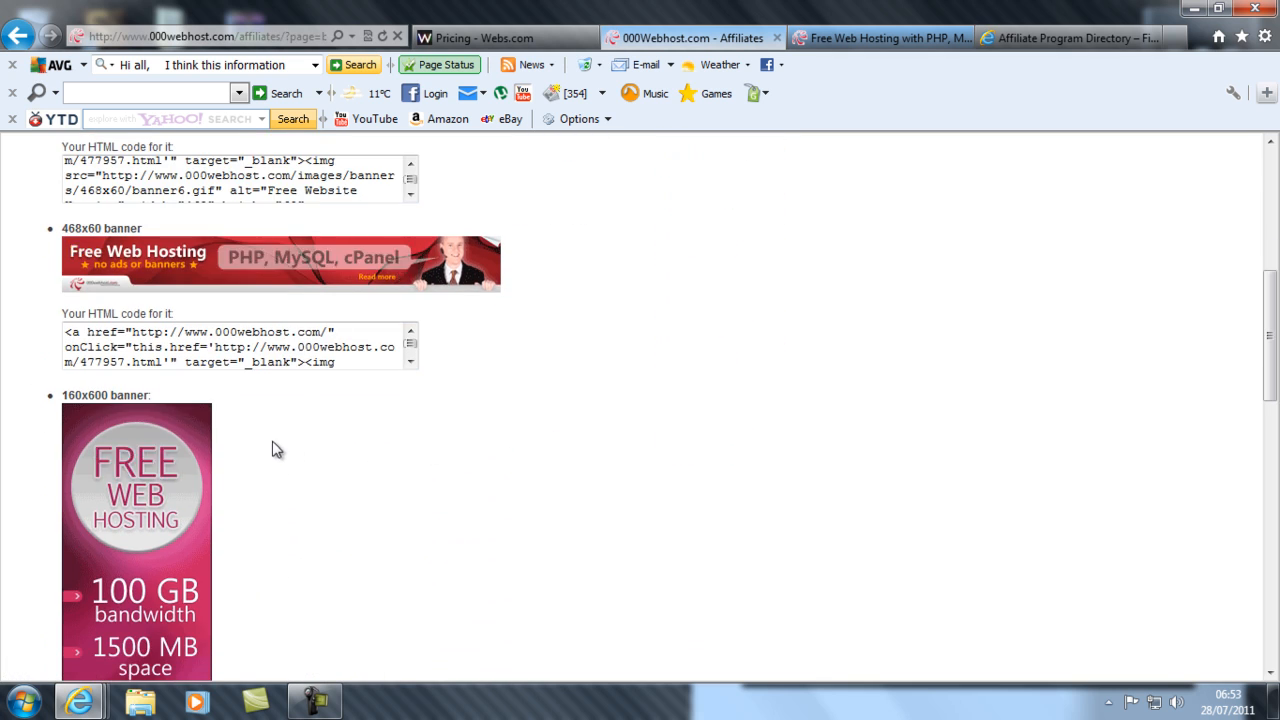
scroll("down", 3)
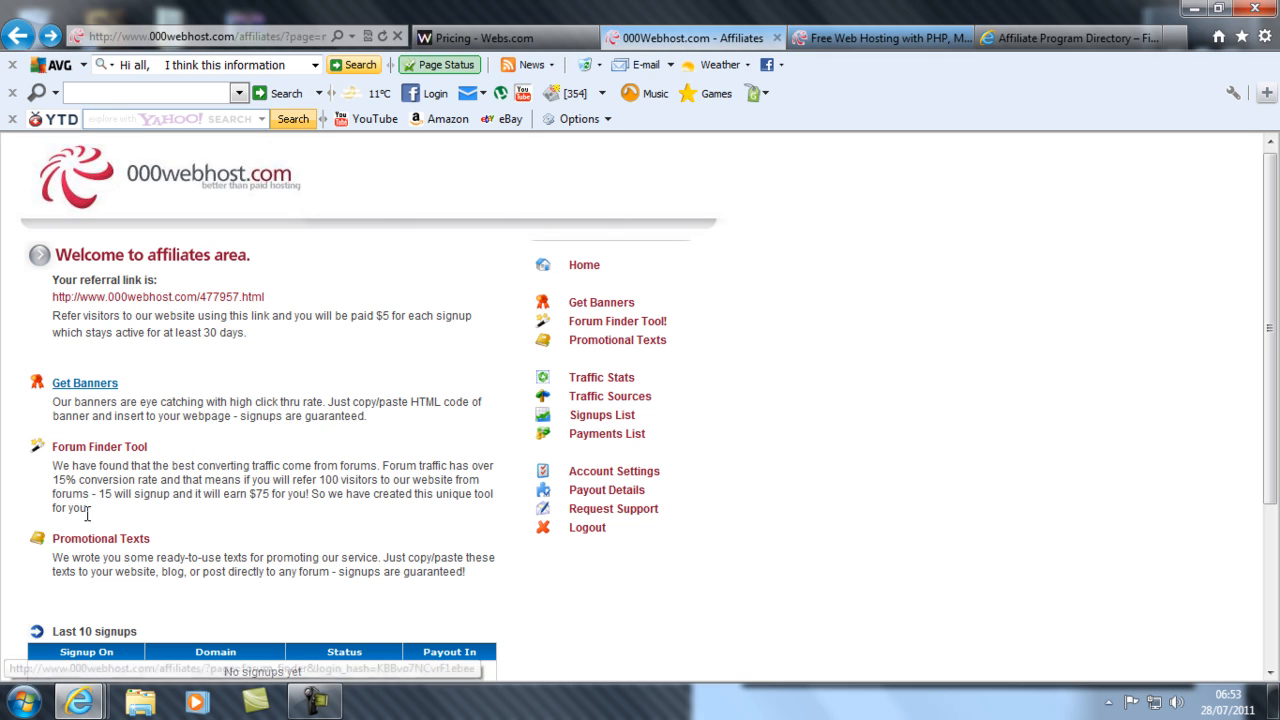
Step: Open Promotional Texts and scroll through Text No. 1 to Text No. 7
left_click(98, 538)
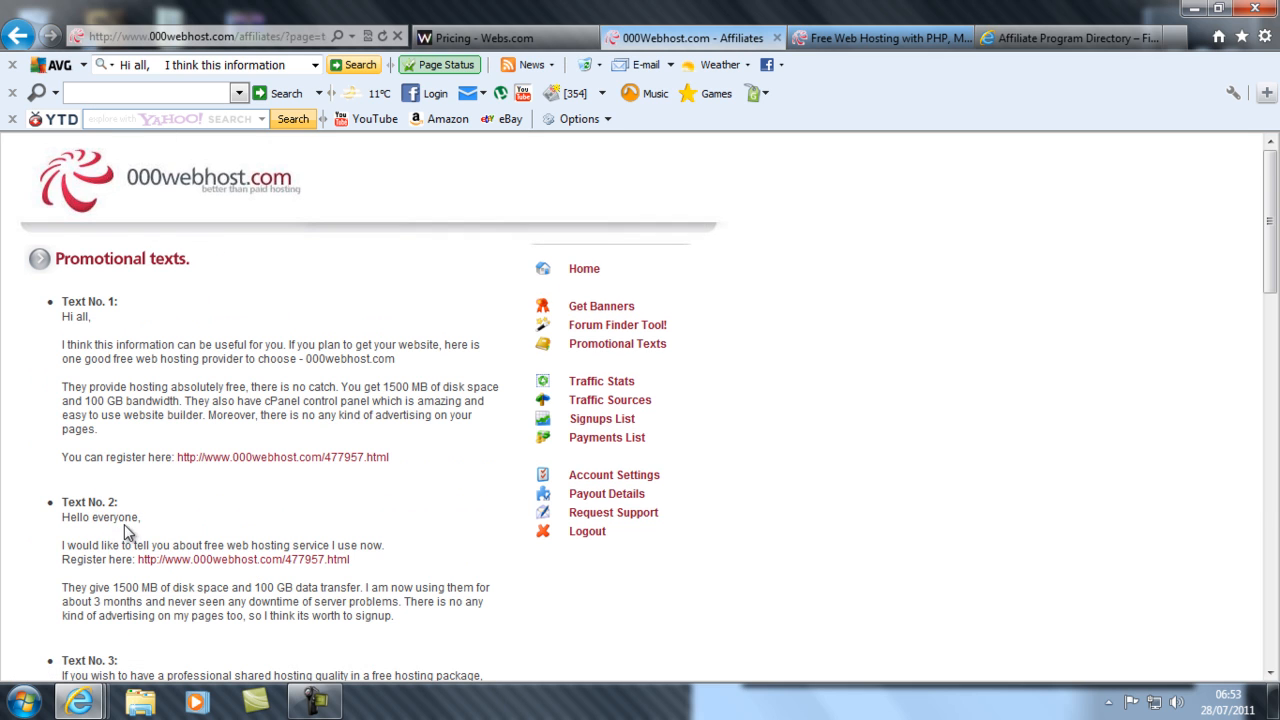
scroll("down", 3)
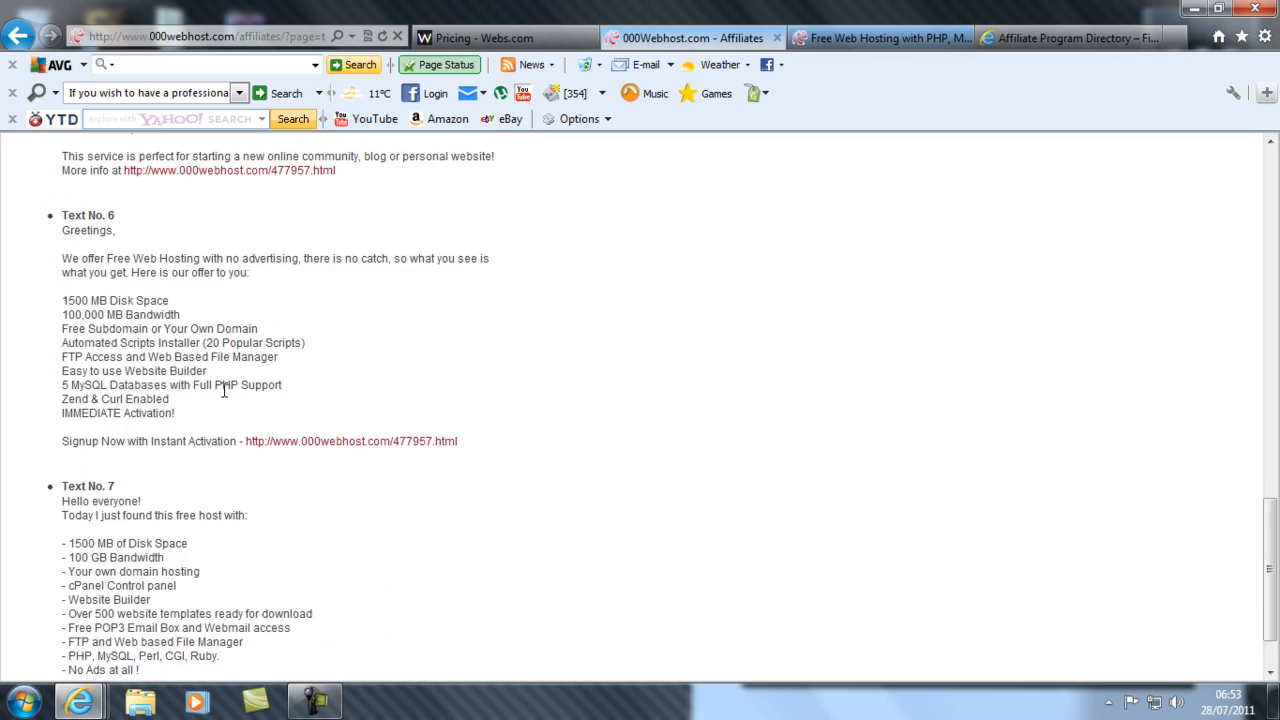
scroll("down", 3)
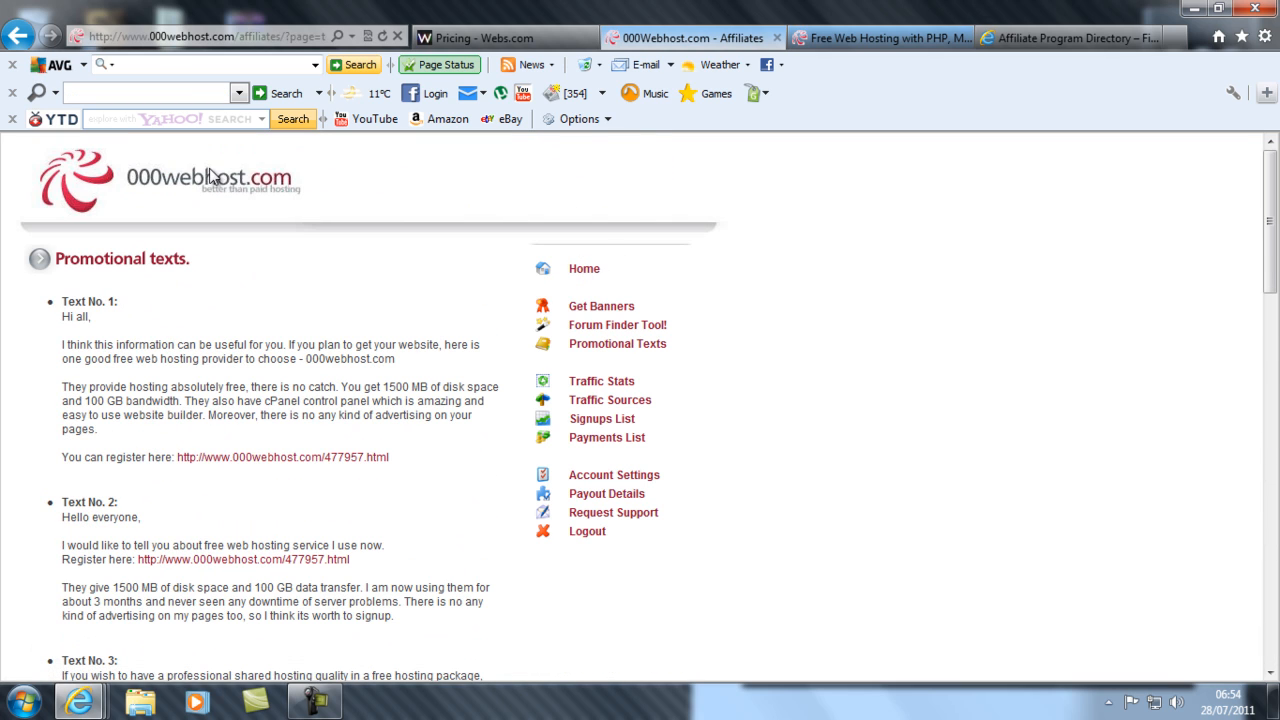
mouse_move(1076, 8)
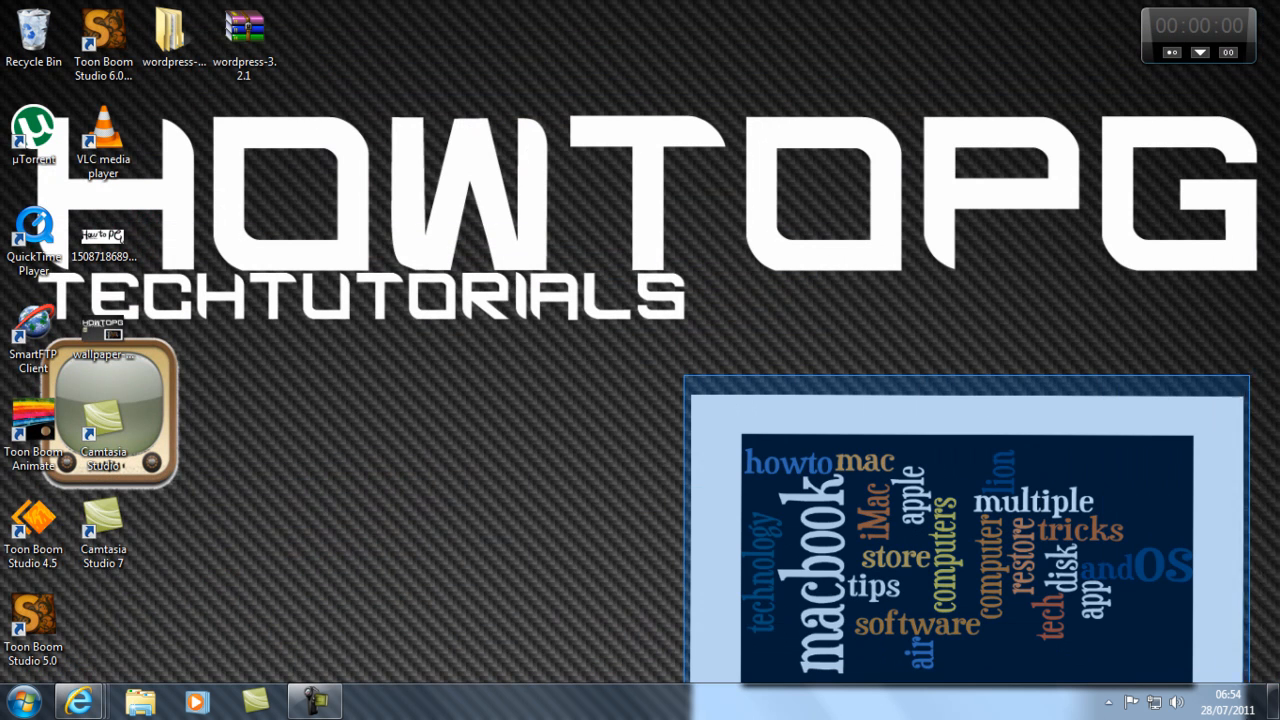
mouse_move(1248, 693)
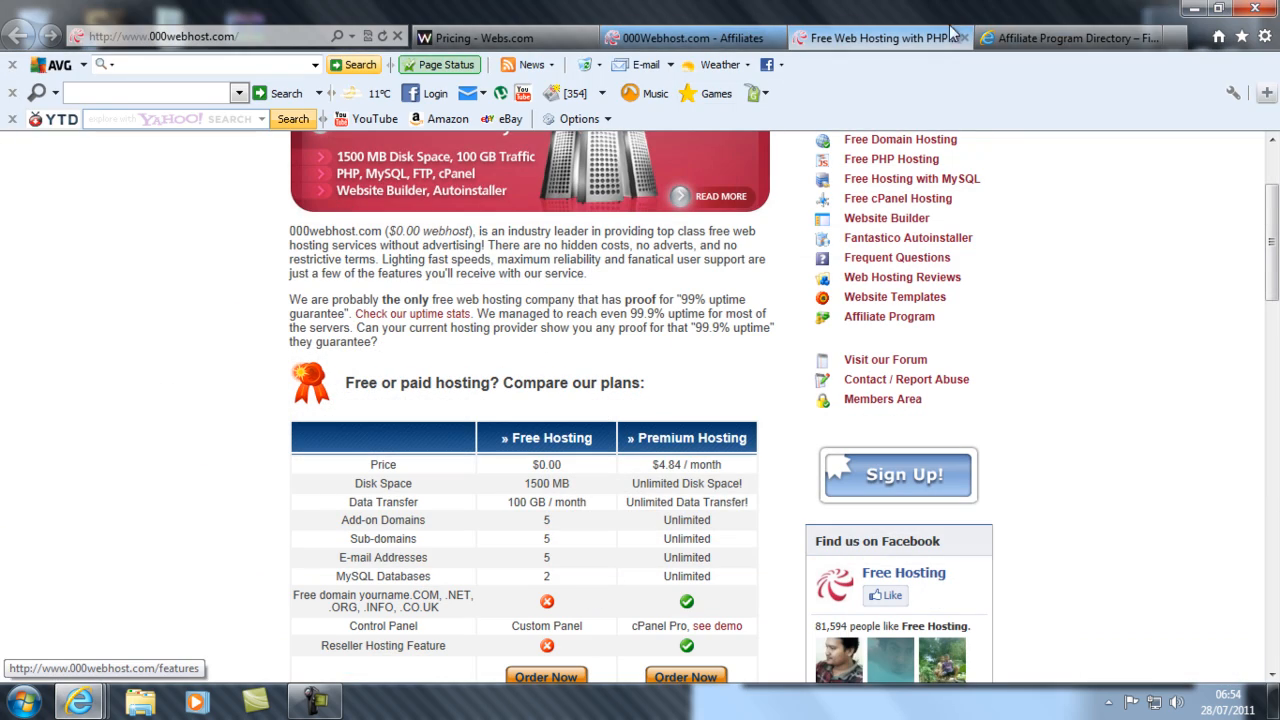
Step: Scroll the free versus premium feature comparison, then return to the 000Webhost.com - Affiliates tab
scroll("down", 3)
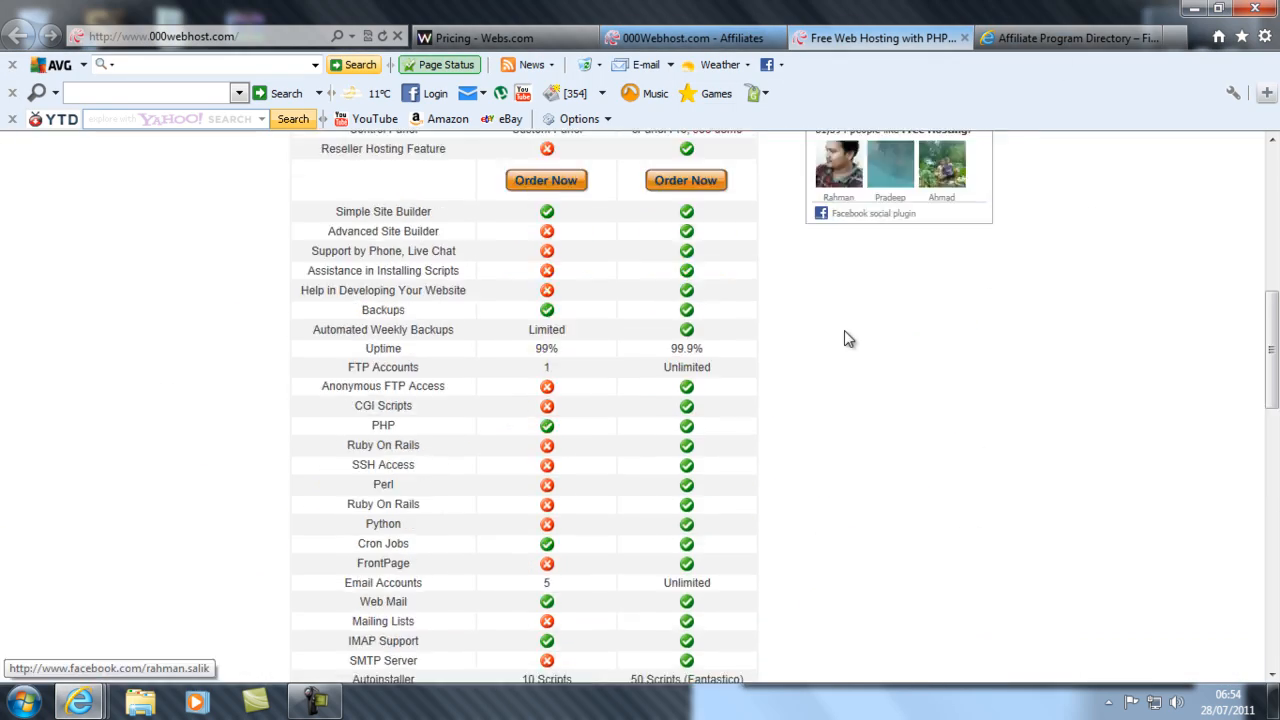
scroll("down", 3)
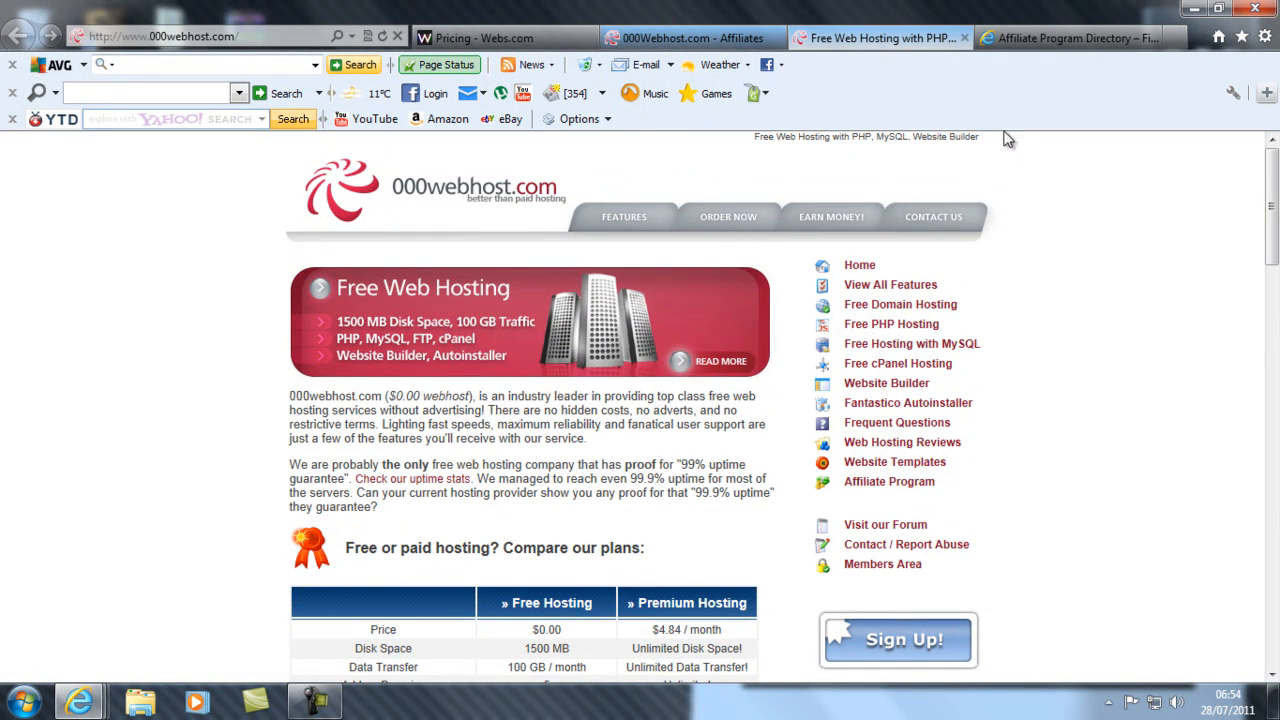
left_click(680, 38)
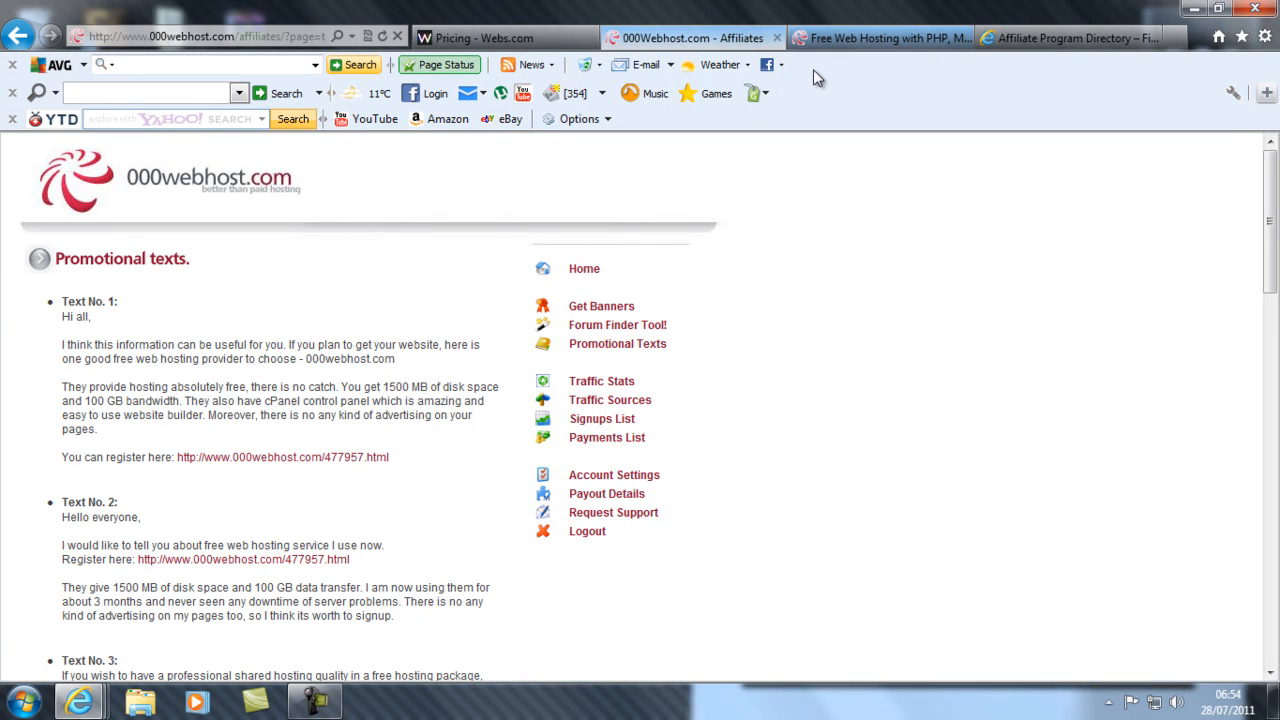
mouse_move(824, 66)
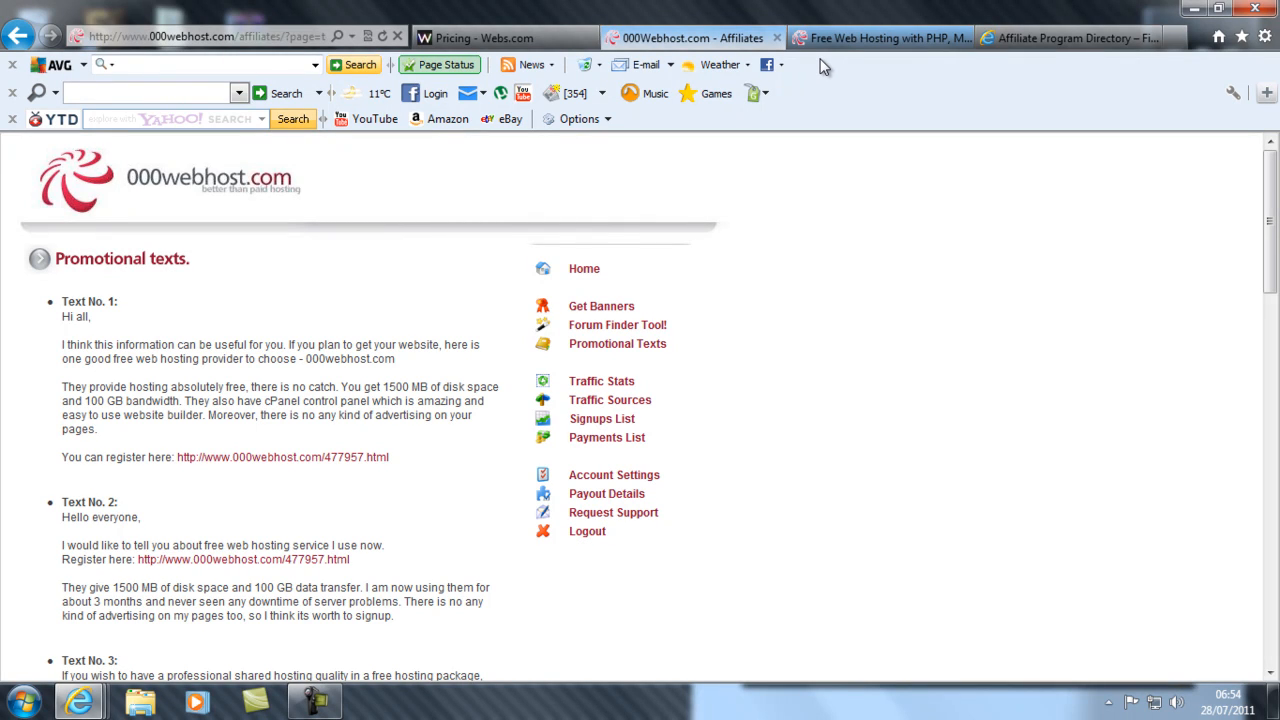